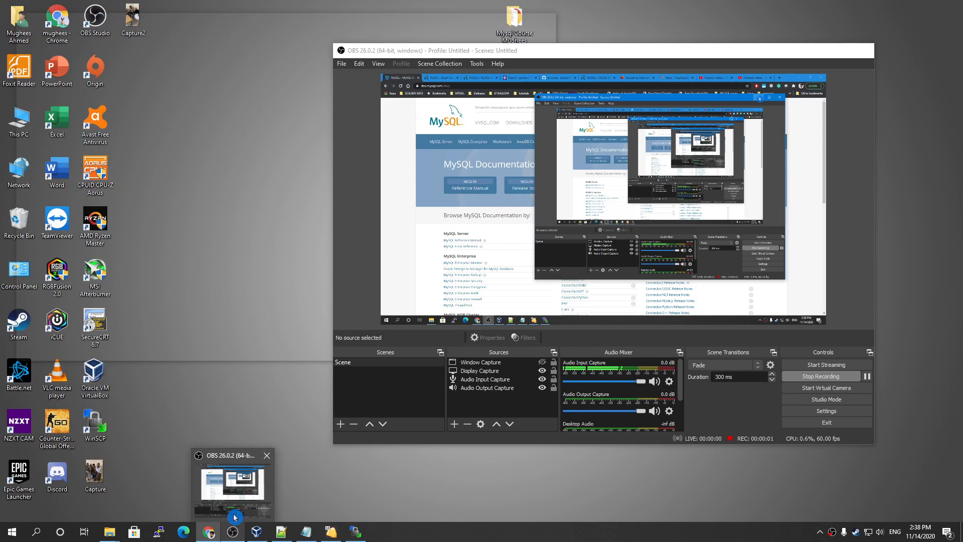
Step: Put the recording OBS Studio window away so the MySQL Documentation page is visible
left_click(209, 532)
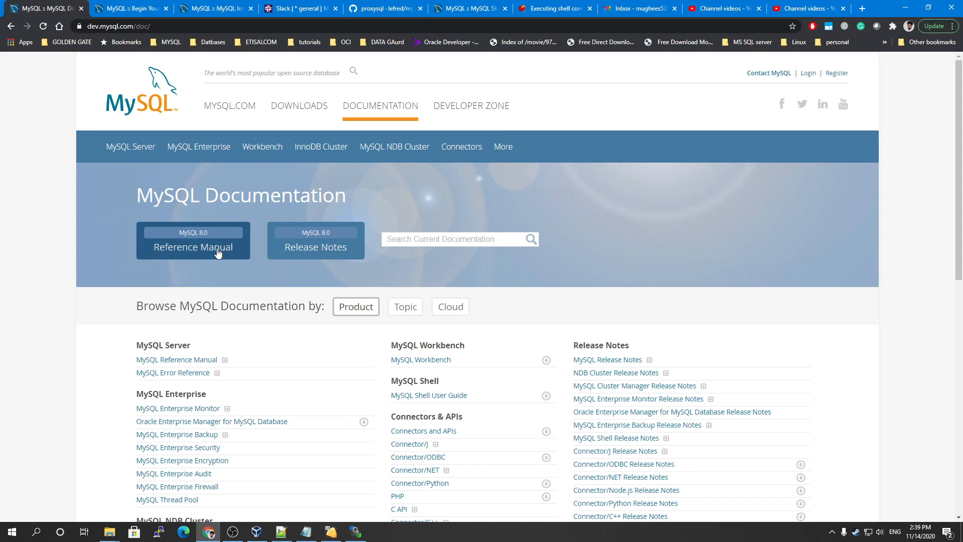
Step: Reach the MySQL 8.0 Reference Manual's Installing MySQL on Linux section
left_click(224, 359)
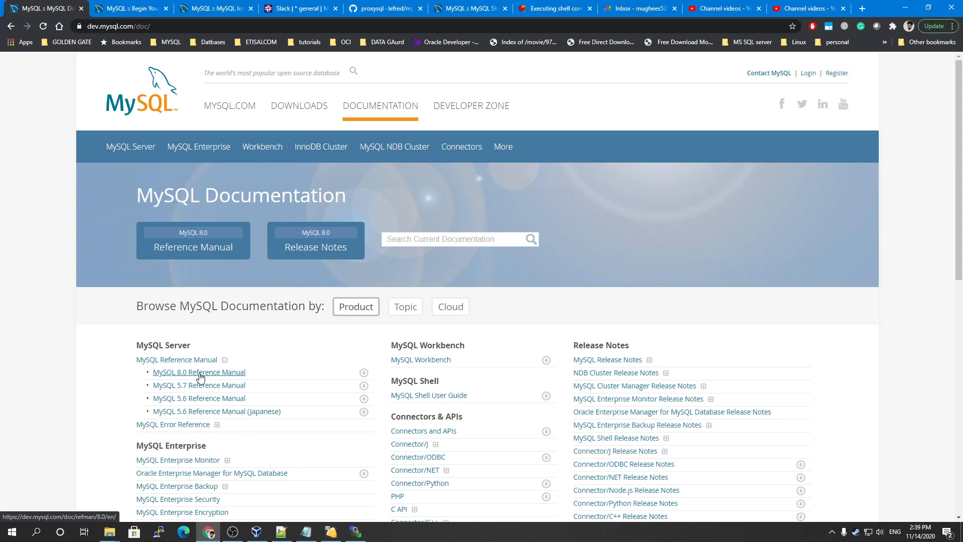
left_click(199, 373)
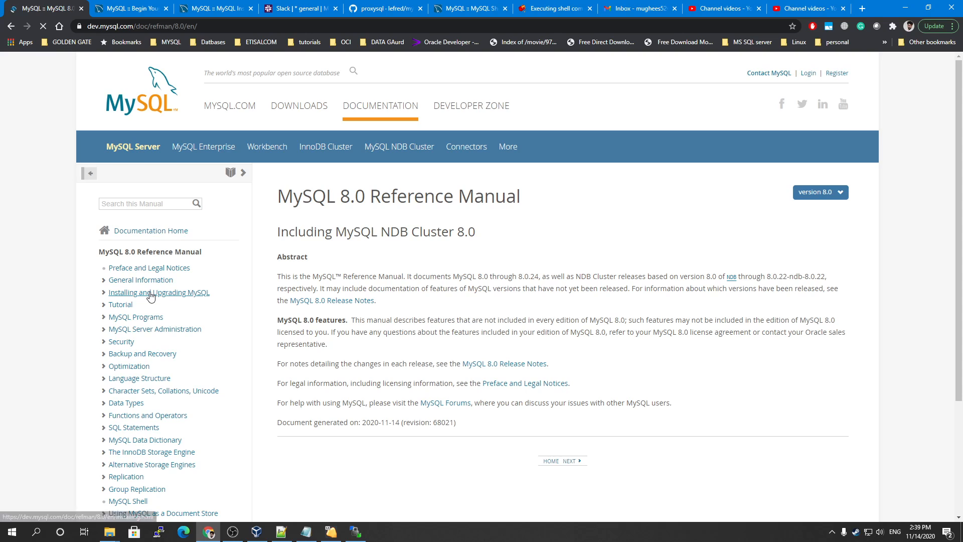
left_click(158, 292)
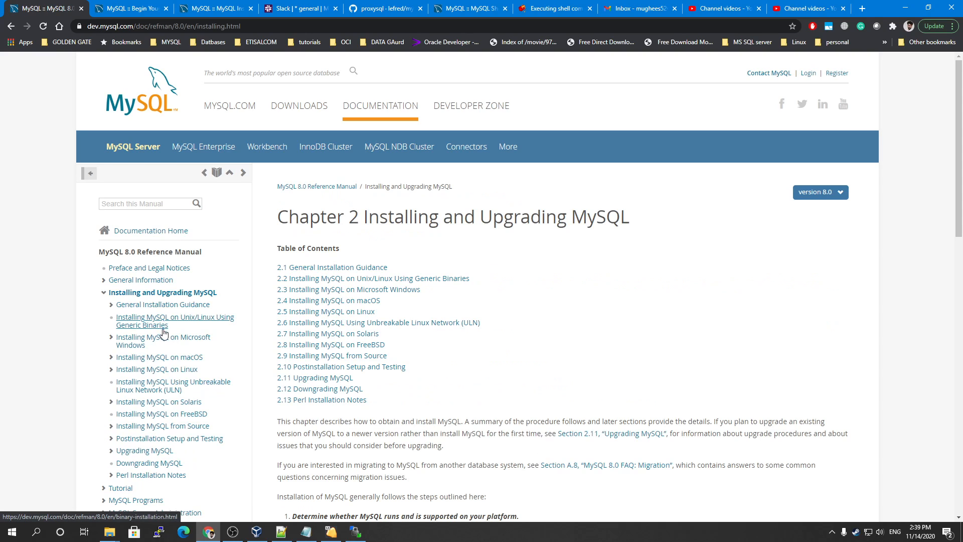
left_click(329, 300)
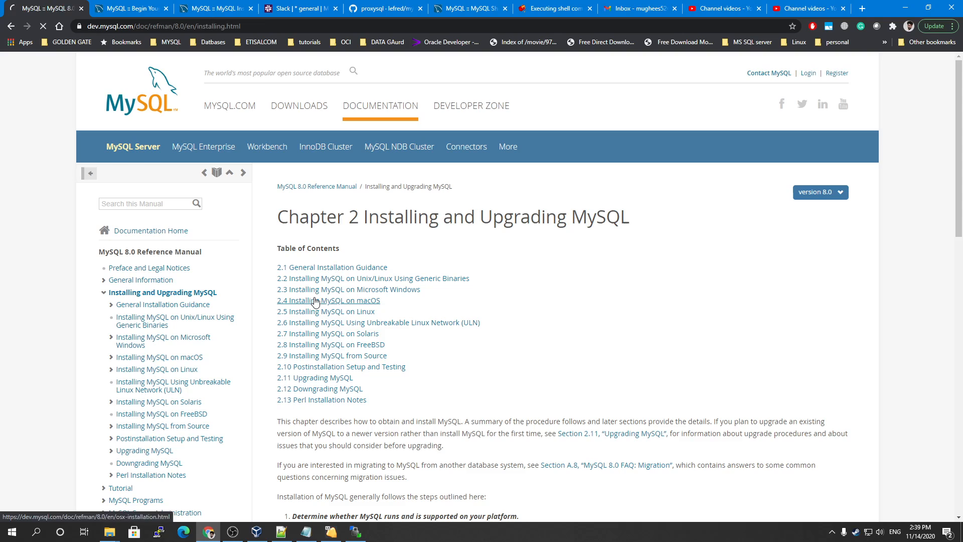
Step: Open section 2.5.4 on installing with RPM packages from Oracle and read down it
left_click(326, 311)
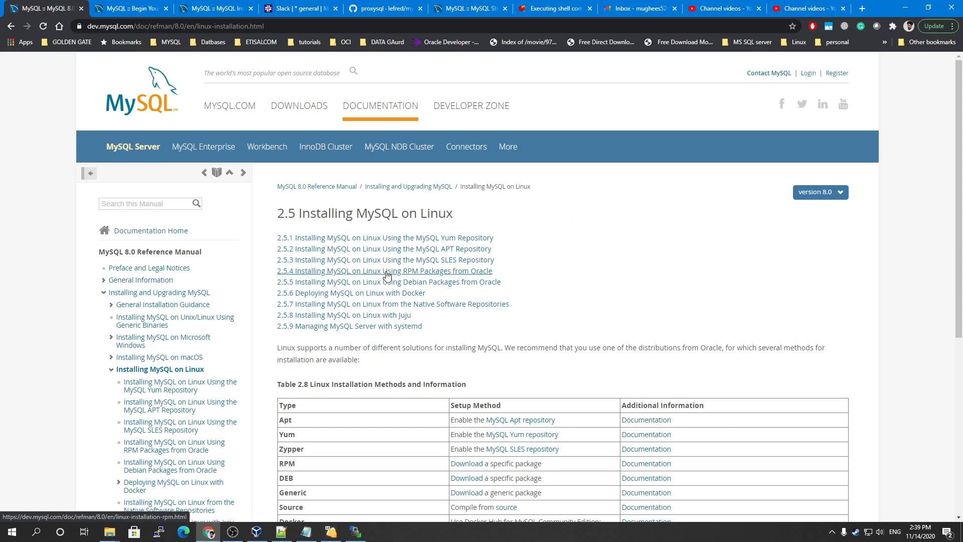
mouse_move(464, 275)
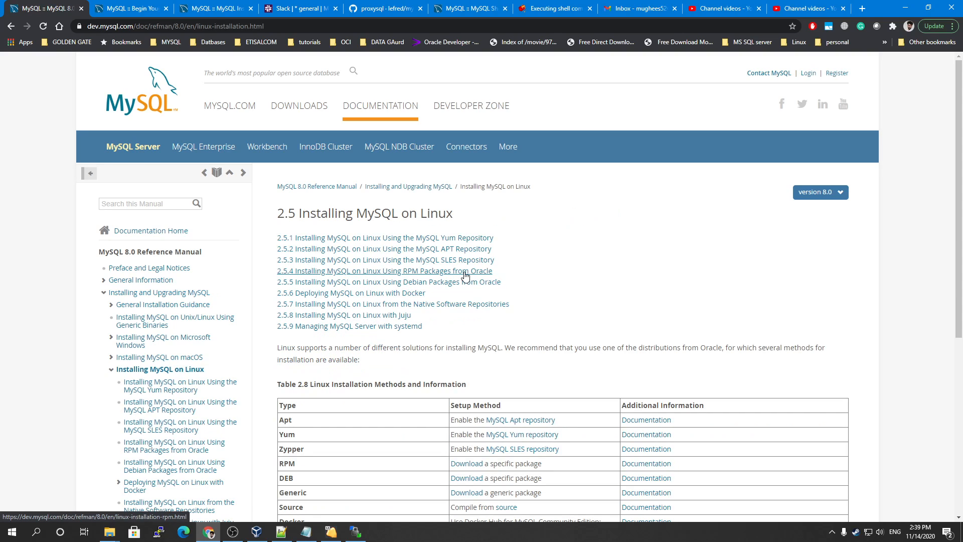
left_click(384, 271)
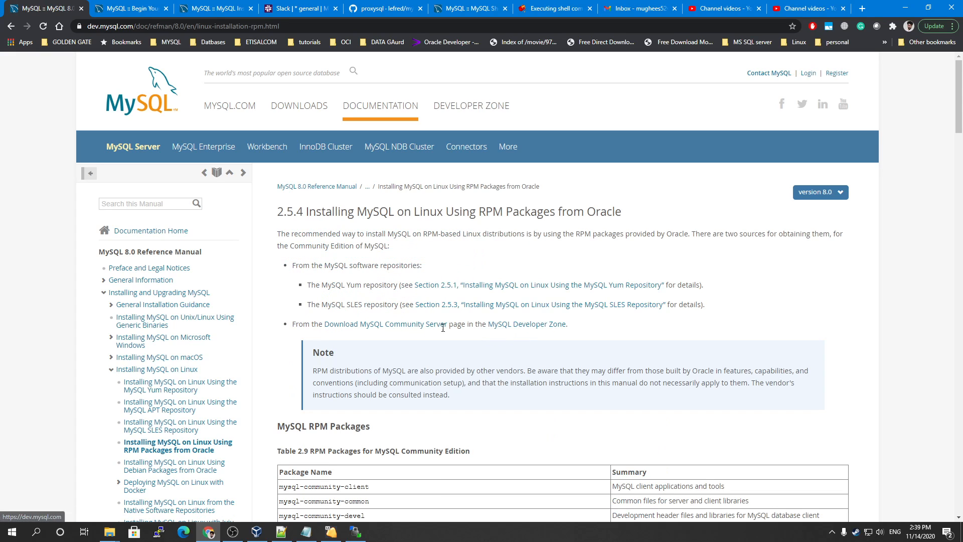
scroll("down", 3)
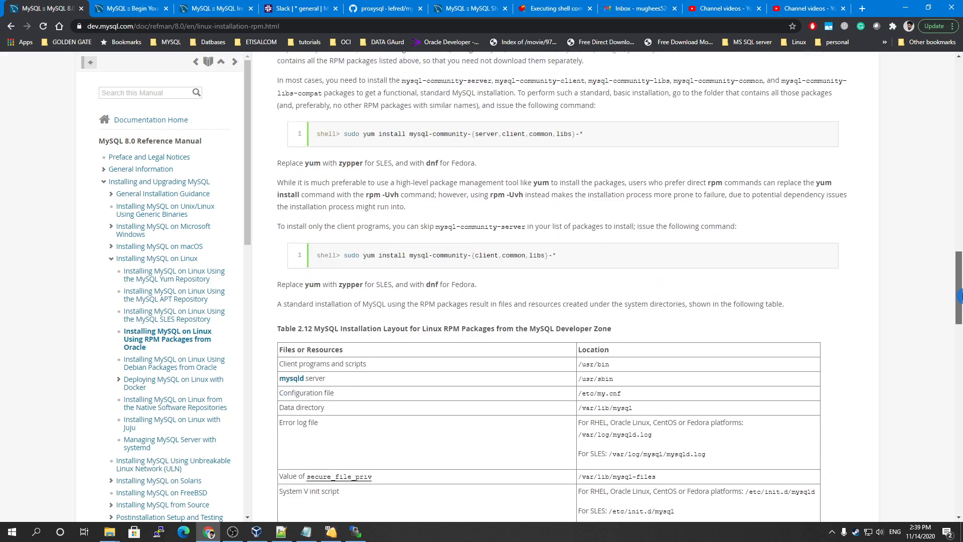
scroll("down", 3)
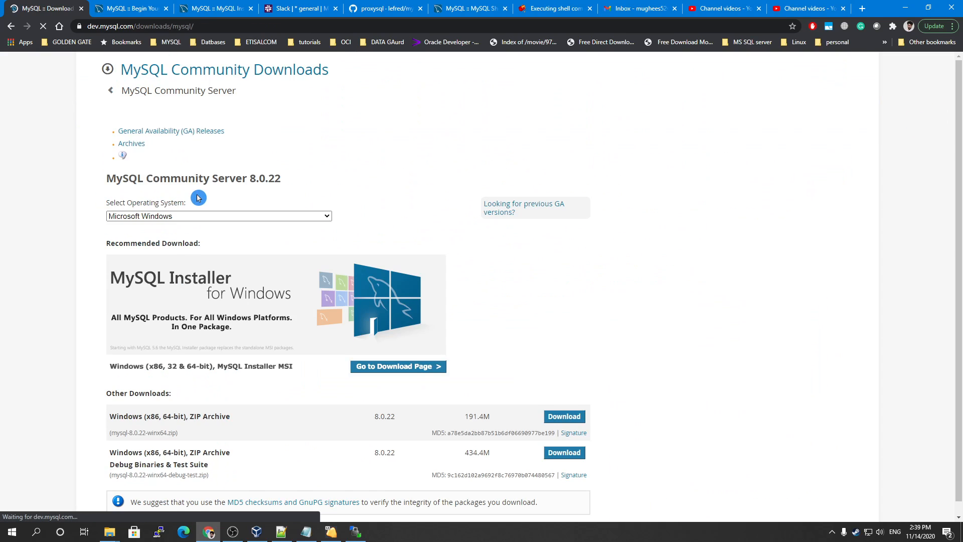
Step: Select Red Hat Enterprise Linux / Oracle Linux 7 x86 64-bit and download the RPM Bundle
left_click(218, 212)
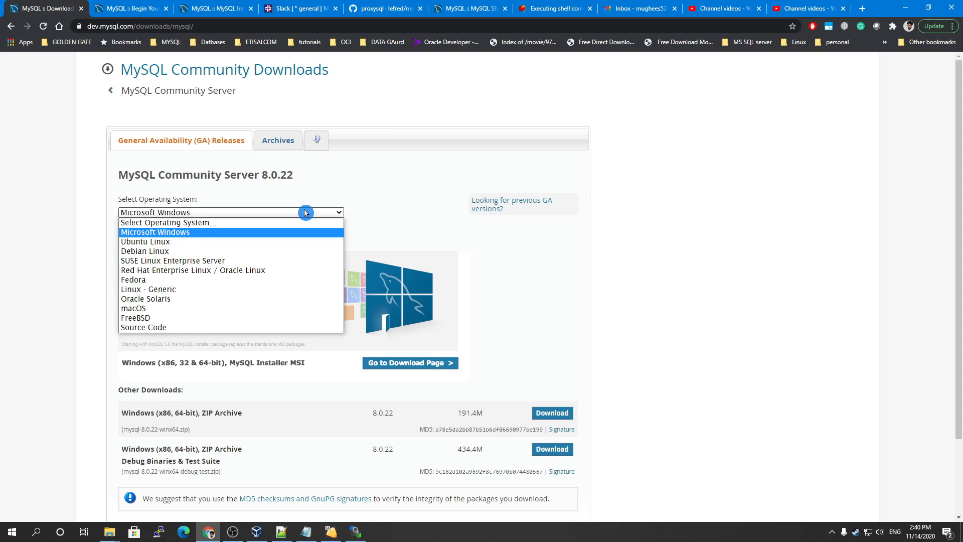
mouse_move(252, 270)
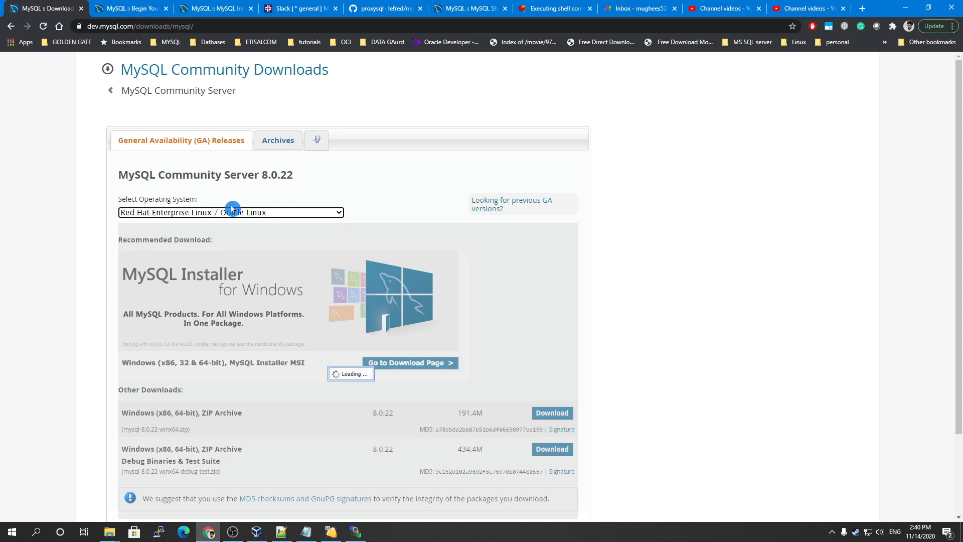
left_click(231, 211)
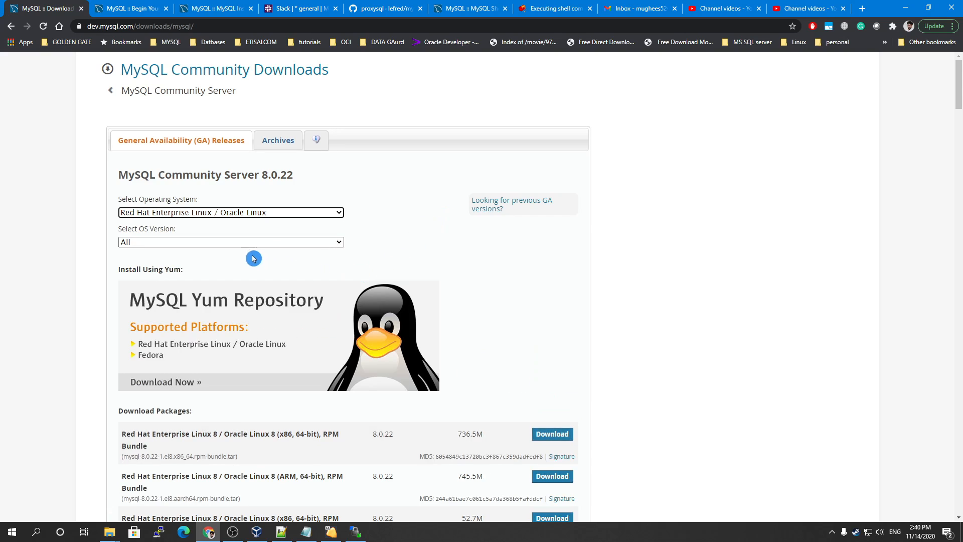
left_click(231, 242)
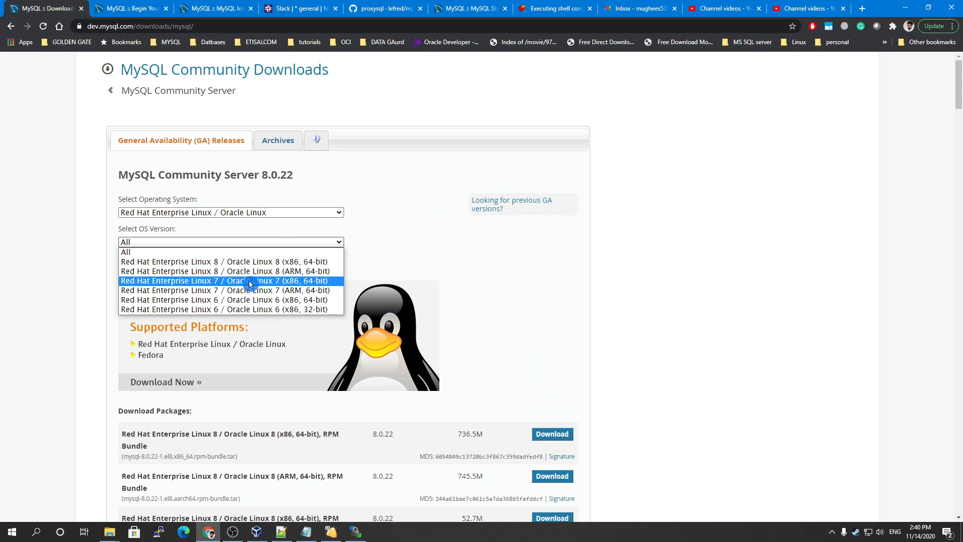
mouse_move(275, 284)
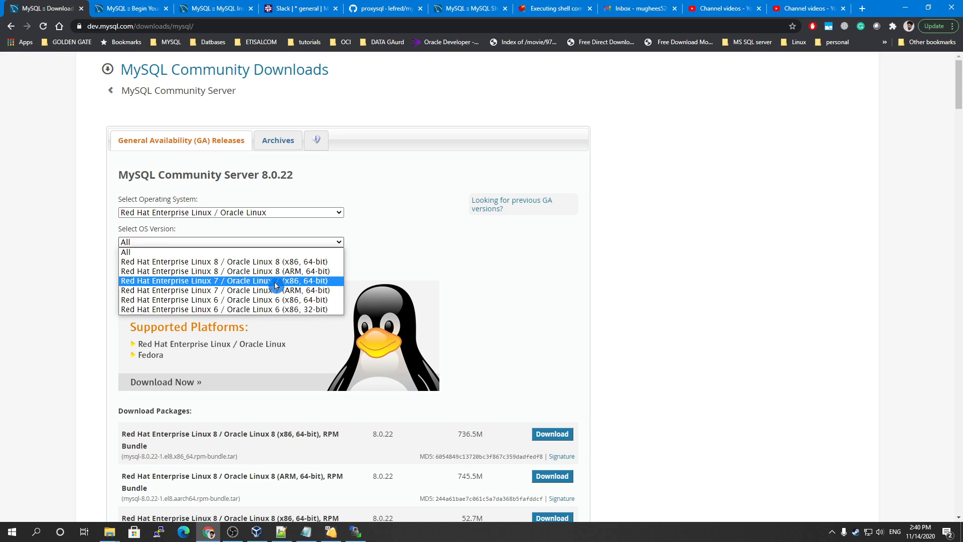
left_click(223, 281)
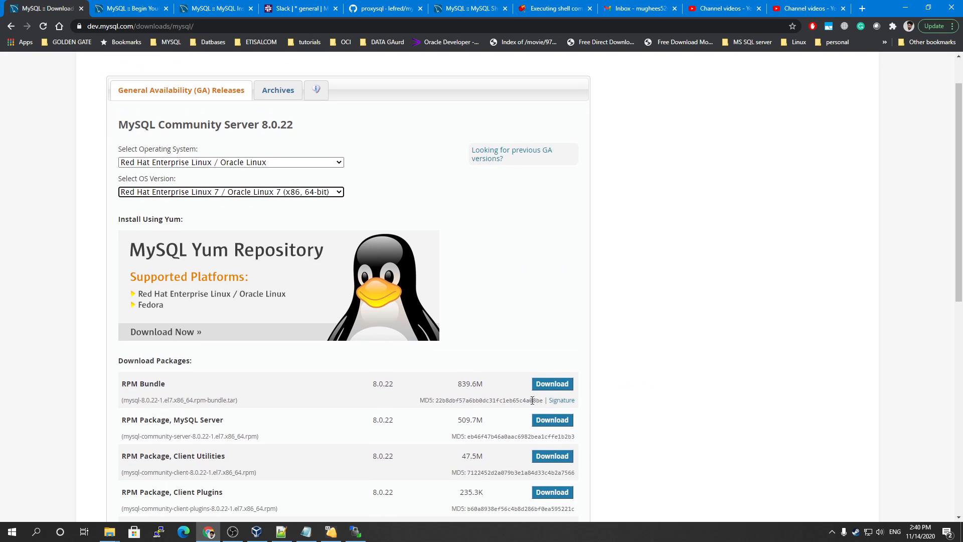
left_click(551, 383)
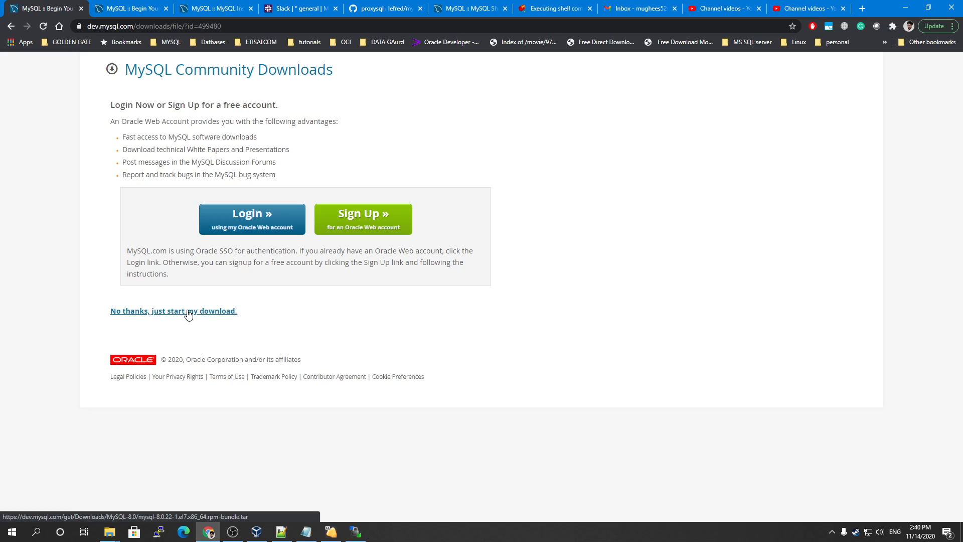
mouse_move(236, 315)
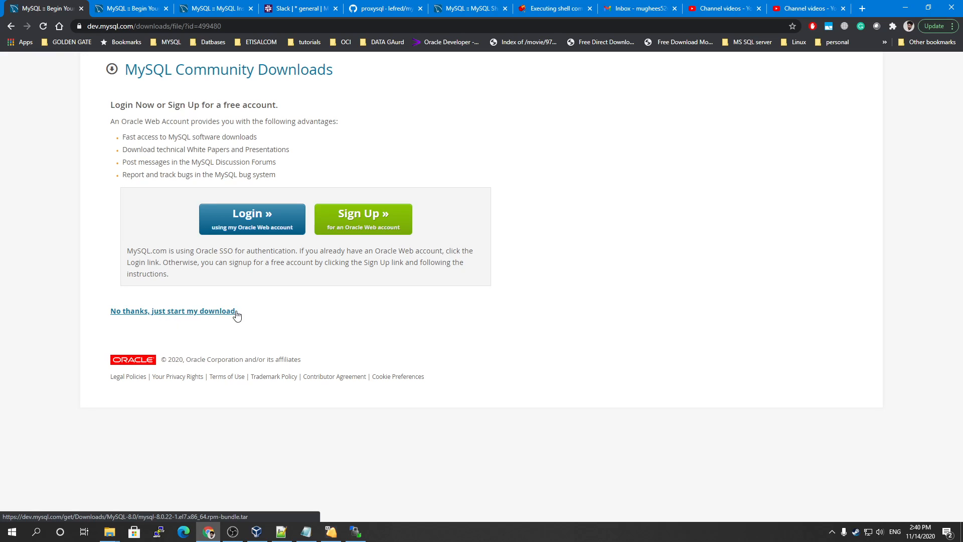
mouse_move(212, 315)
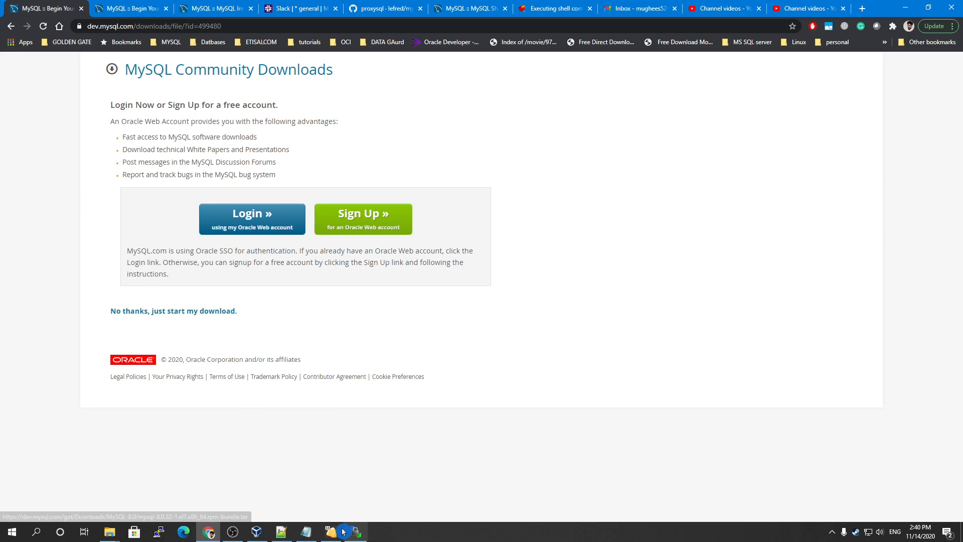
Step: In the CentOS VM terminal list the Desktop with ll, then glance at the Applications Utilities menu
left_click(354, 532)
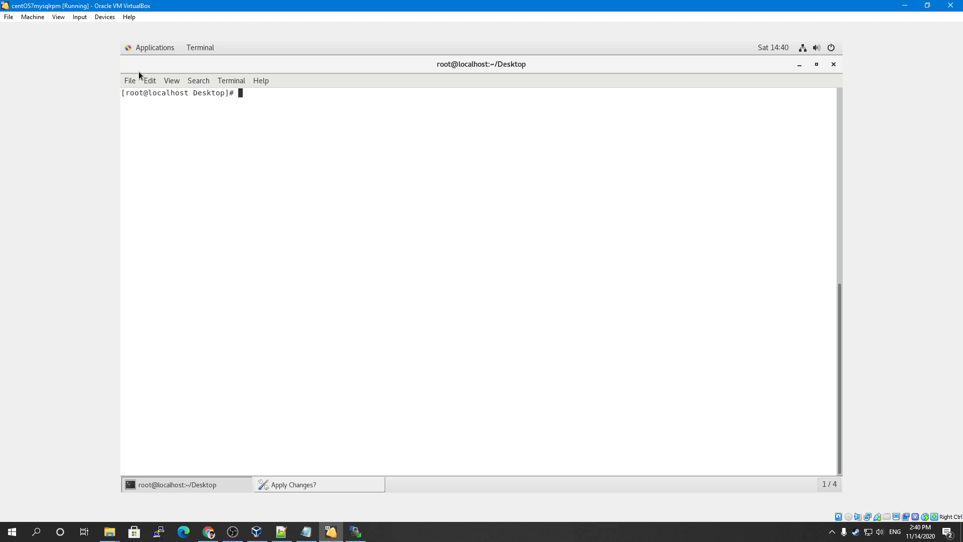
mouse_move(179, 111)
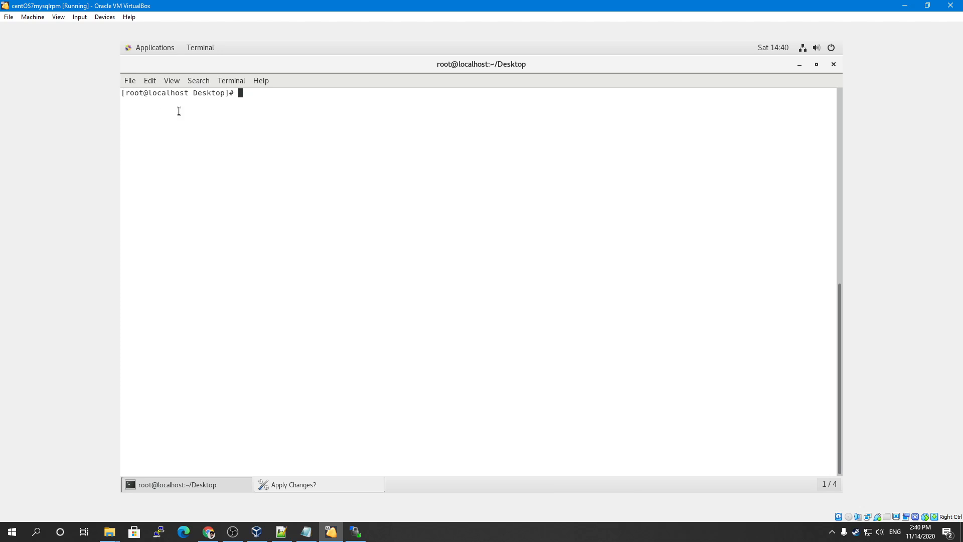
mouse_move(310, 121)
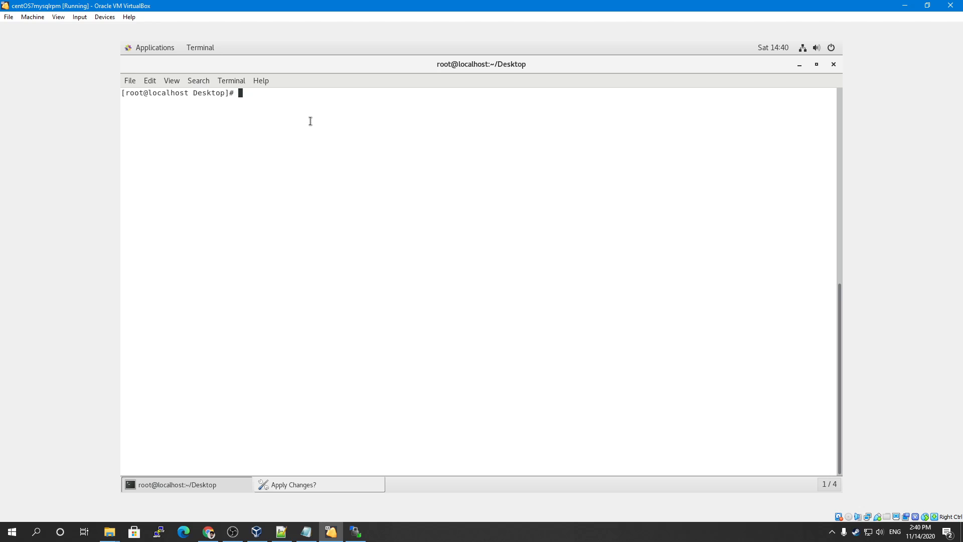
type("ll")
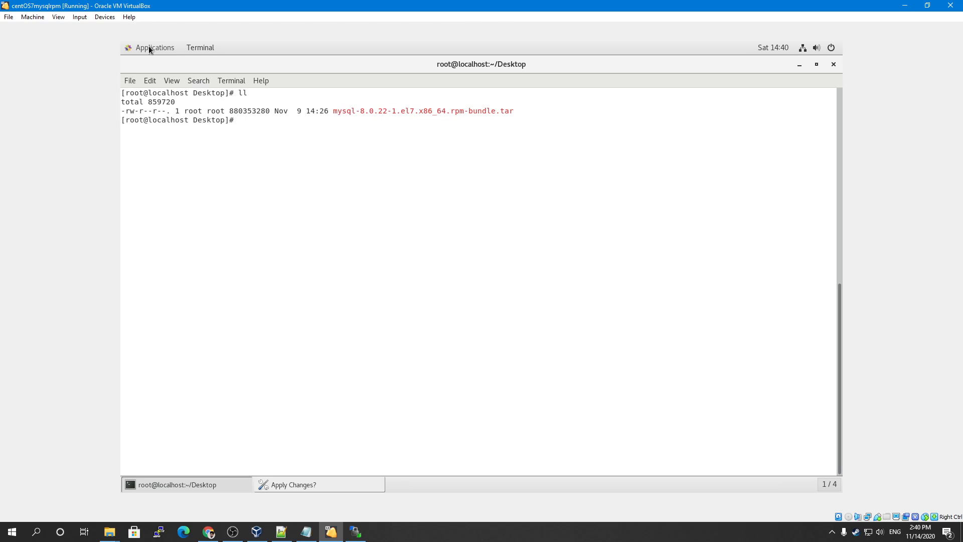
left_click(154, 47)
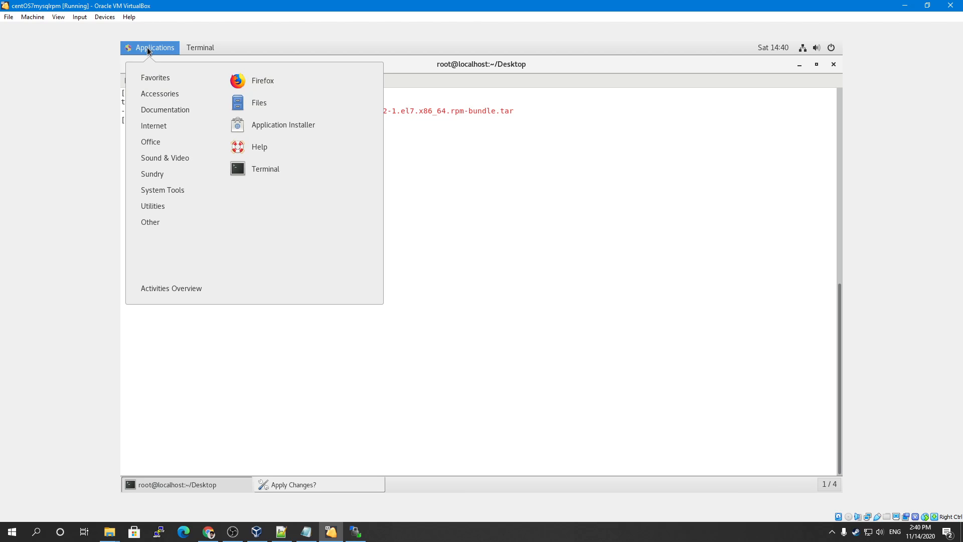
left_click(153, 205)
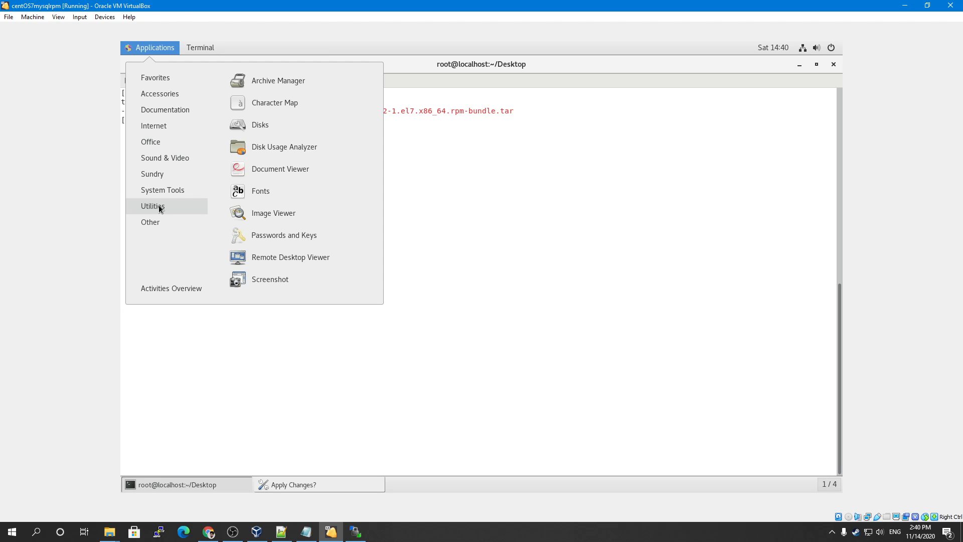
mouse_move(163, 189)
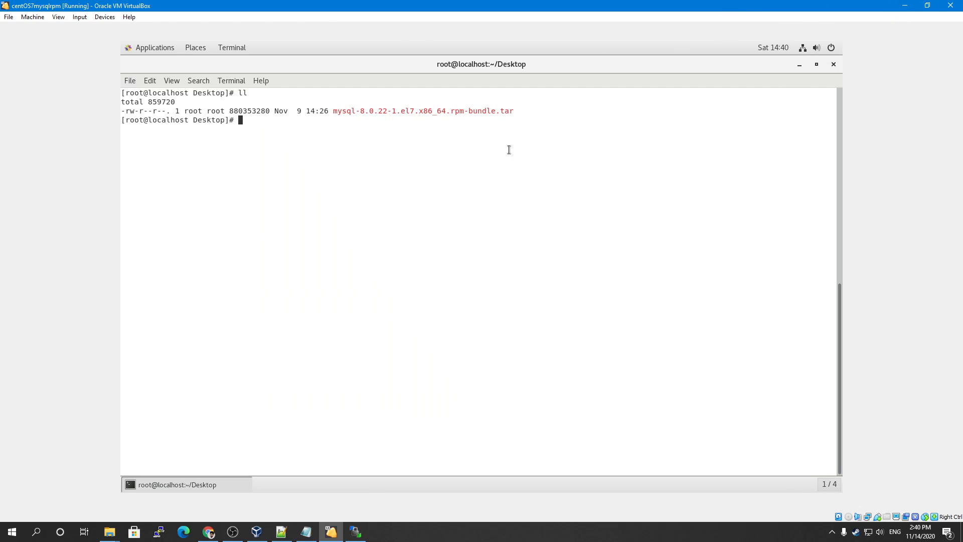
Step: Reach the terminal's profile preferences through the Edit menu
right_click(510, 150)
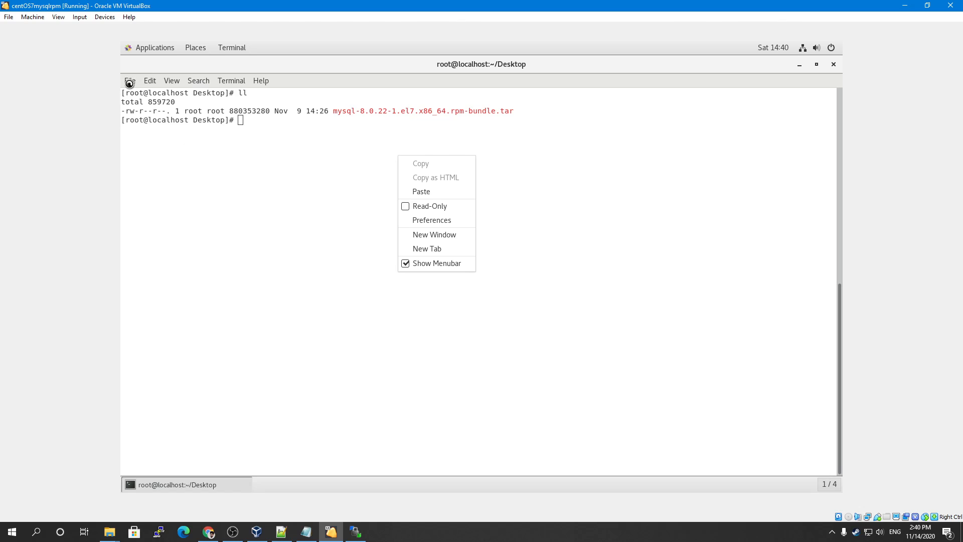
left_click(232, 80)
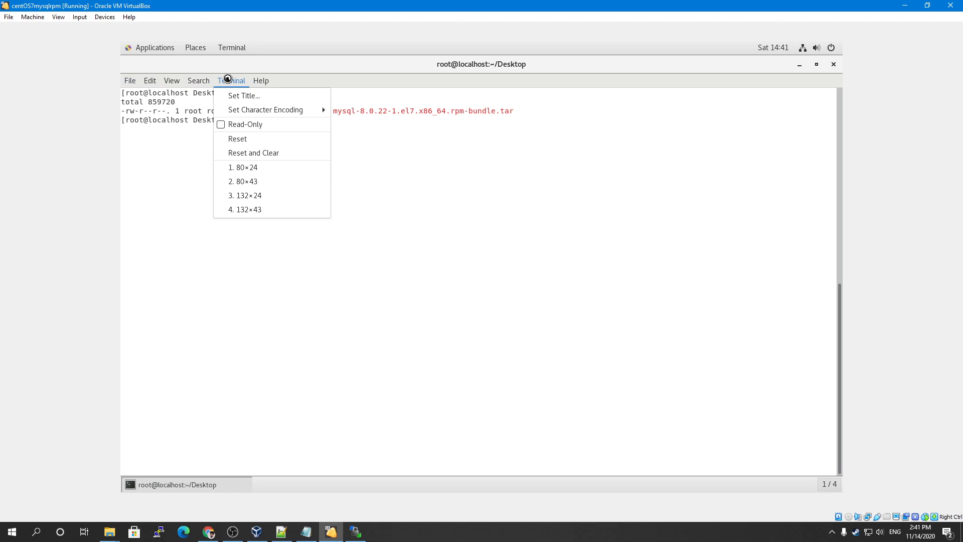
left_click(171, 80)
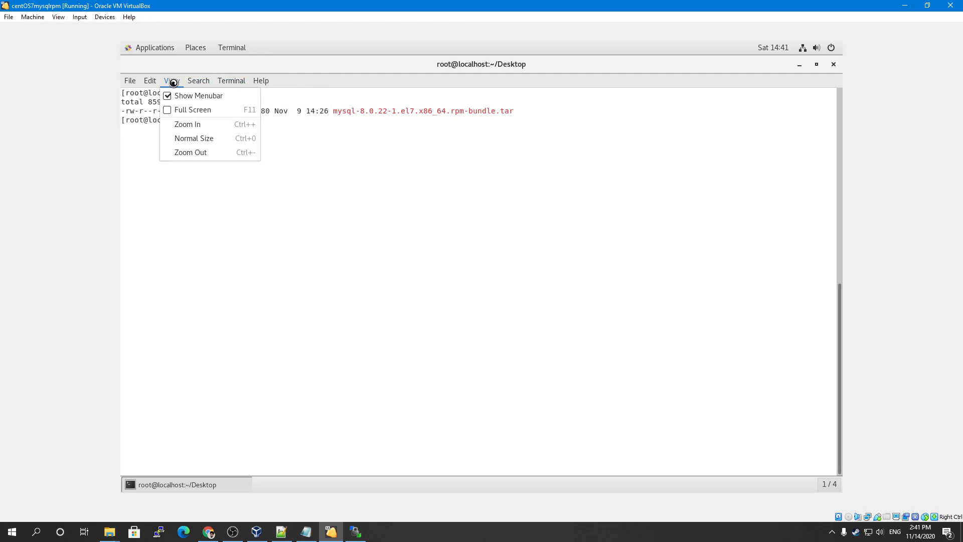
left_click(149, 80)
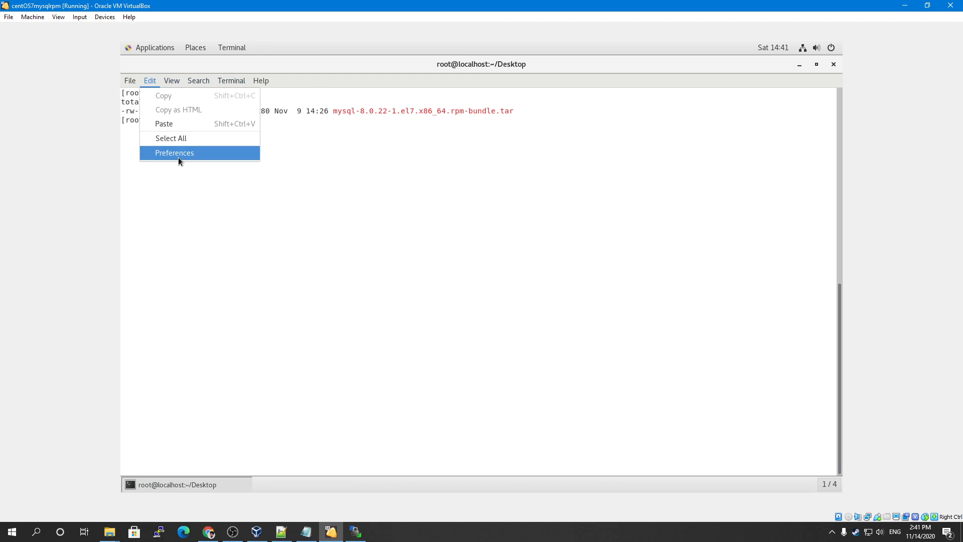
left_click(175, 153)
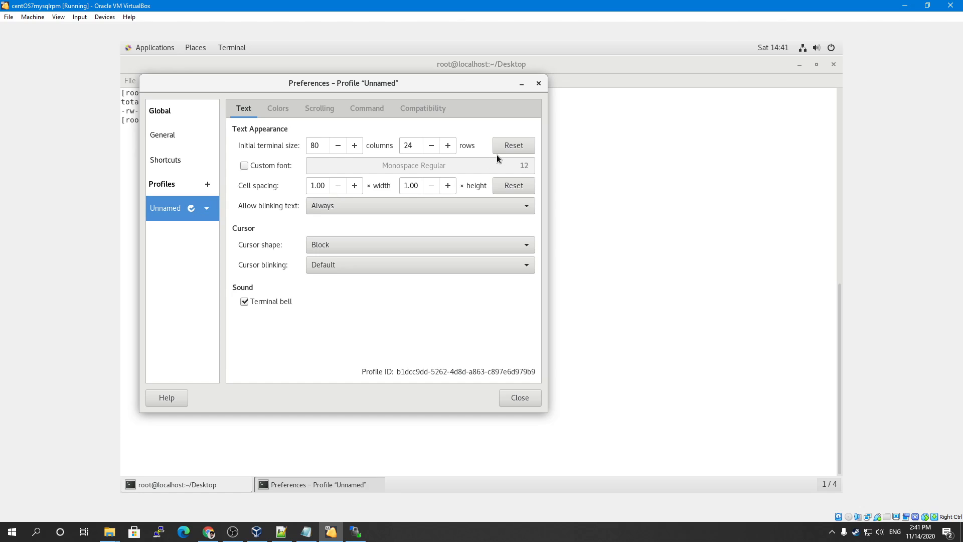
Step: Enable a custom Monospace Regular font at size 18 and close the preferences
left_click(245, 166)
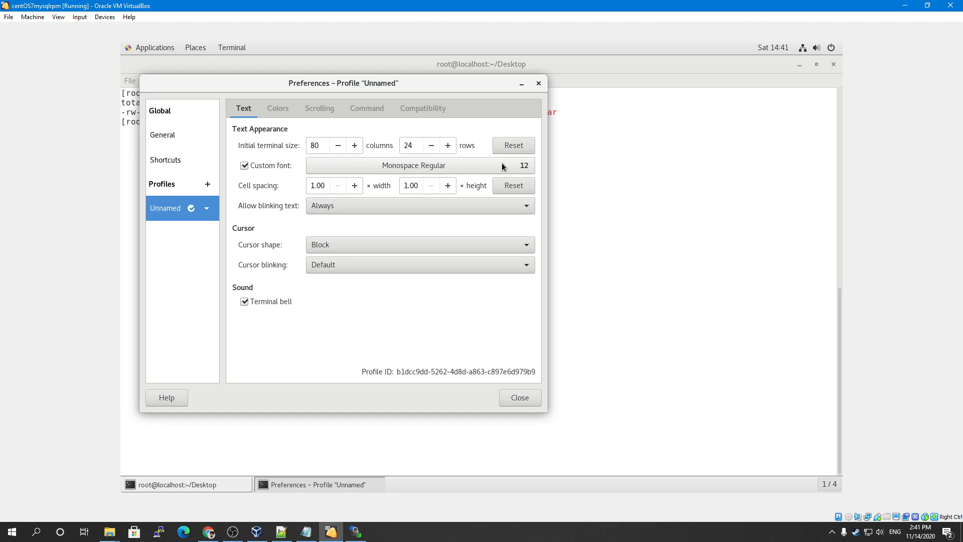
left_click(415, 165)
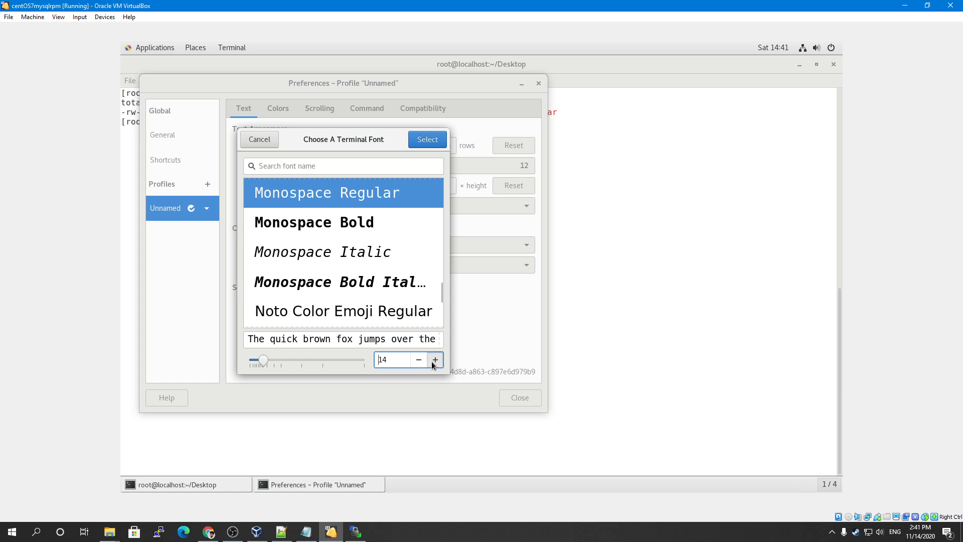
left_click(428, 138)
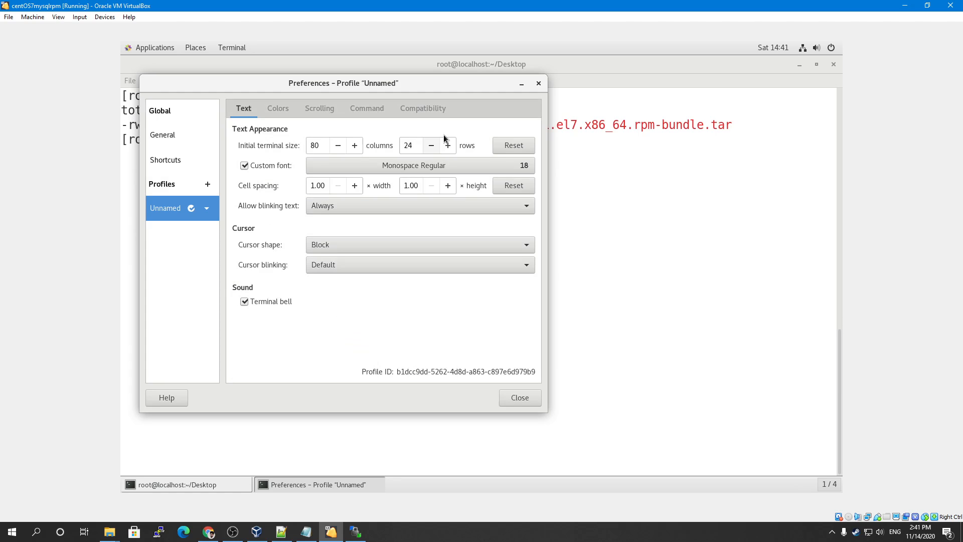
left_click(519, 397)
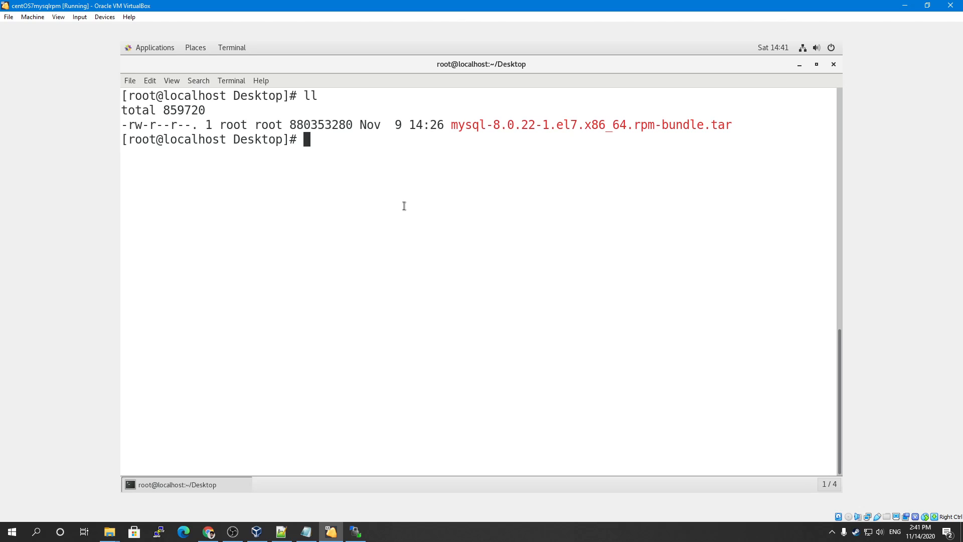
mouse_move(417, 218)
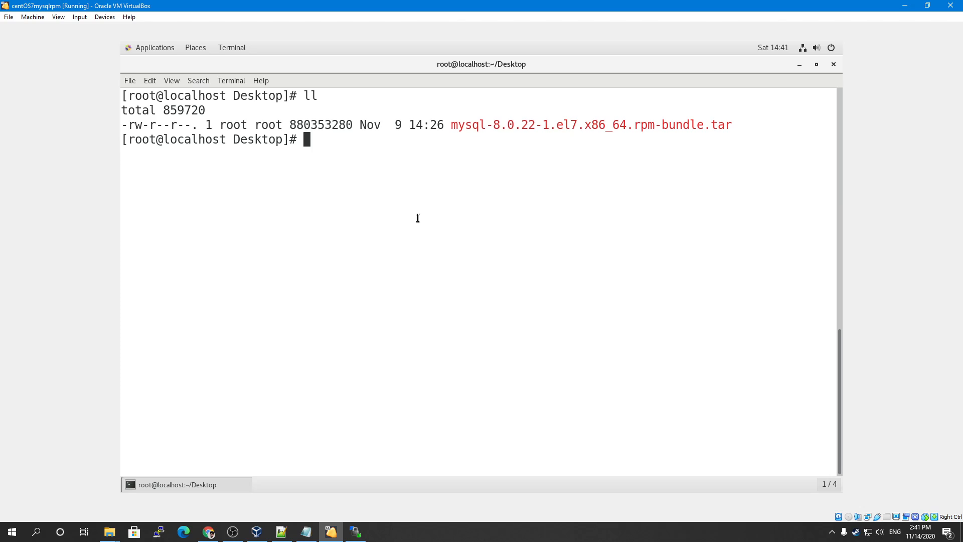
Step: Stop the network service with systemctl and ping 8.8.8.8 to confirm it is unreachable
type("c")
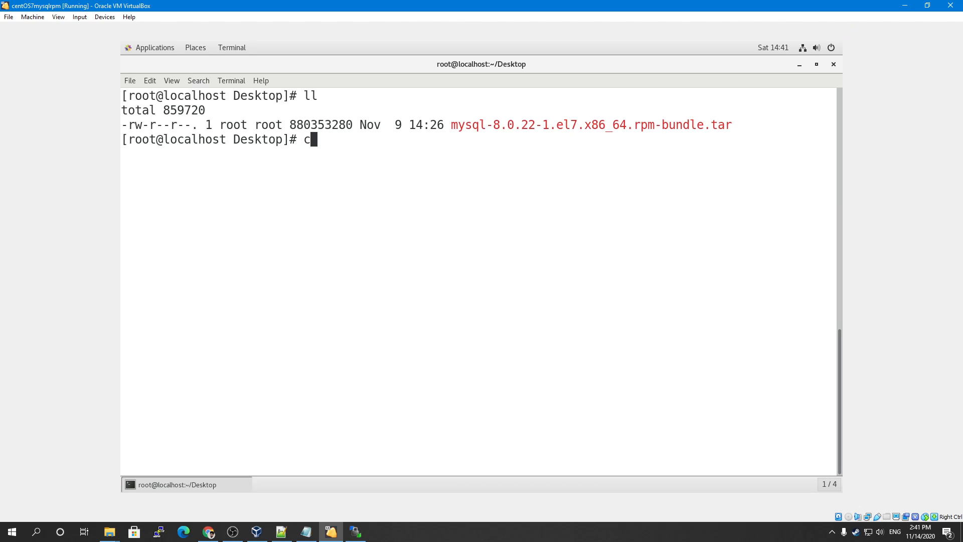
key("Backspace")
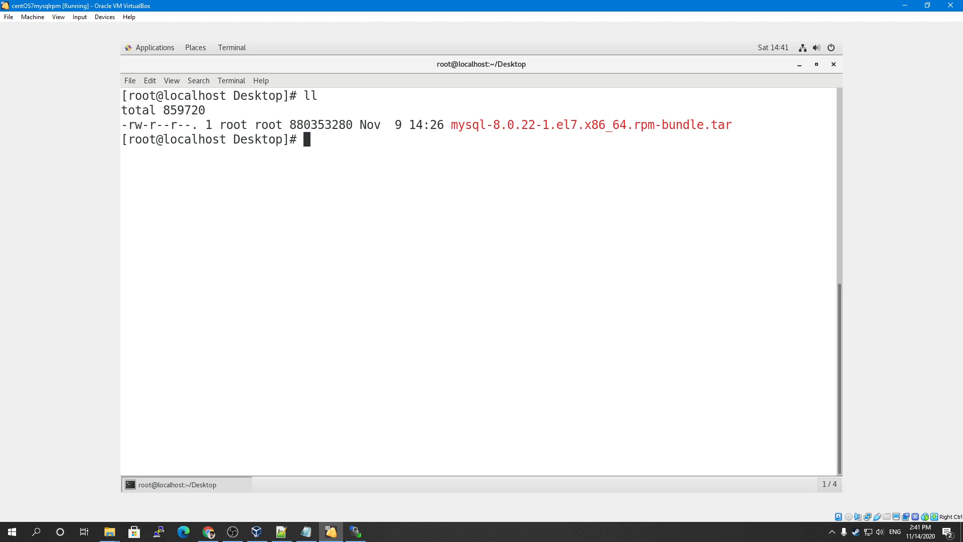
type("ll")
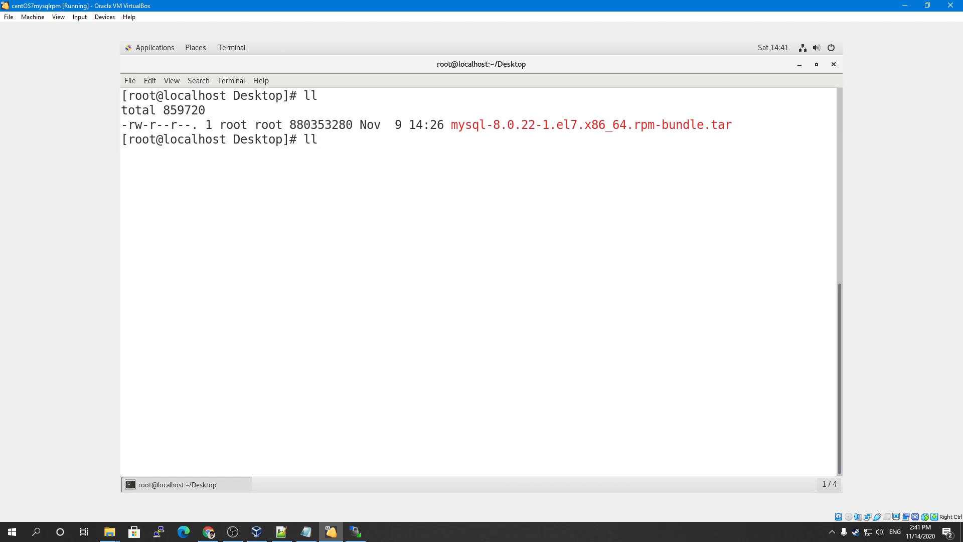
type("ping")
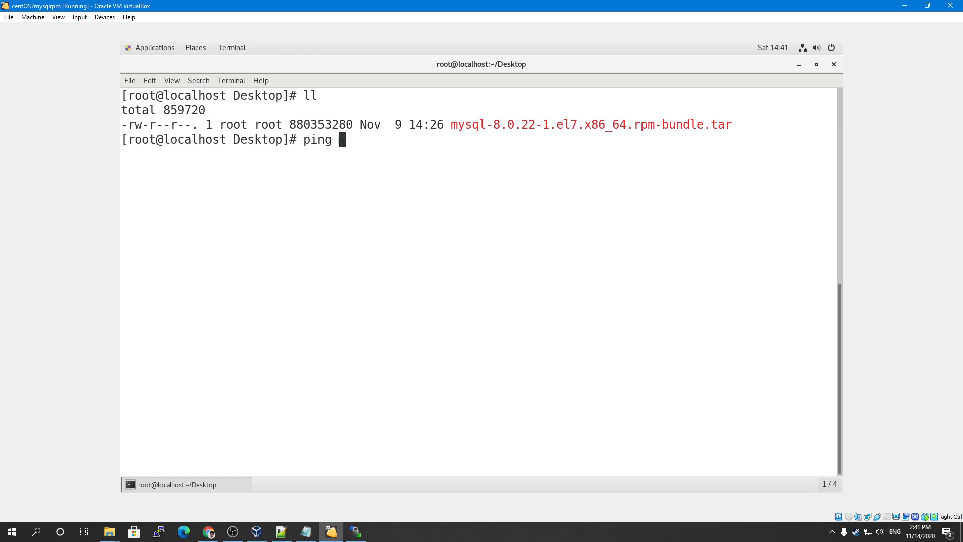
type("8.8.8.8")
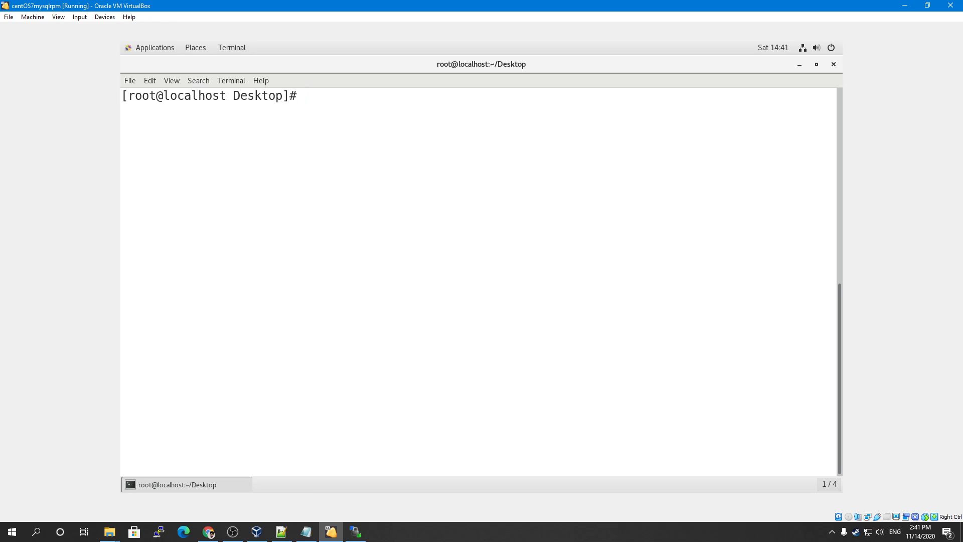
type("syste")
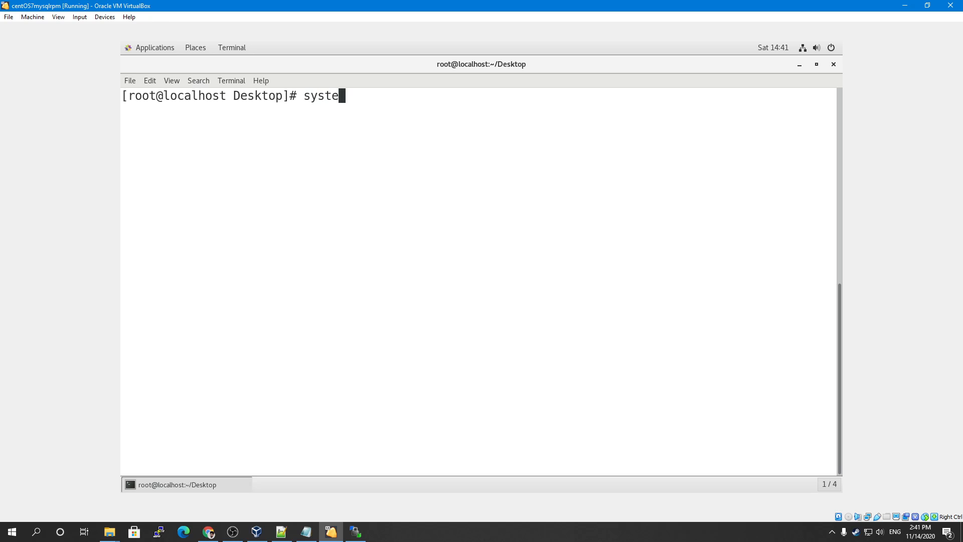
type("mctl stop ne")
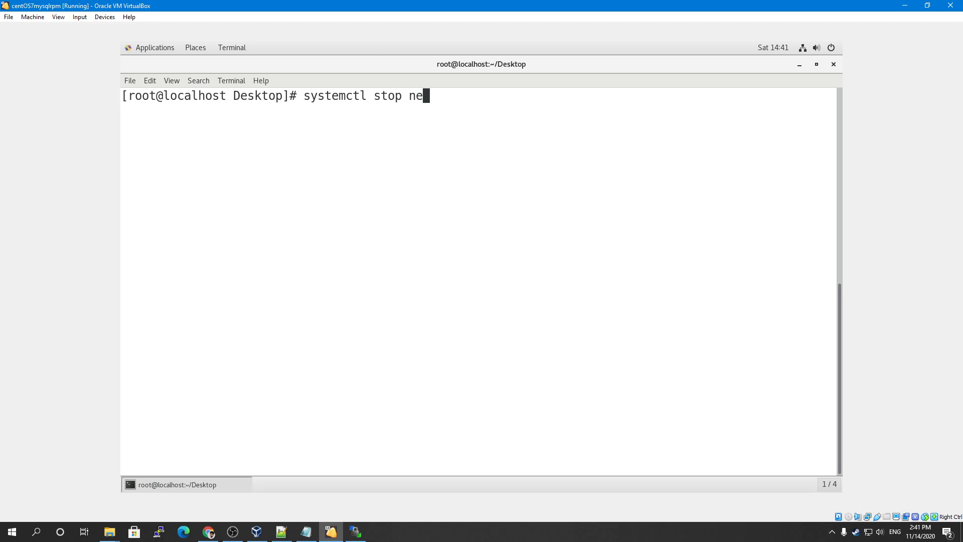
type("twork")
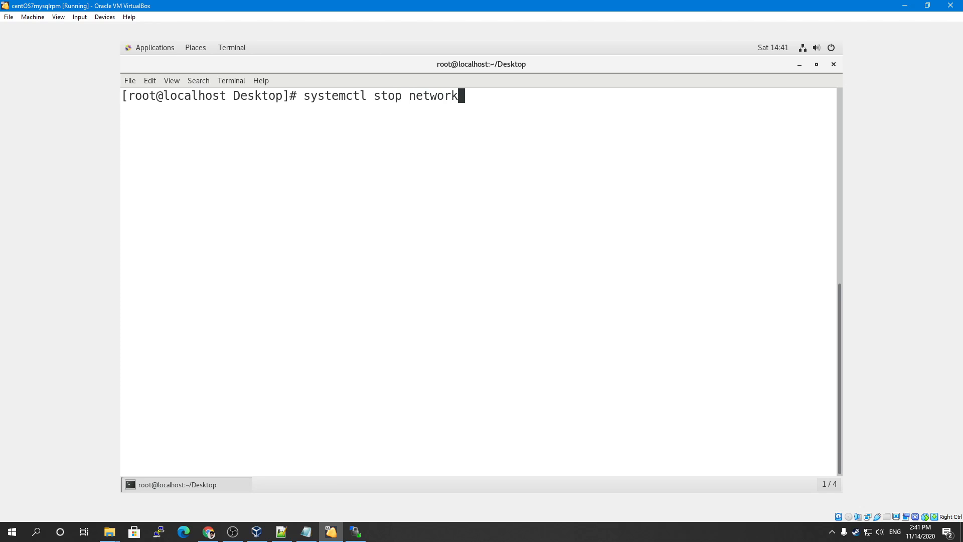
key("Return")
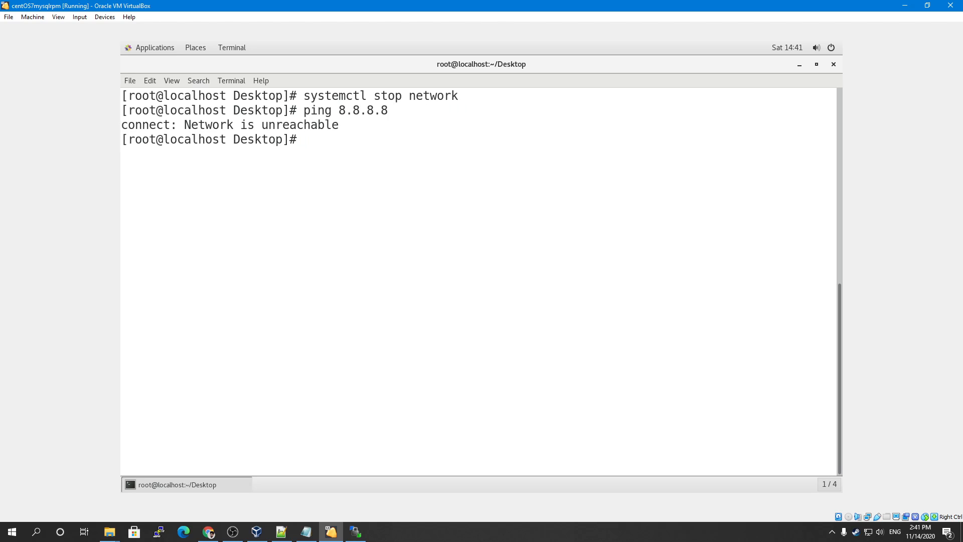
Step: Check systemctl status network reads inactive (dead), then clear the terminal
type("systemctl stop network")
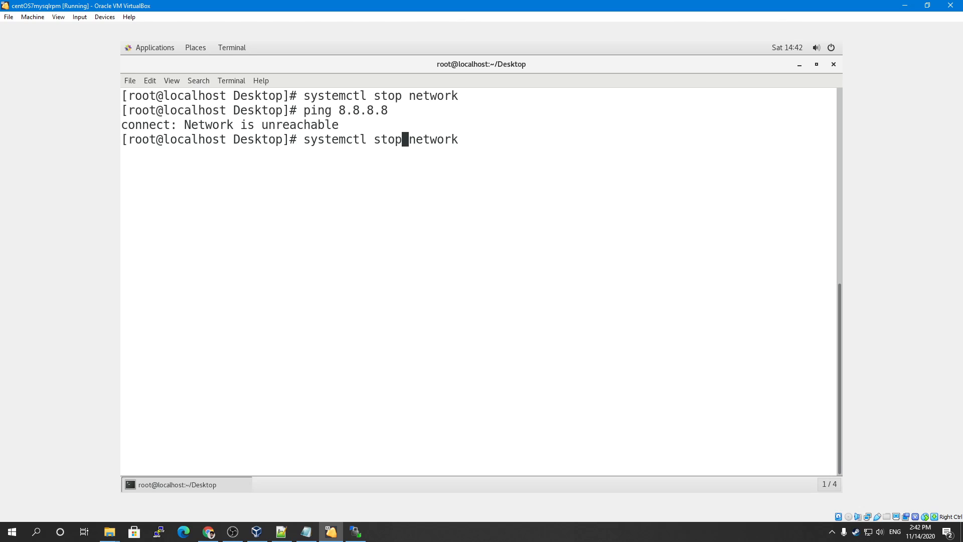
type("status")
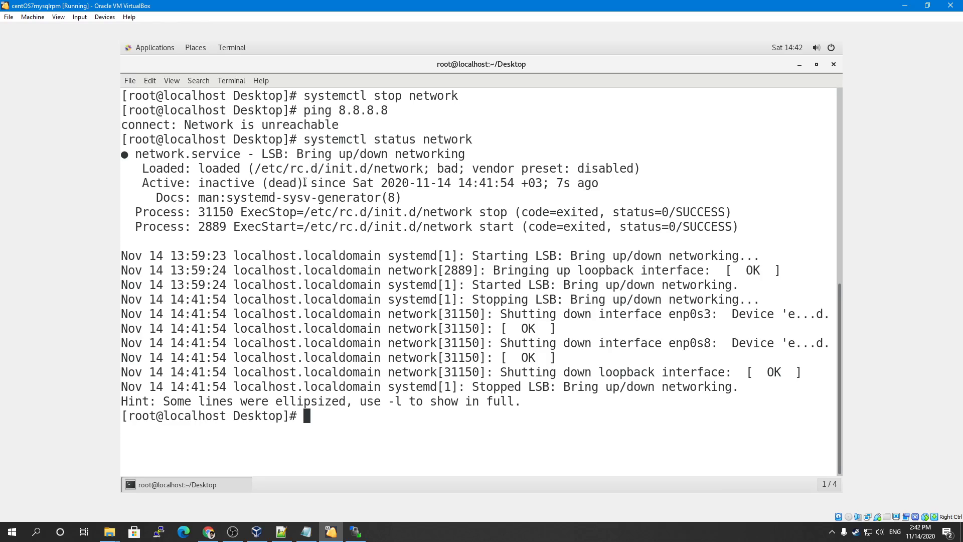
type("l")
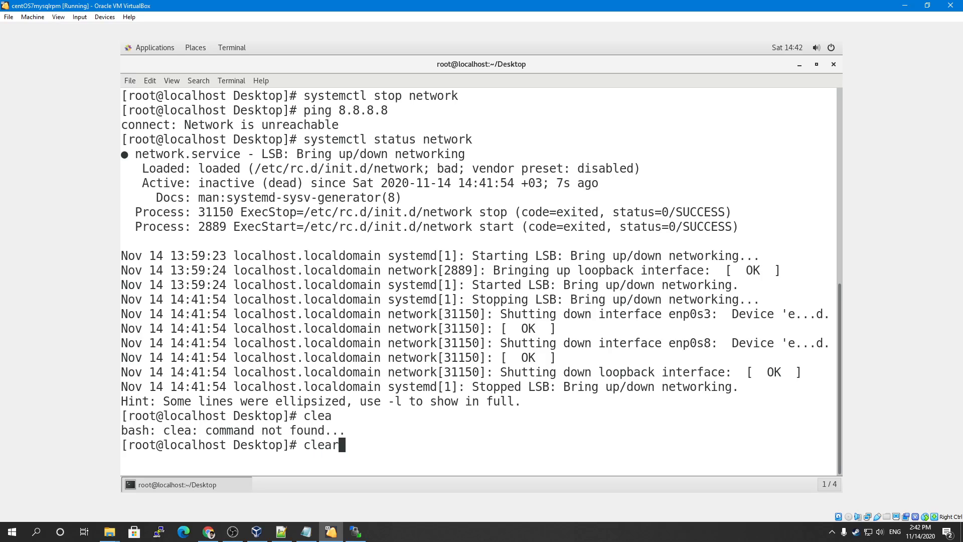
key("Return")
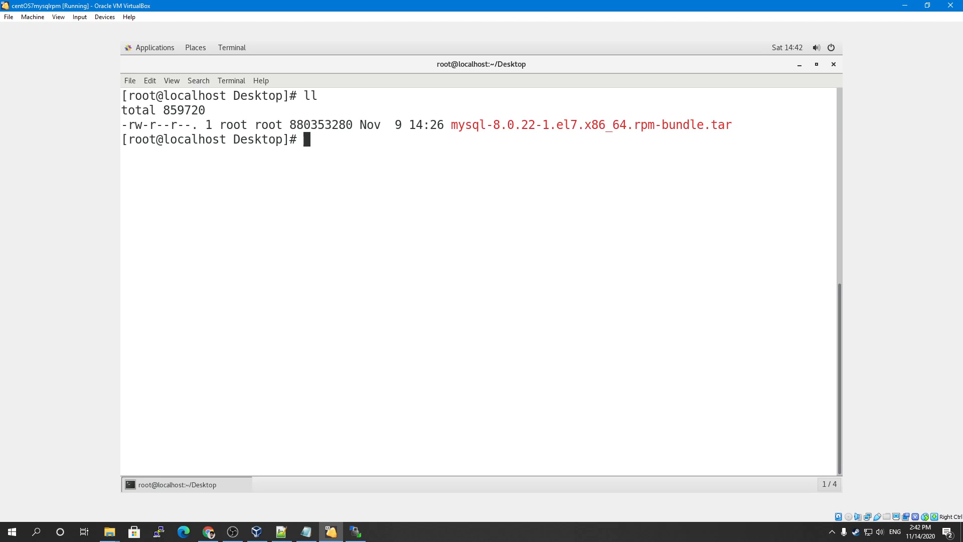
Step: Run 'yum remove -y mariadb-libs', removing it with dependent postfix, then clear the screen
type("yum")
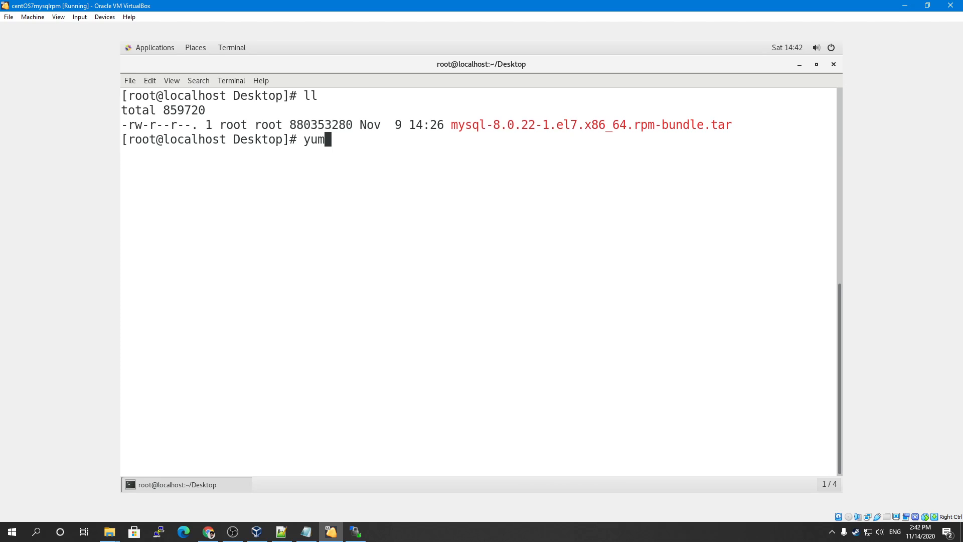
type("re")
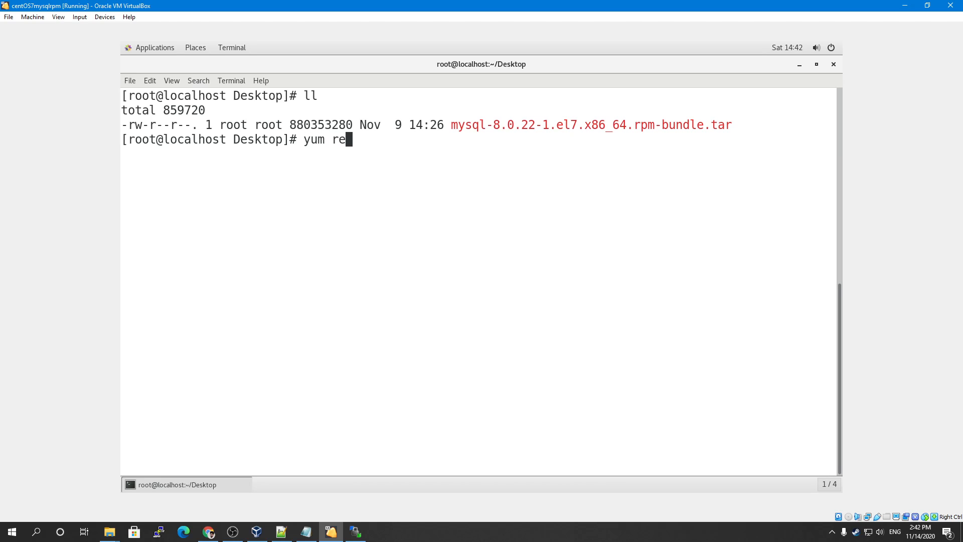
type("m")
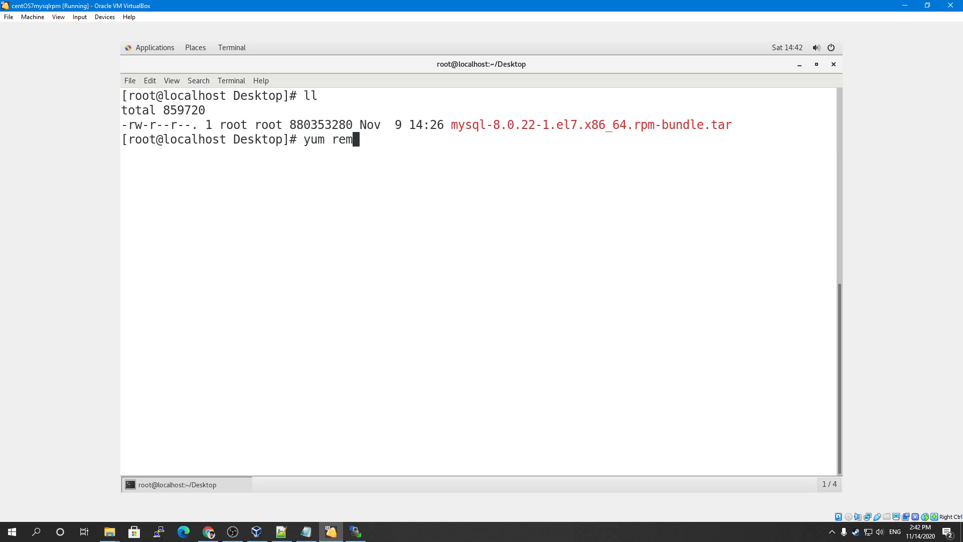
type("ove")
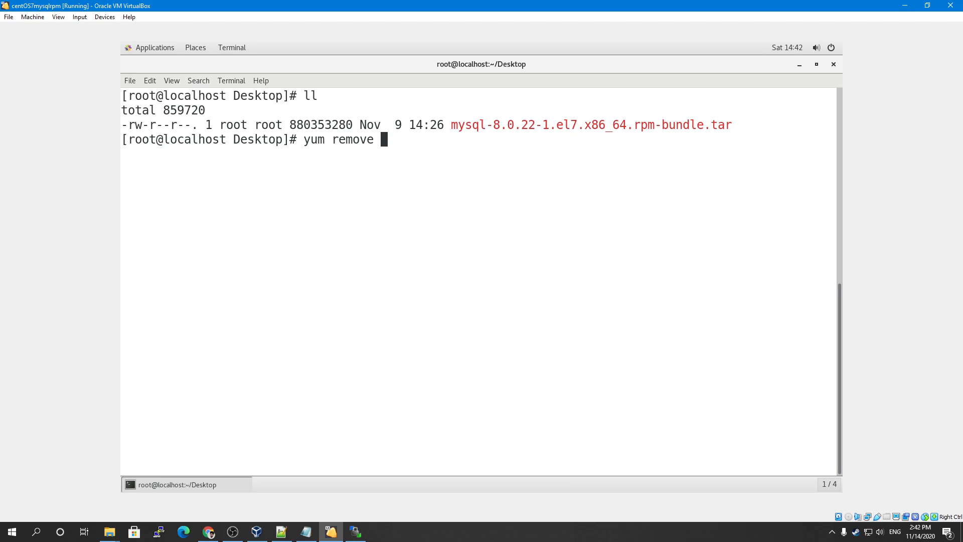
type("-")
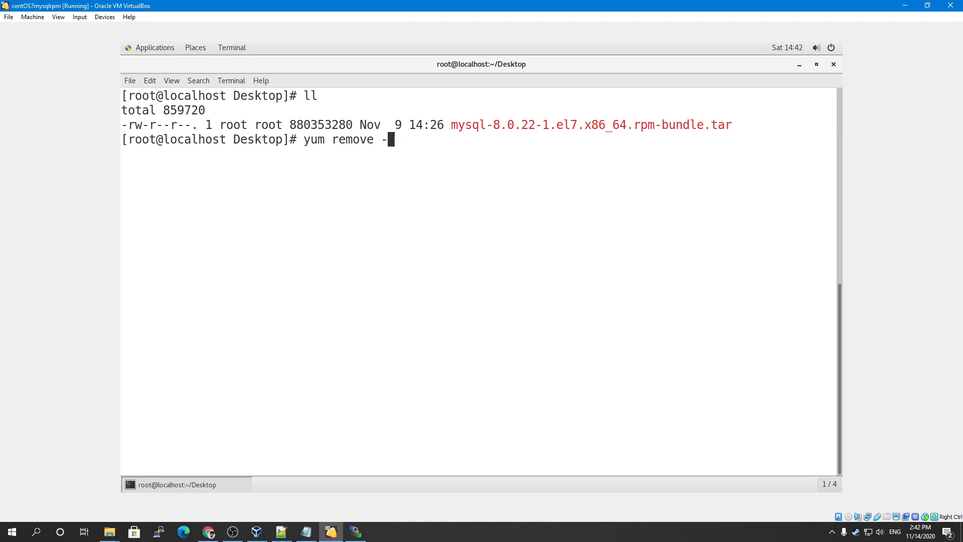
type("y")
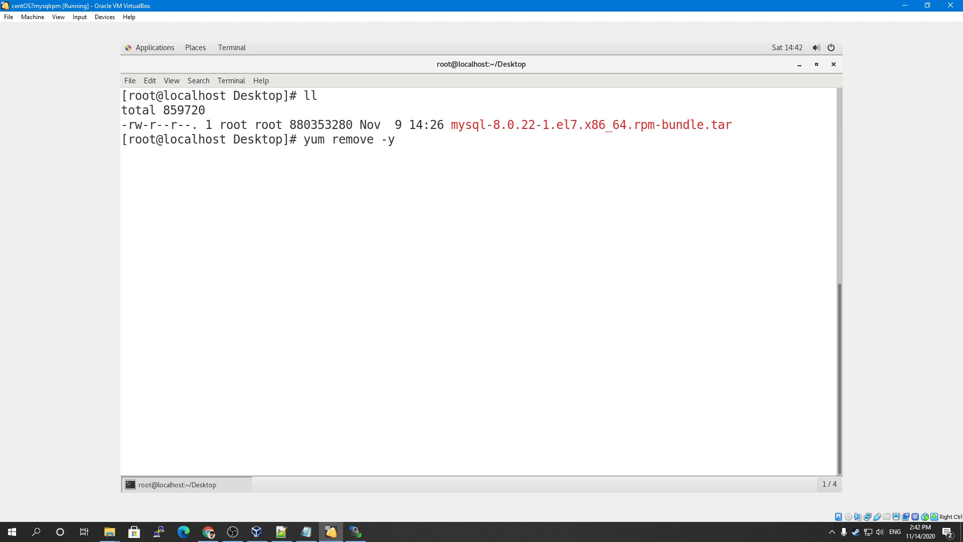
type("maria")
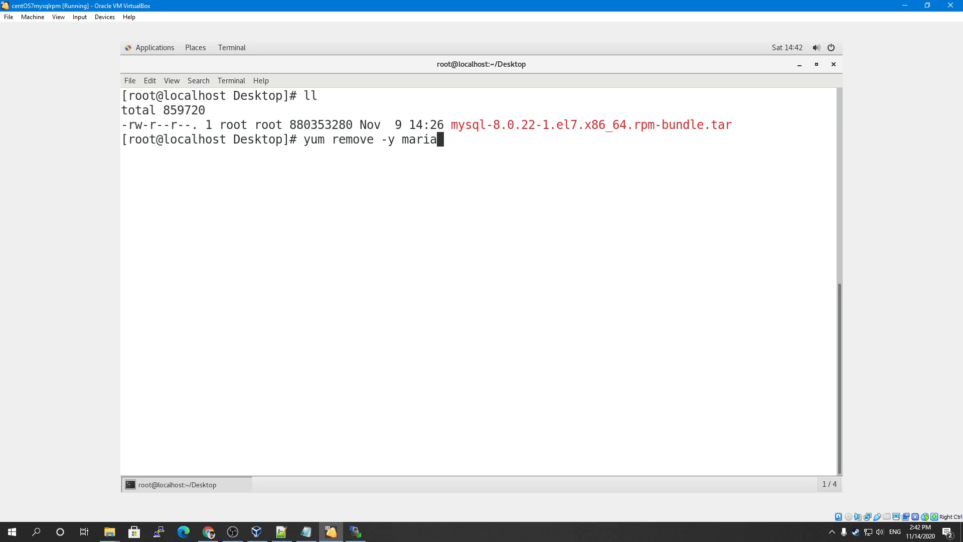
type("db-")
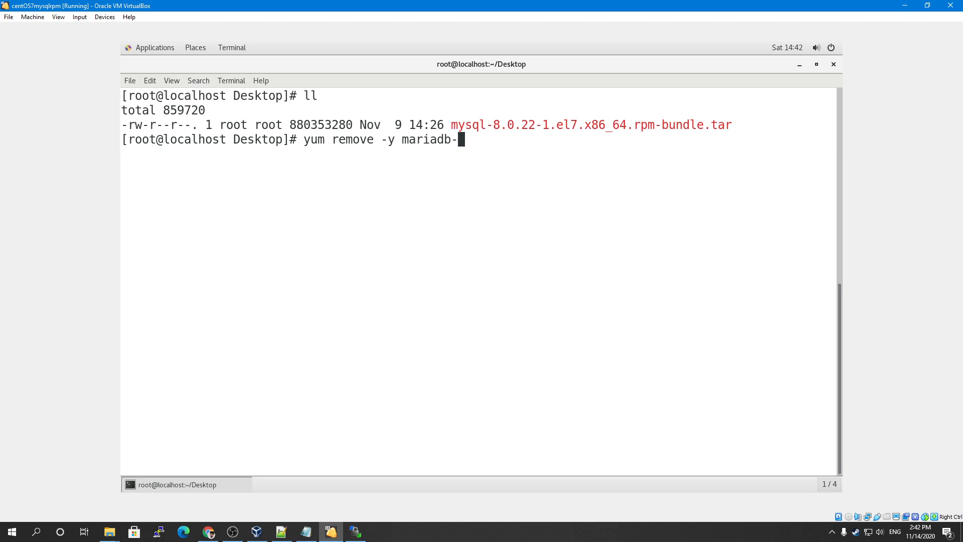
type("lib")
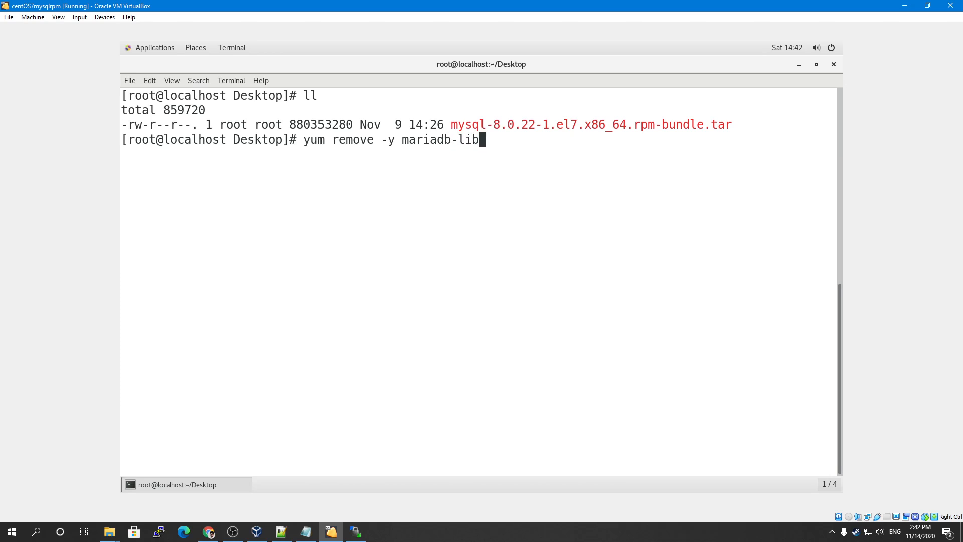
type("s")
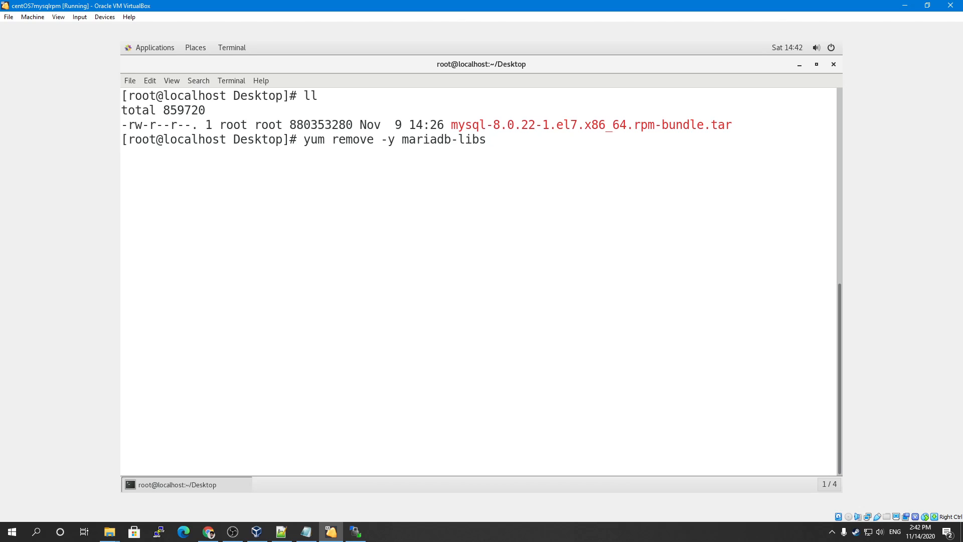
key("Return")
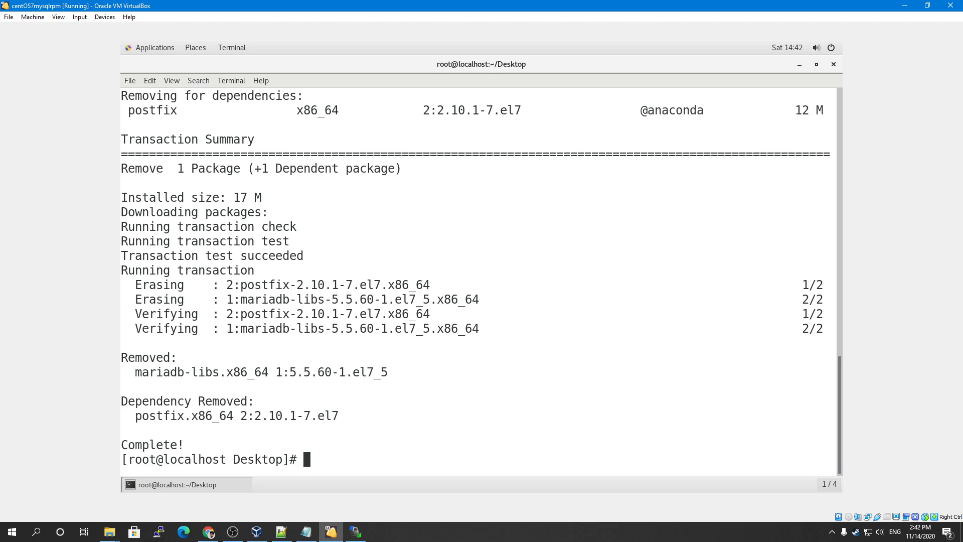
type("cl")
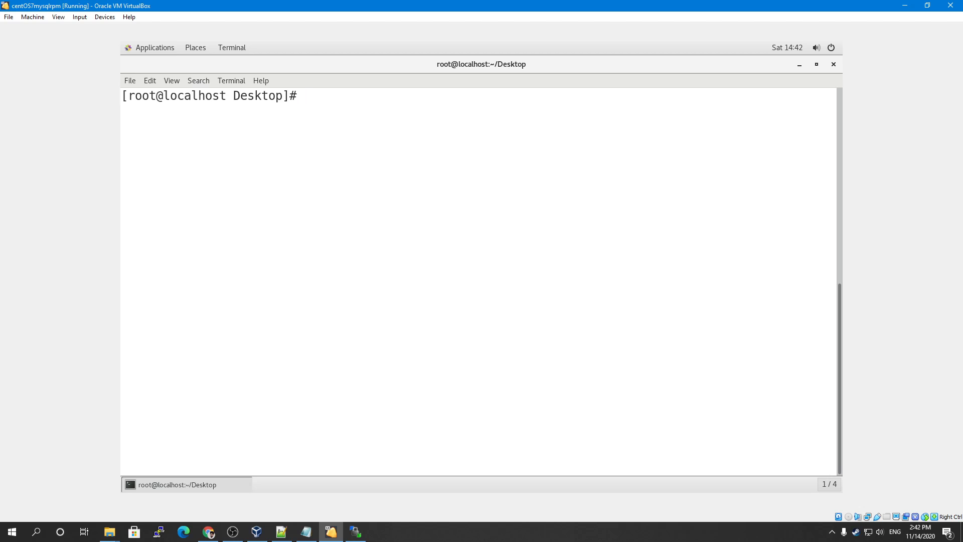
Step: Extract mysql-8.0.22-1.el7.x86_64.rpm-bundle.tar with tar -xvf and list the mysql-community RPMs
type("ll")
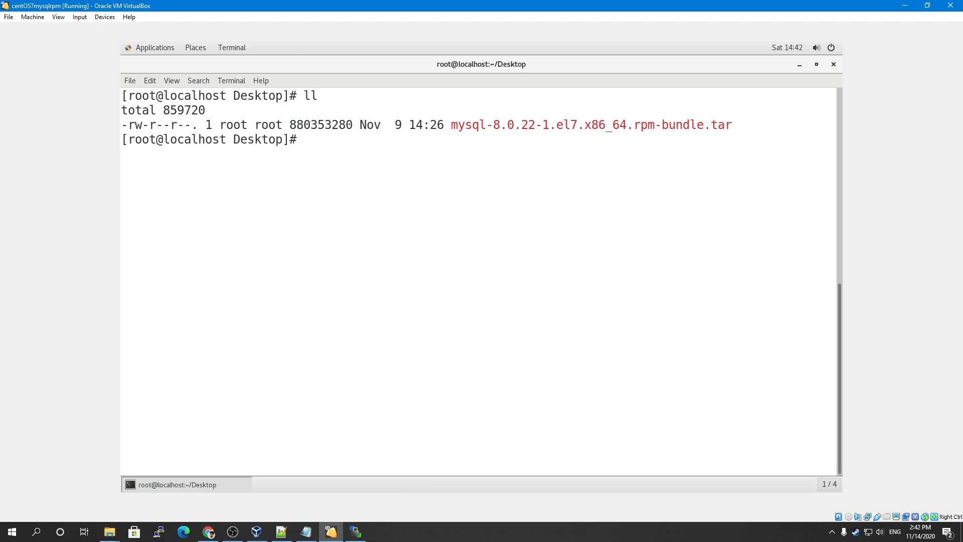
type("tar -")
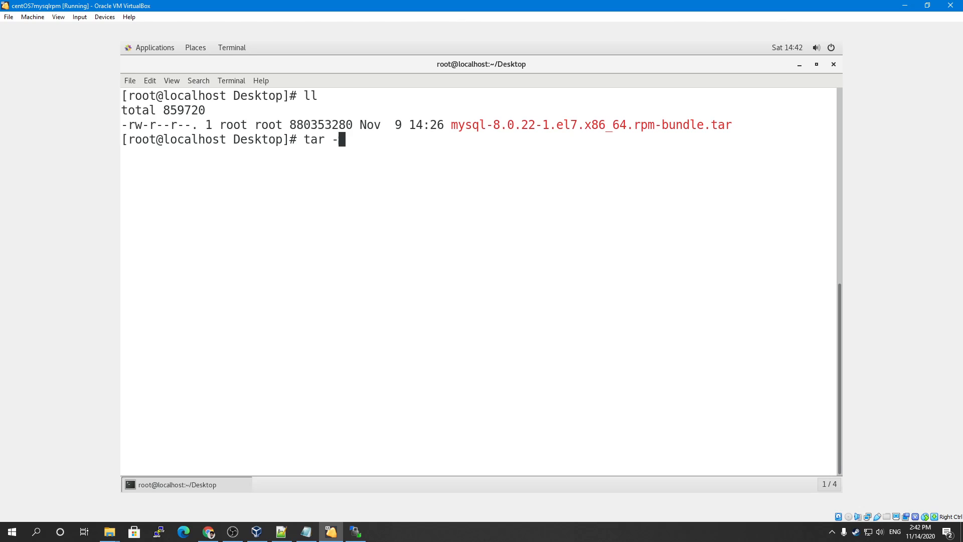
type("xvf")
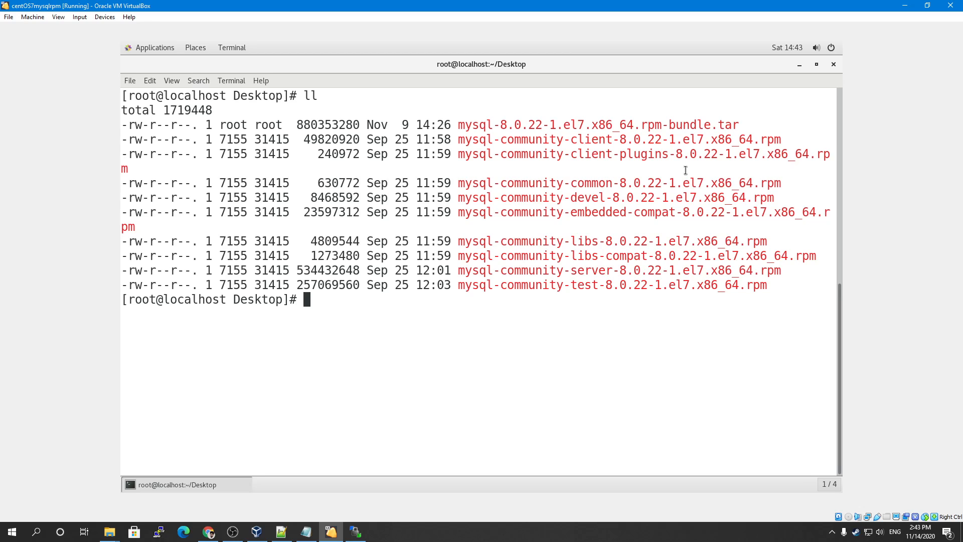
mouse_move(596, 147)
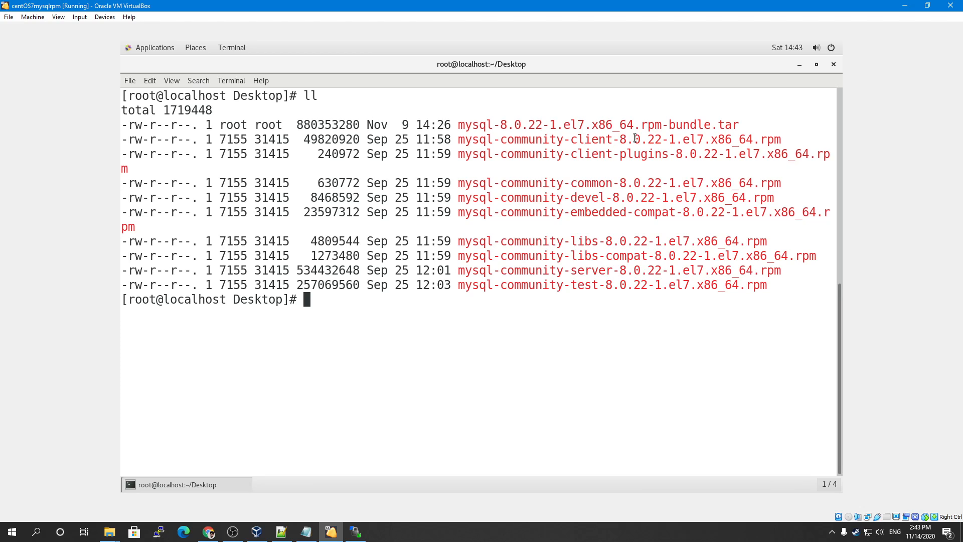
mouse_move(354, 336)
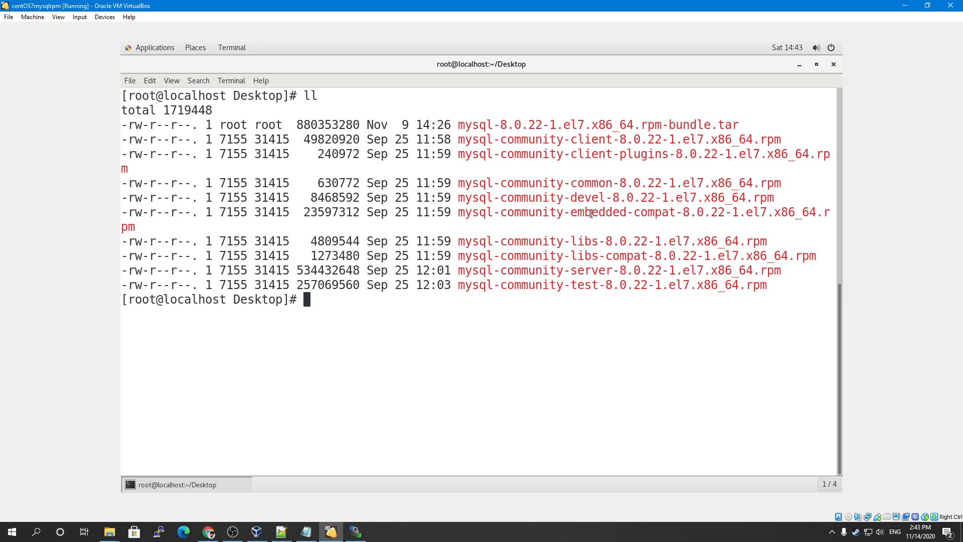
double_click(614, 212)
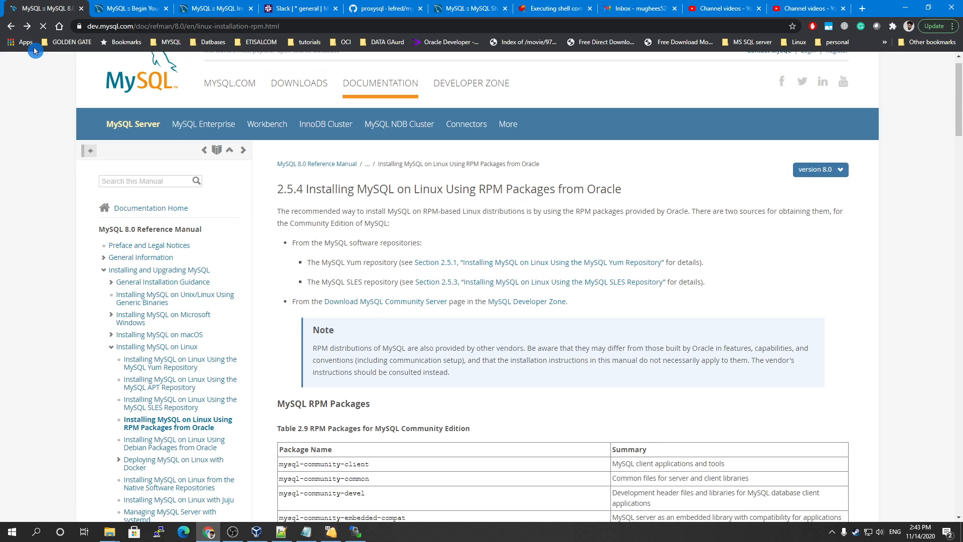
Step: Scroll the RPM installation guide to the required server, client, libs, common and libs-compat packages
scroll("down", 3)
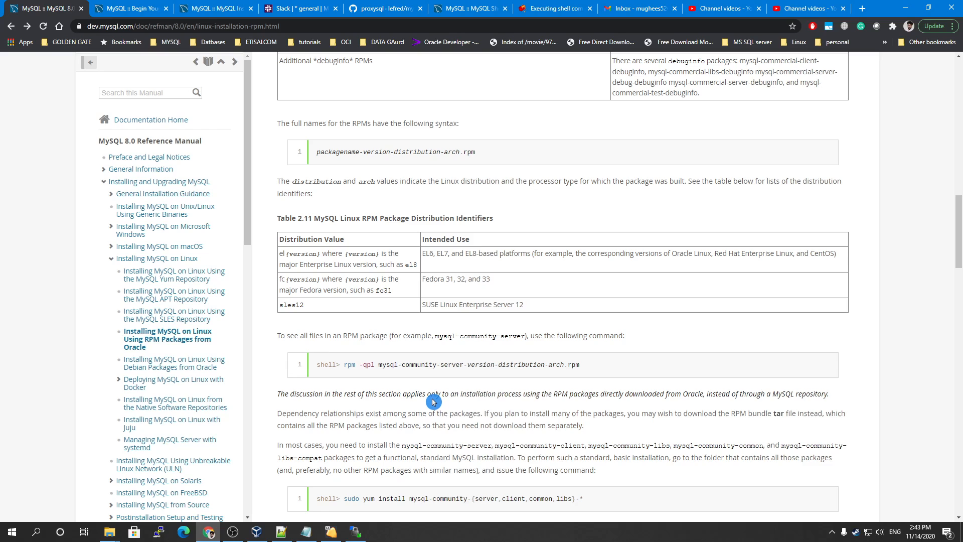
scroll("down", 3)
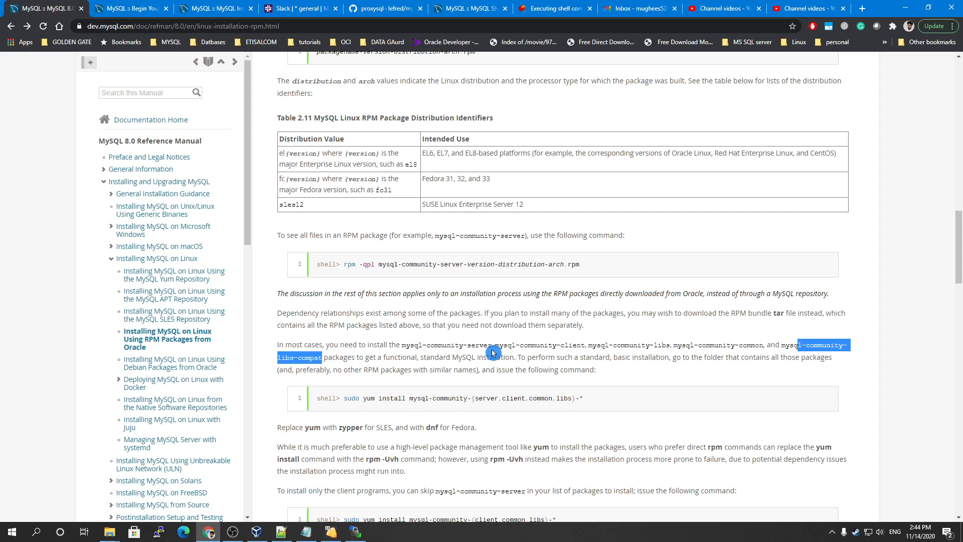
mouse_move(521, 350)
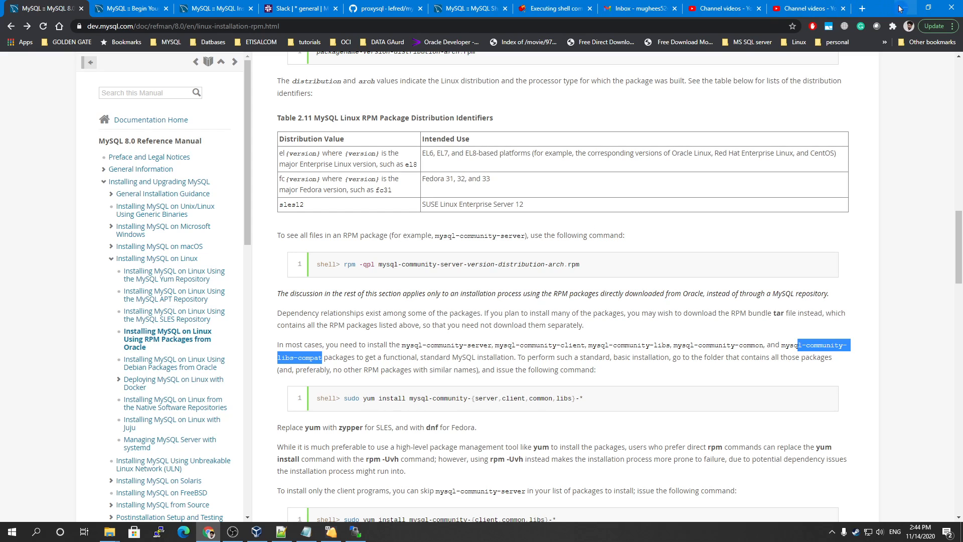
left_click(354, 532)
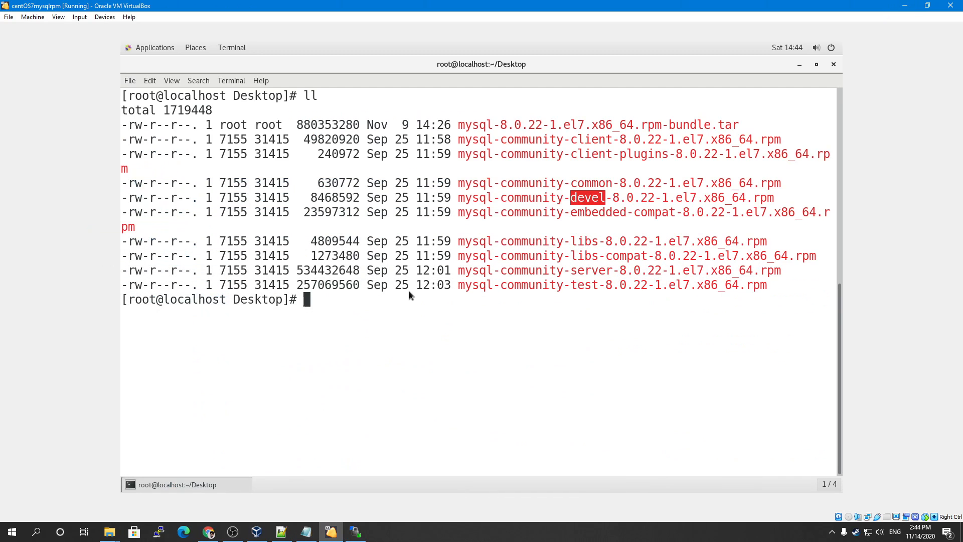
Step: Attempt 'rpm -ivh' with a pasted mysql-community-common file name, which fails
left_click(510, 310)
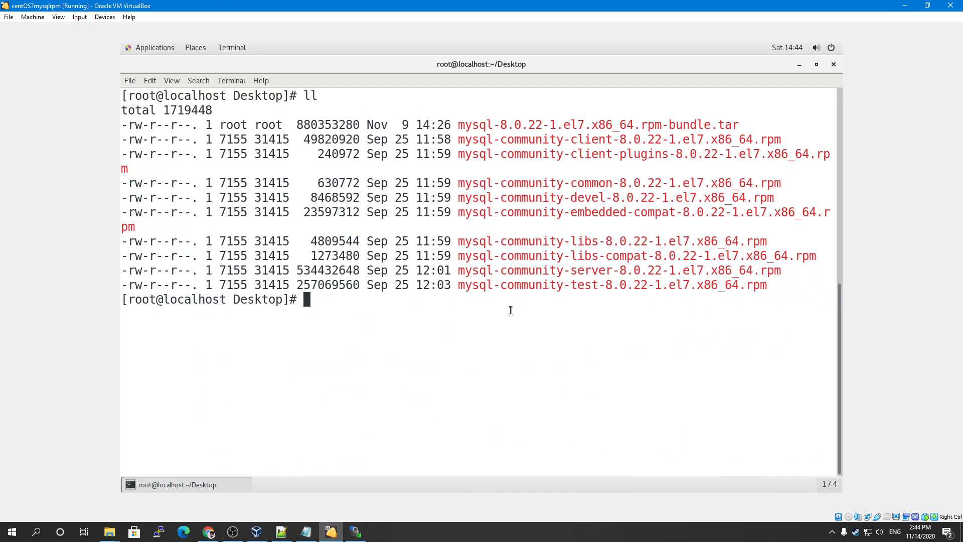
type("rpm -")
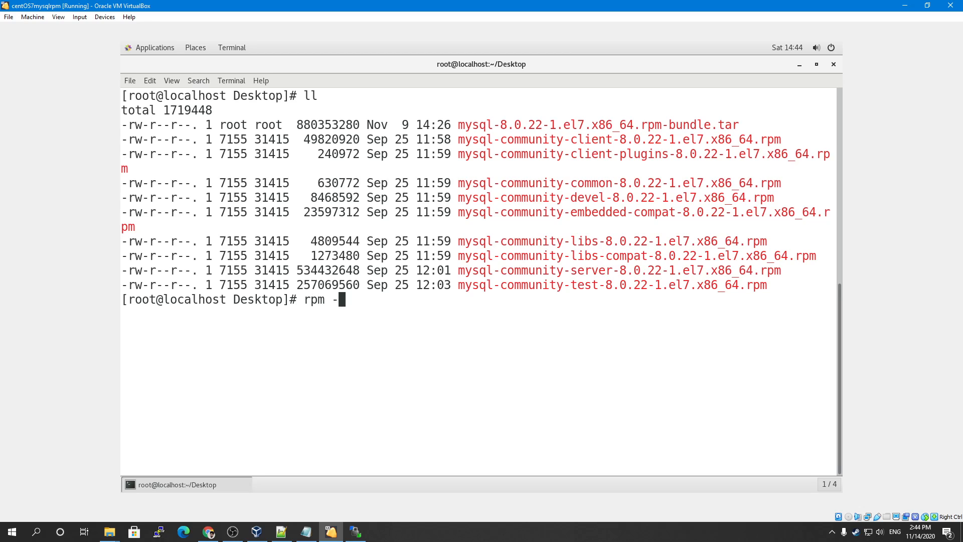
type("ivh")
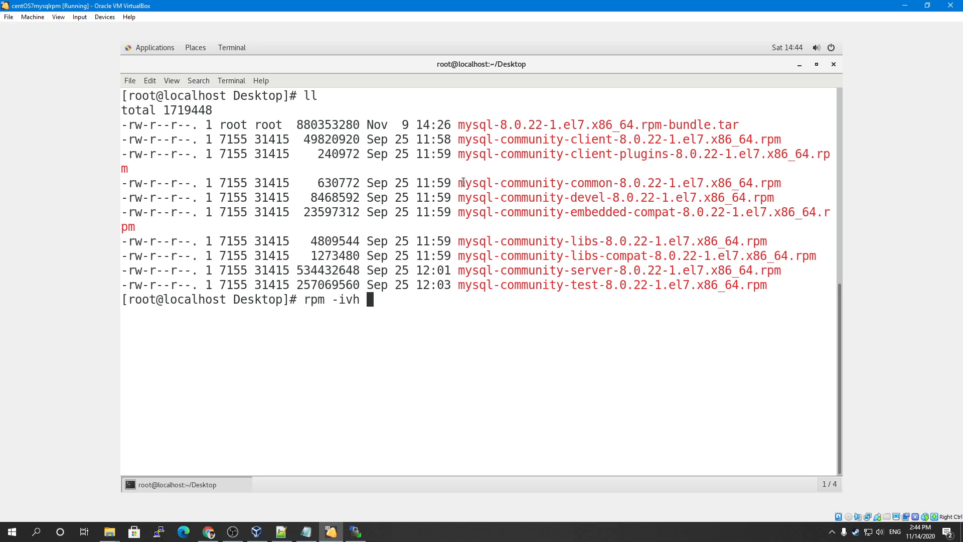
double_click(615, 182)
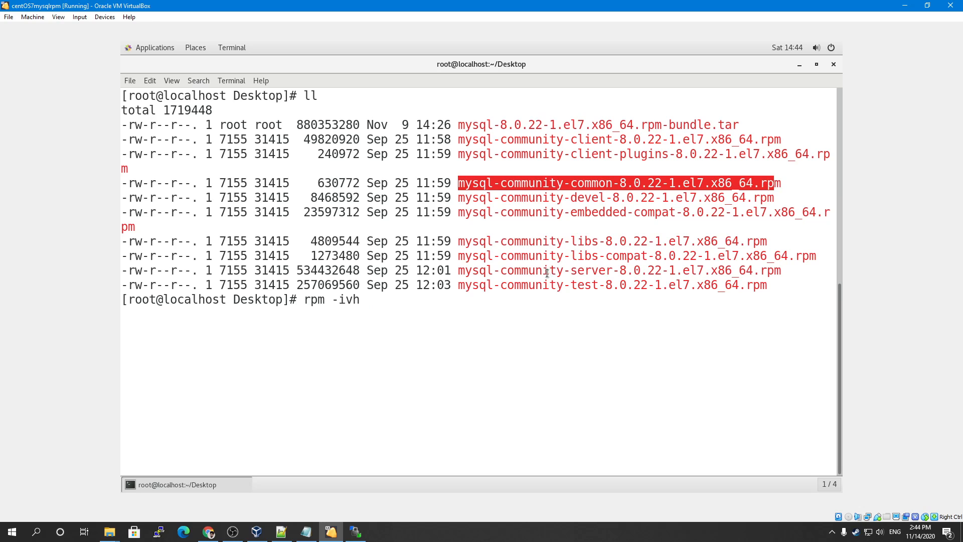
right_click(546, 273)
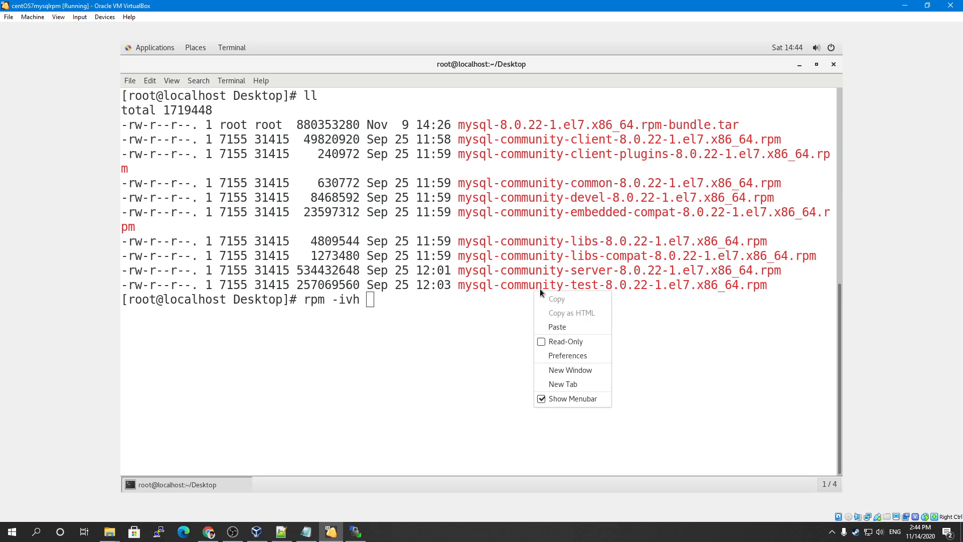
left_click(557, 326)
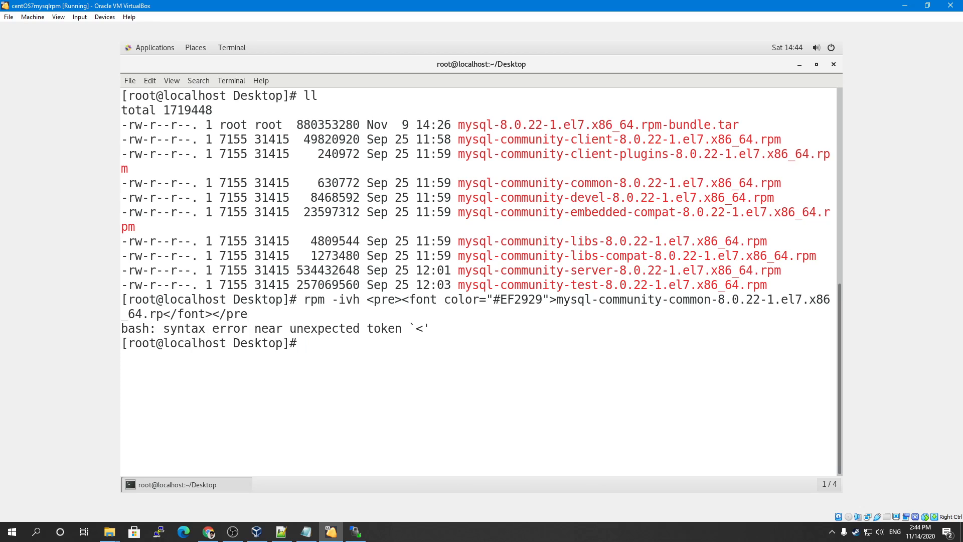
Step: Run 'rpm -ivh mysql-community-common-8.0.22-1.el7.x86_64.rpm' typed out in full
type("r")
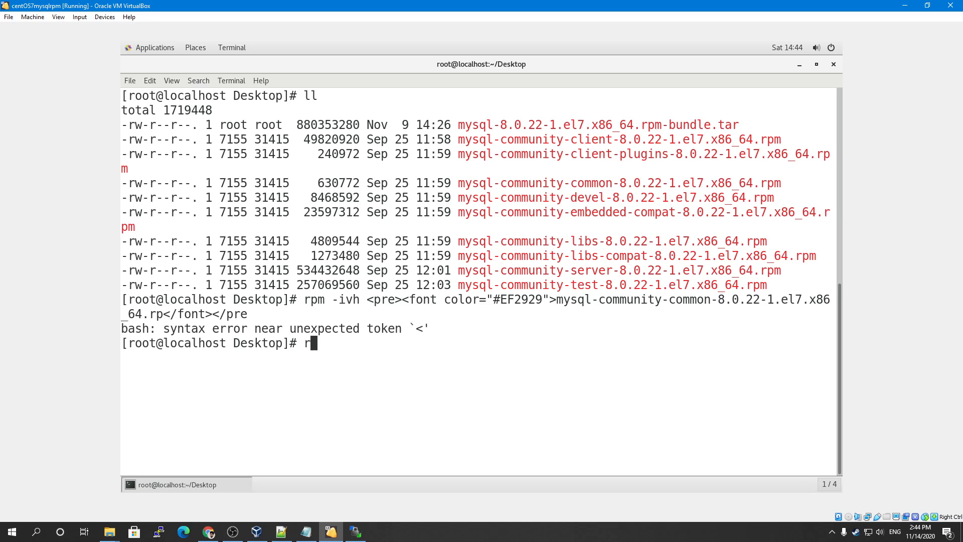
type("pm -")
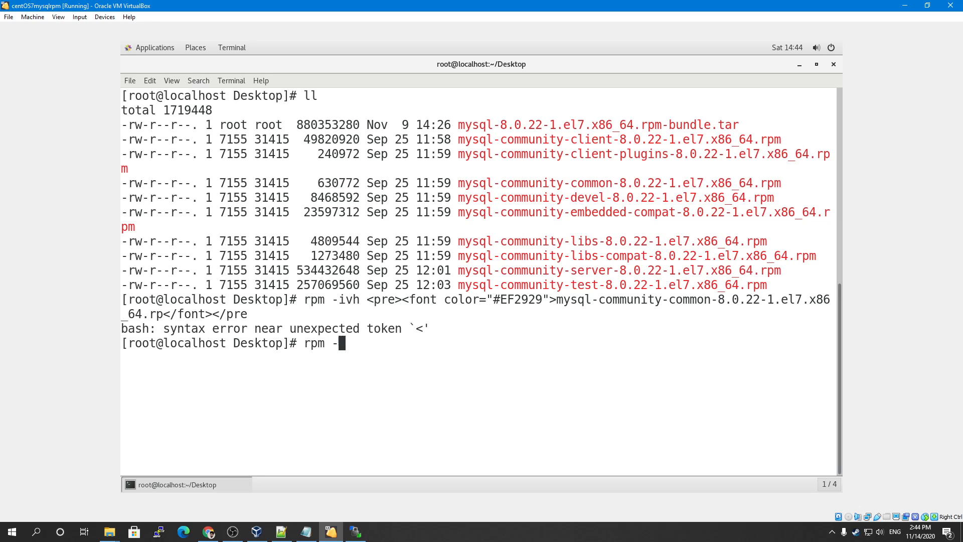
type("ivh mysql-community-")
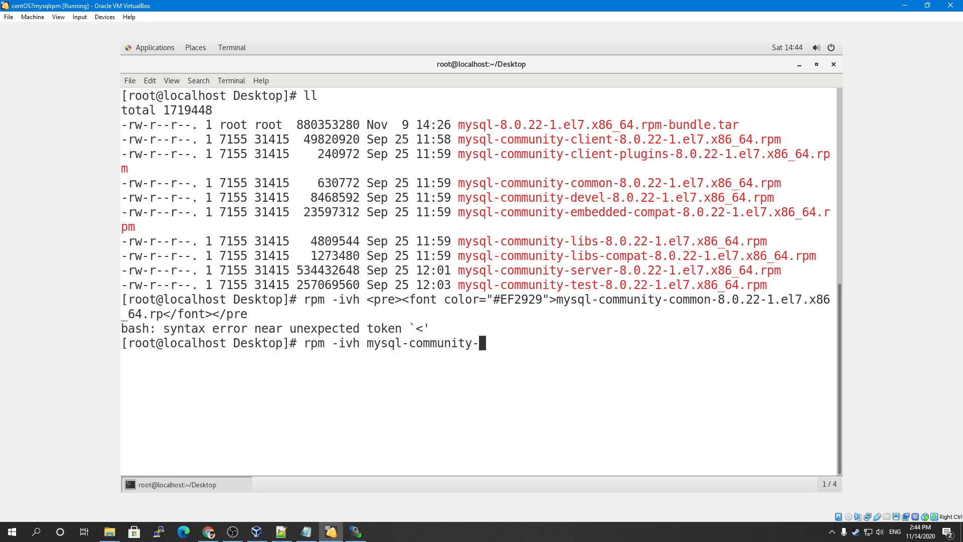
type("common-8.0.22-1.el7.x86_64.rpm")
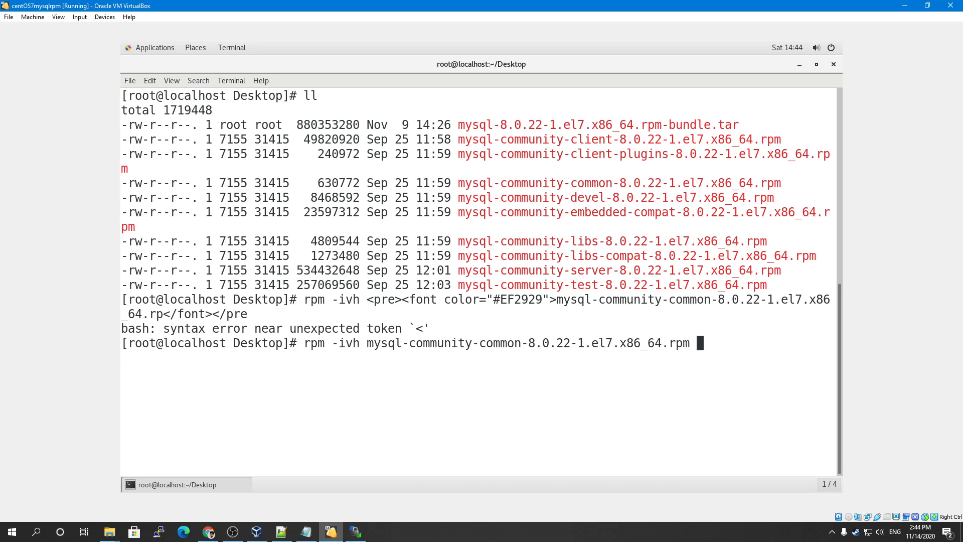
key("Return")
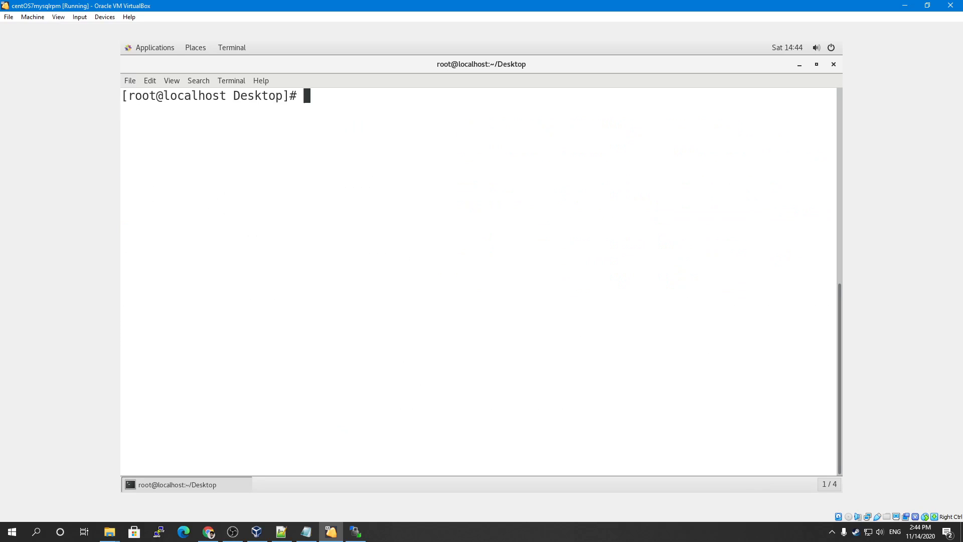
Step: Install mysql-community-client-plugins-8.0.22-1.el7.x86_64.rpm with rpm -ivh
type("rpm")
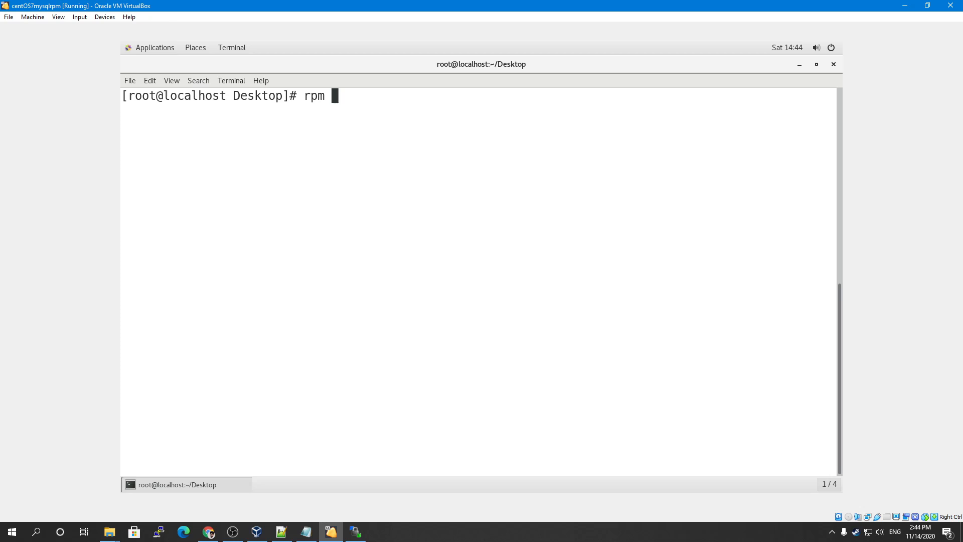
type("-ivh")
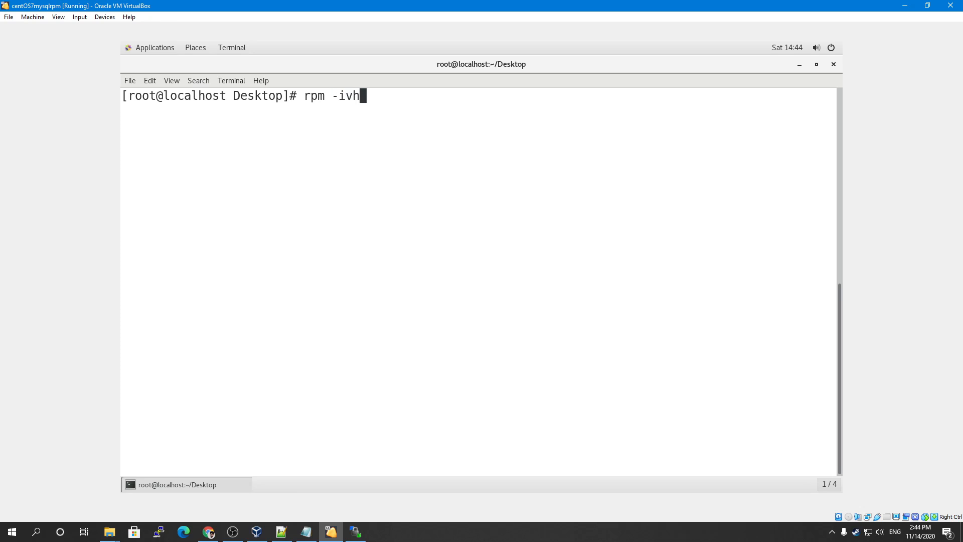
type("my")
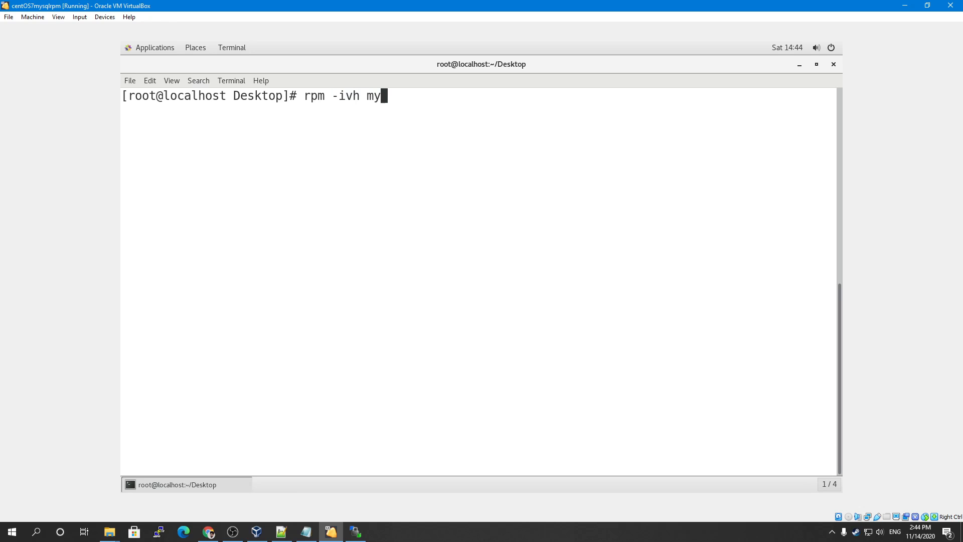
type("sql-community-")
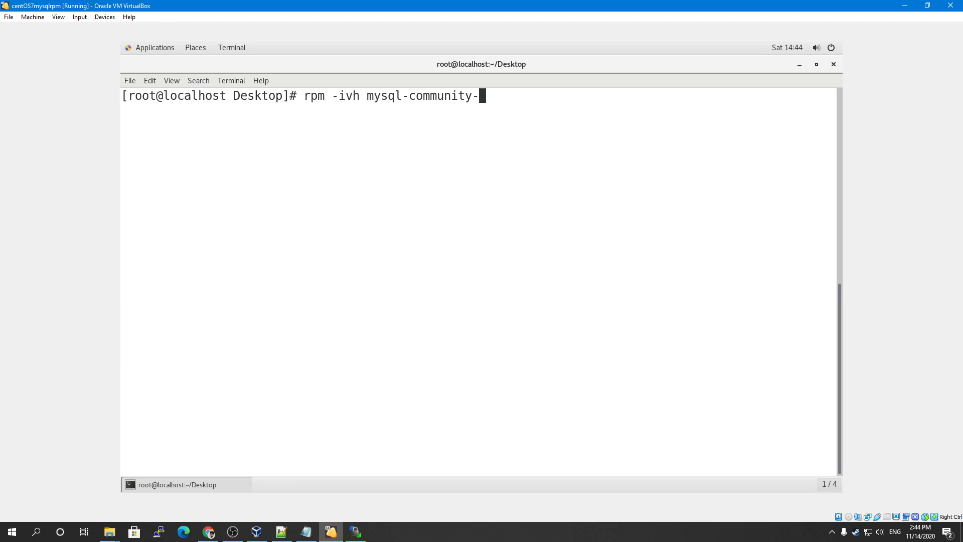
type("client-plugins-8.0.22-1.el7.x86_64.rpm")
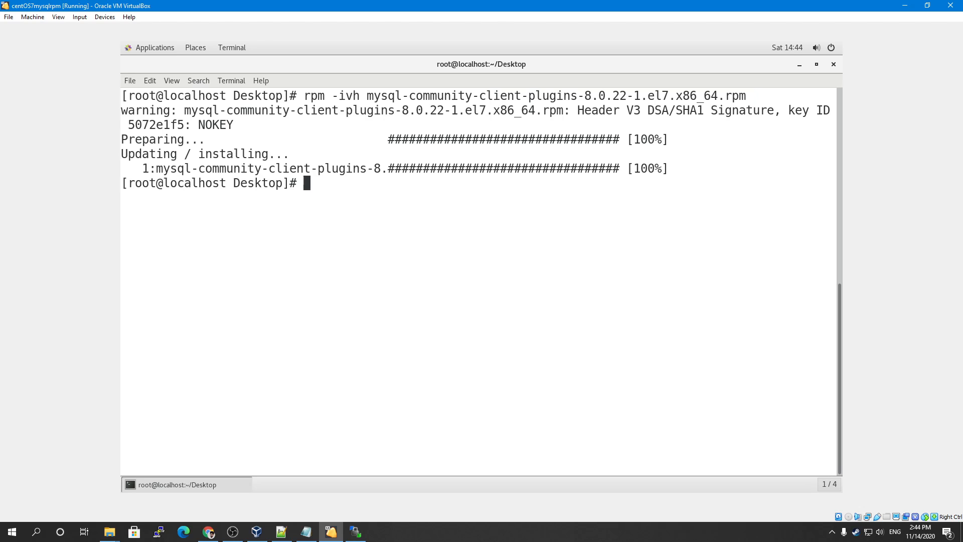
Step: Install mysql-community-libs-8.0.22-1.el7.x86_64.rpm with rpm -ivh and clear the terminal
type("rpm -iv")
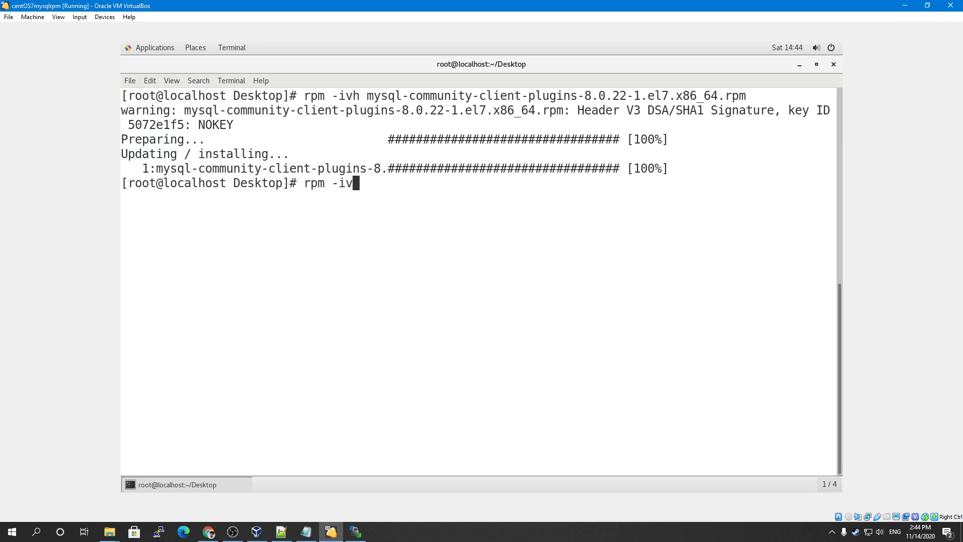
type("h mysql-community-")
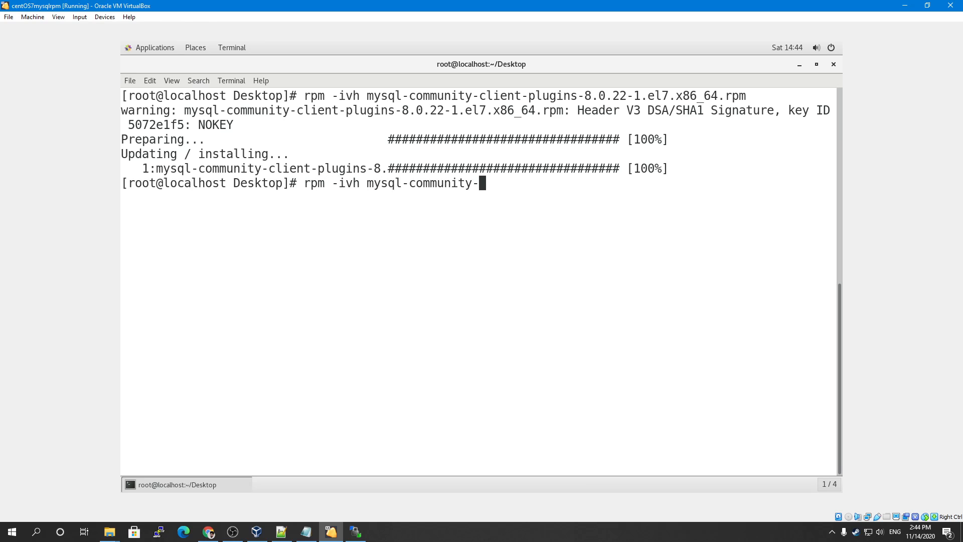
type("libs-")
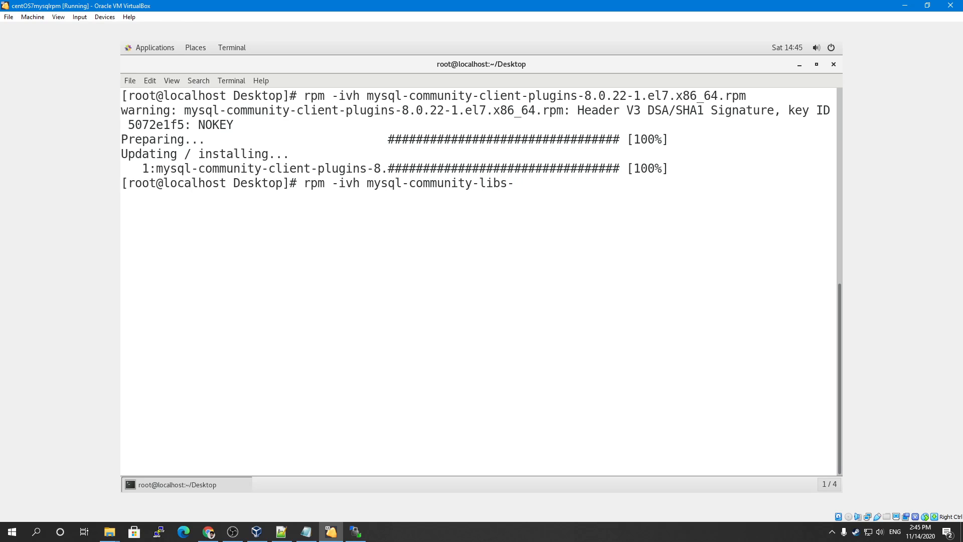
type("8.0.22-1.el7.x86_64.rpm")
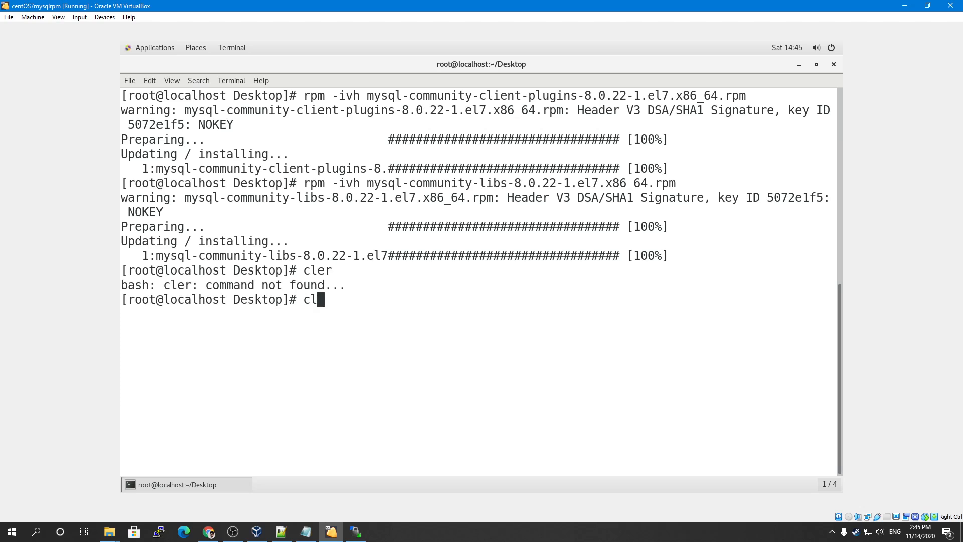
key("Return")
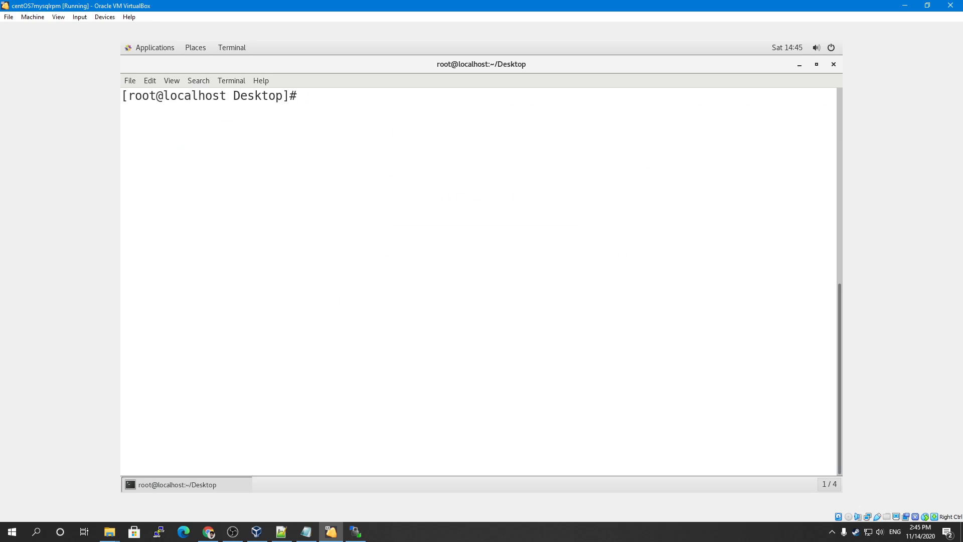
Step: Install mysql-community-libs-compat-8.0.22-1.el7.x86_64.rpm with rpm -ivh
type("rpm")
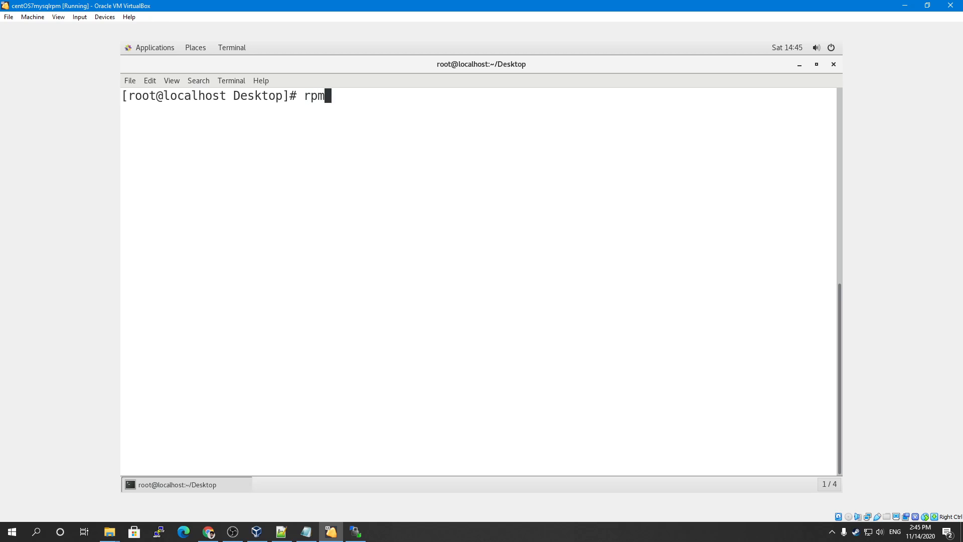
type("-ivh m")
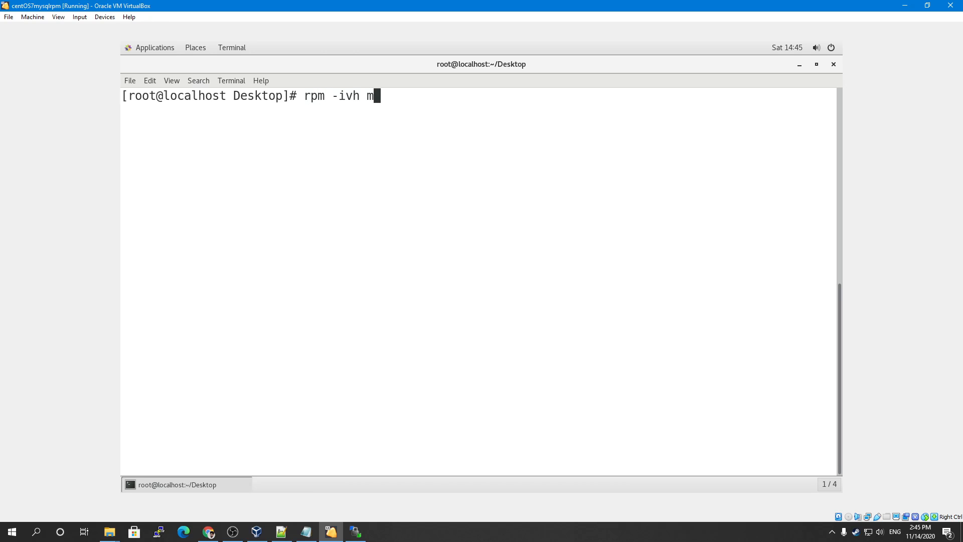
type("ysql-community-libs-")
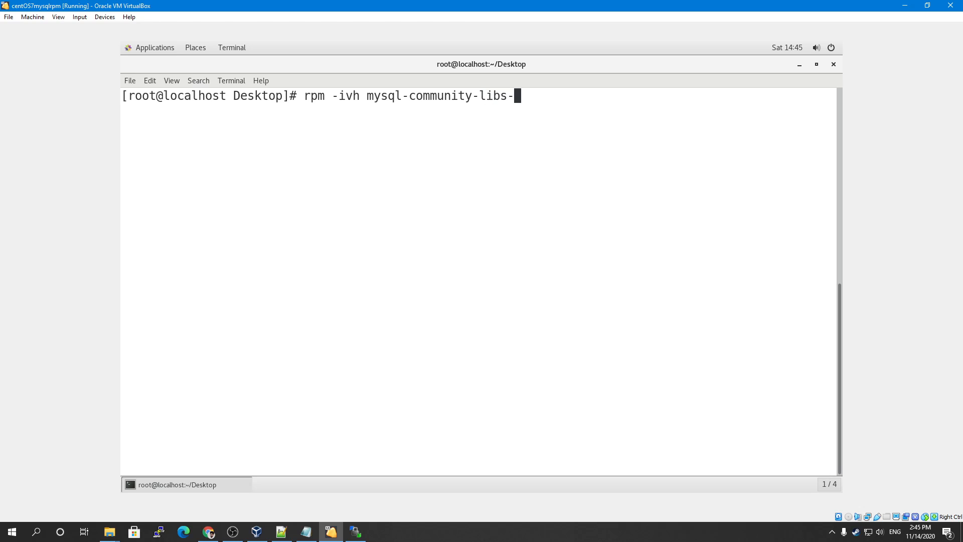
type("compat-8.0.22-1.el7.x86_64.rpm")
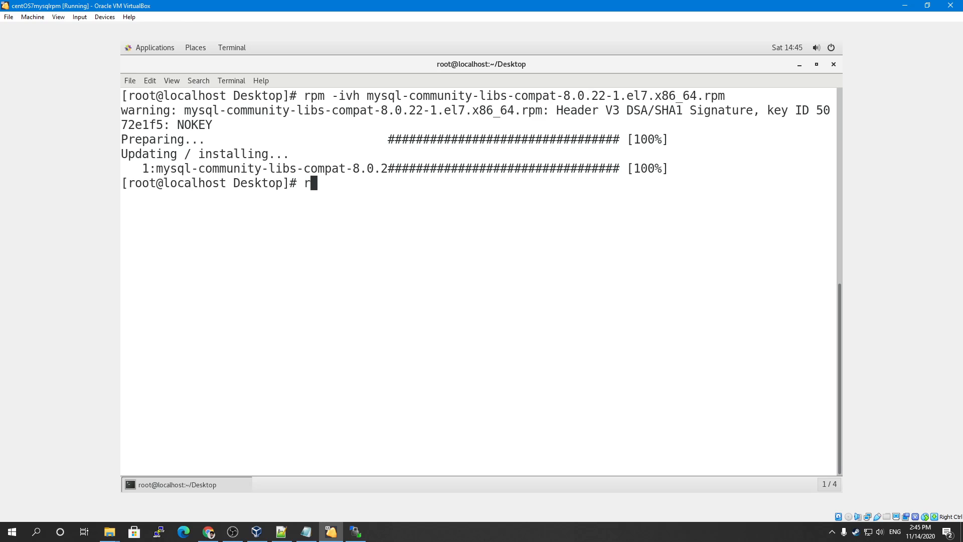
Step: Install mysql-community-client-8.0.22-1.el7.x86_64.rpm with rpm -ivh and clear the terminal
type("pm -ivh")
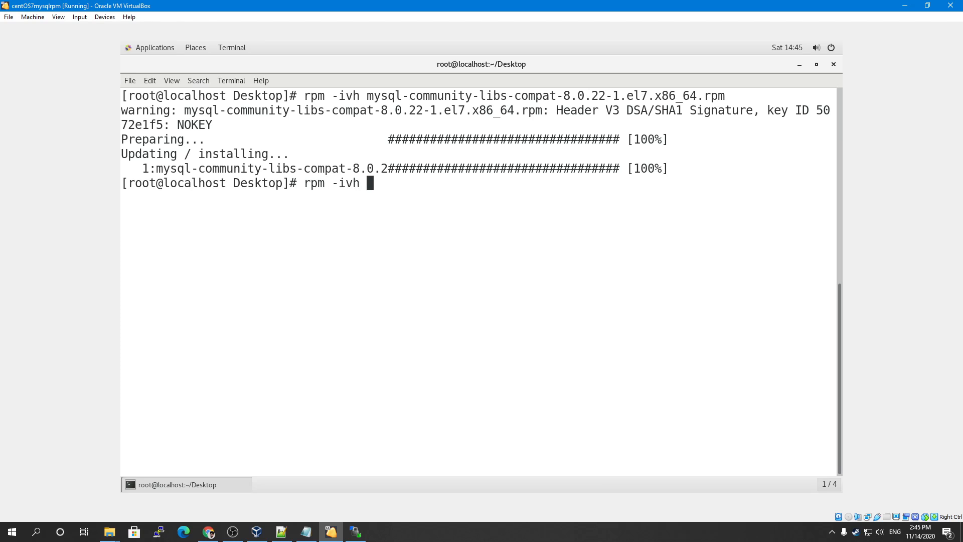
type("mysql-community-")
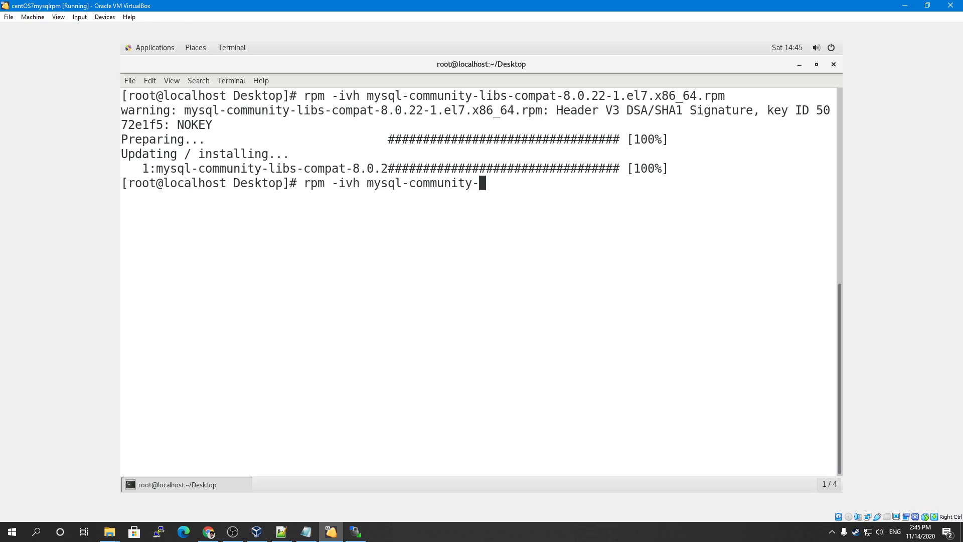
type("client-")
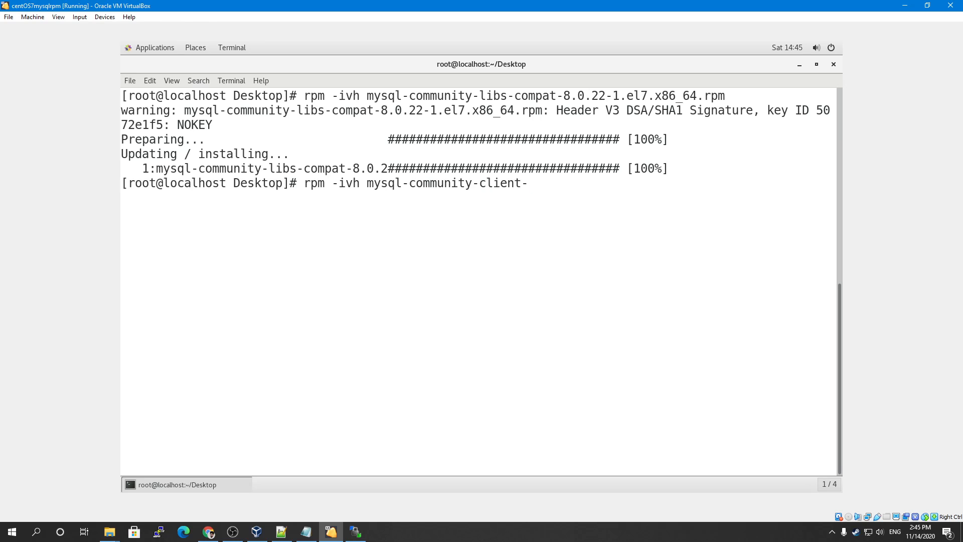
type("8.0.22-1.el7.x86_64.rpm")
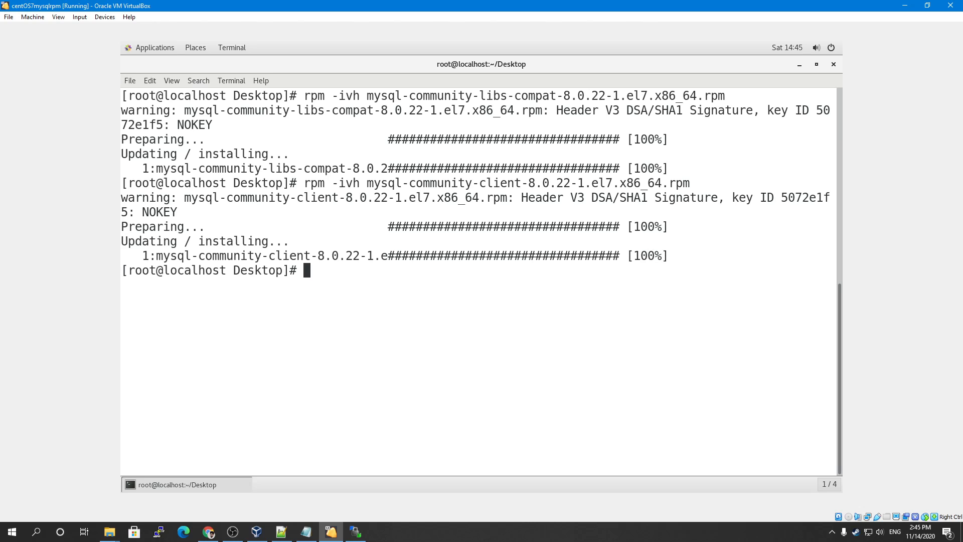
type("clear")
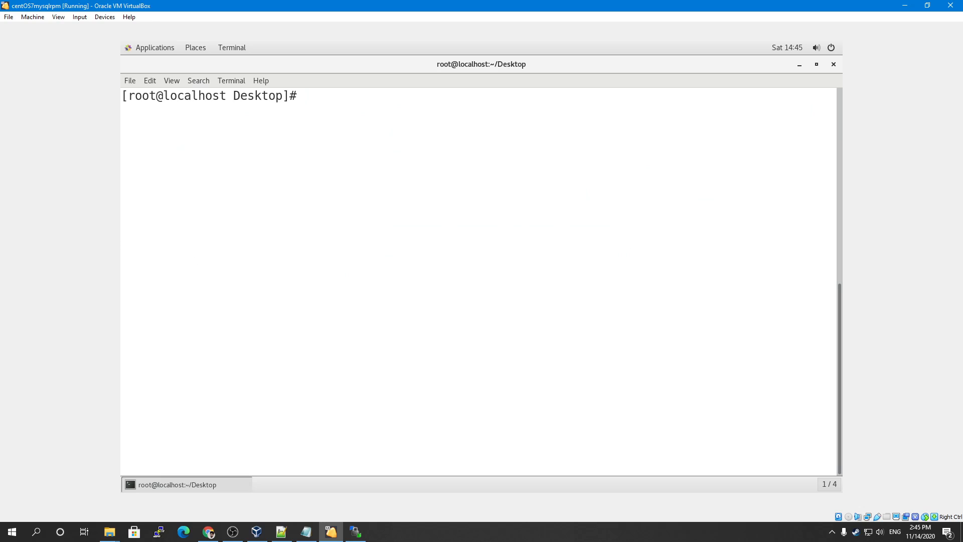
Step: Install mysql-community-server-8.0.22-1.el7.x86_64.rpm with rpm -ivh and let it run
type("rpm")
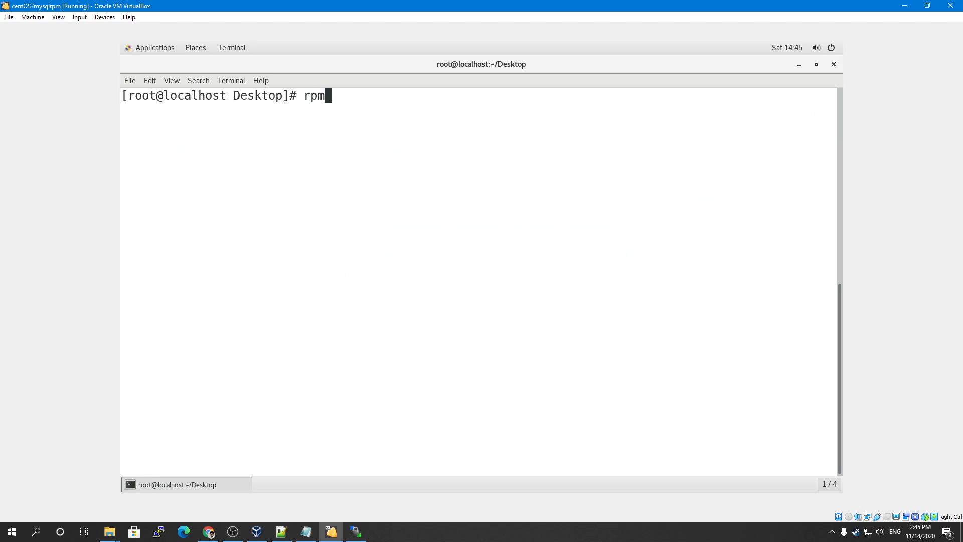
type("-")
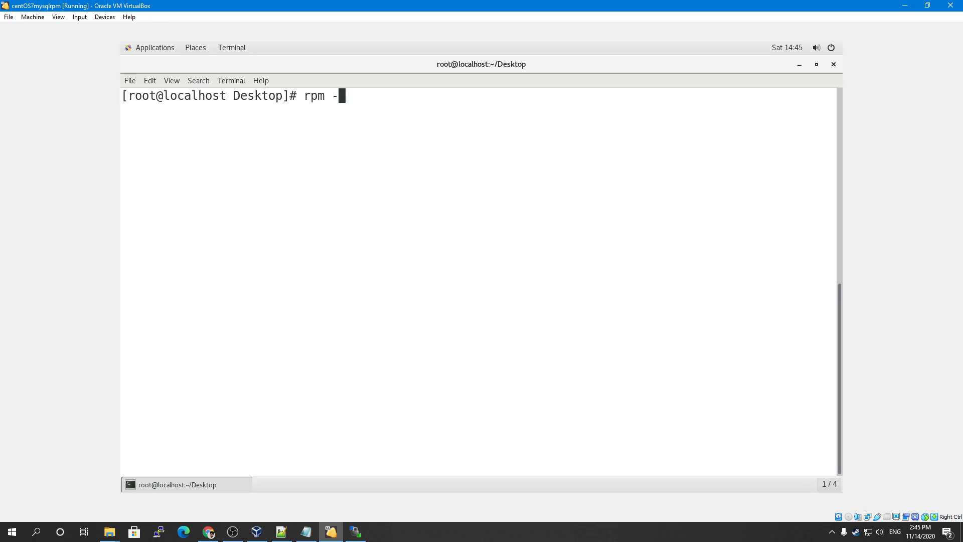
type("ivh mysql-community-server-8.0.22-1.el7.x86_64.rpm")
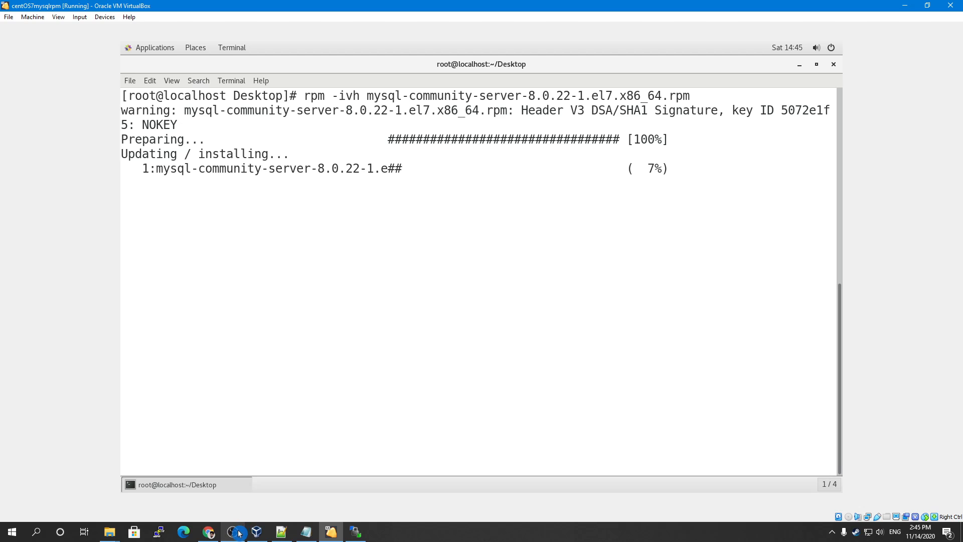
mouse_move(231, 532)
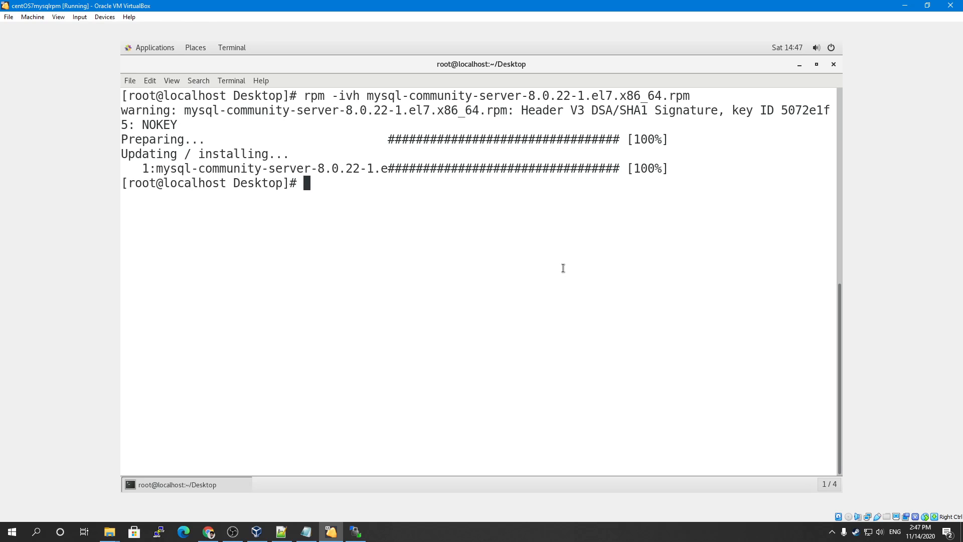
Step: Start the mysqld service with systemctl start mysqld
type("system")
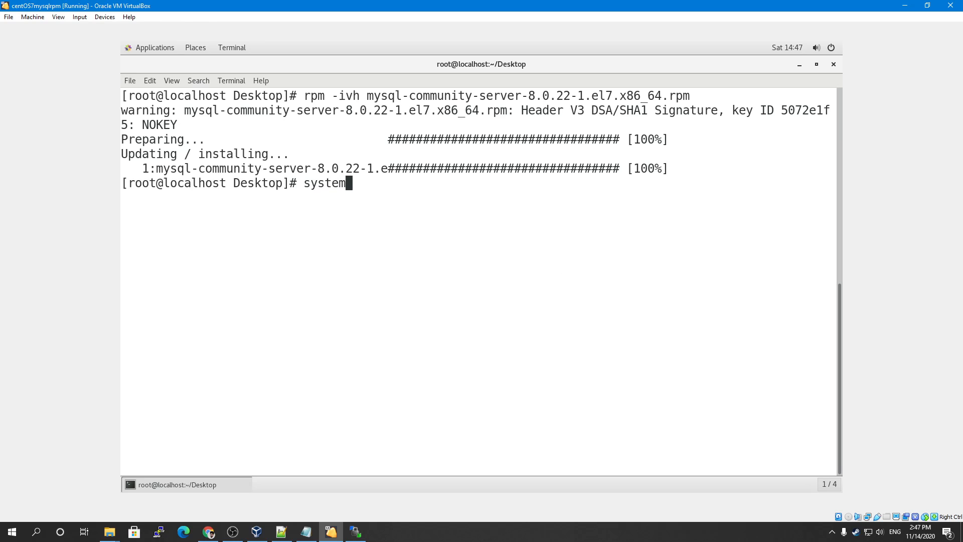
type("ctl start m")
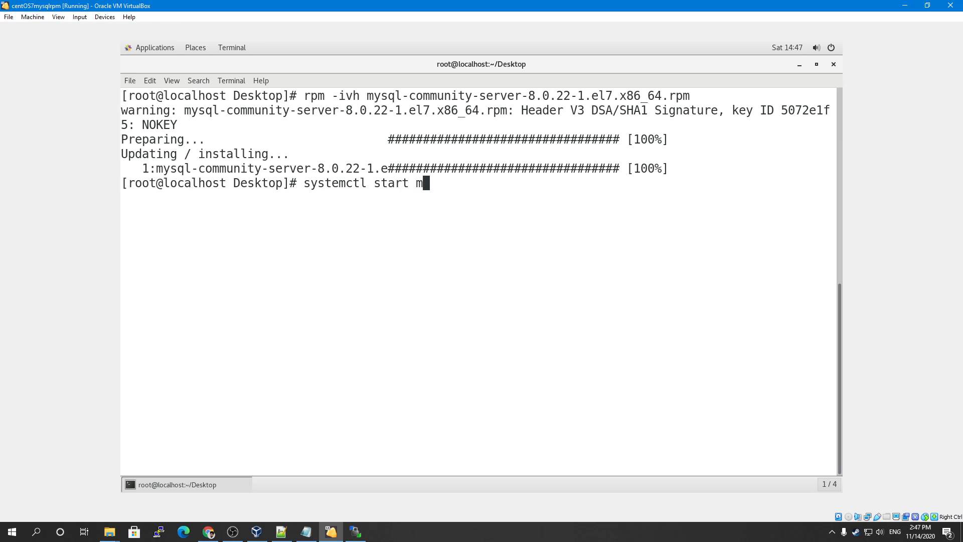
type("ysqld")
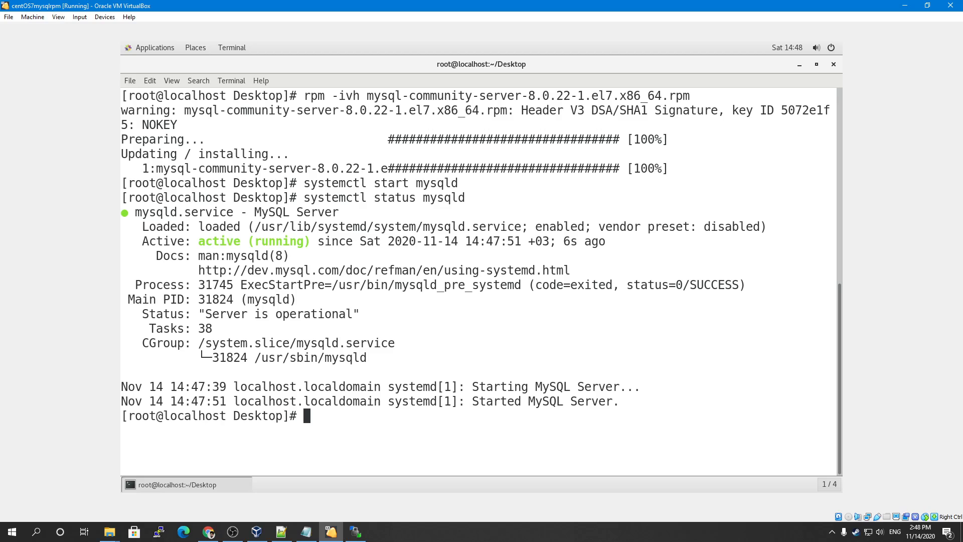
Step: Grep /var/log/mysqld.log for the temporary root password after correcting a mistyped /var/lib path
type("va")
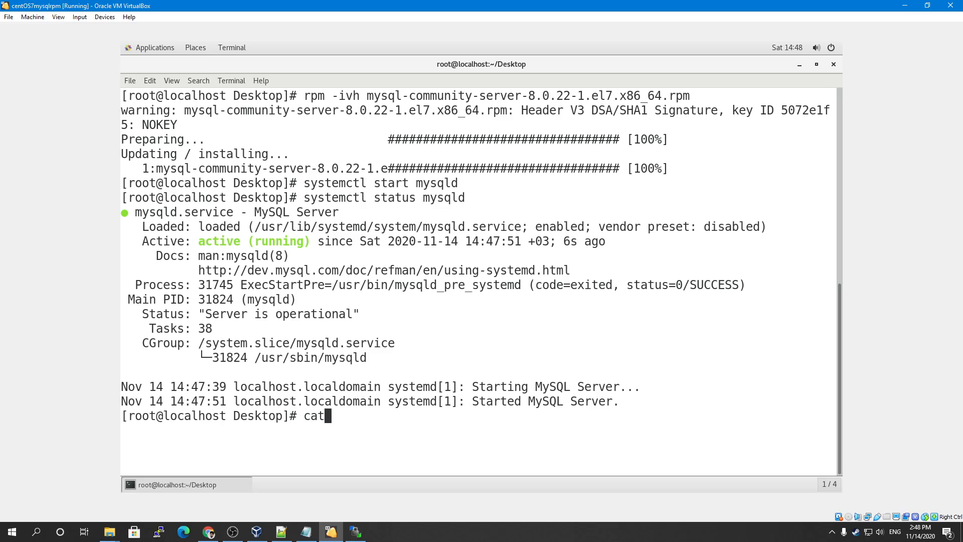
type("/var/lib/")
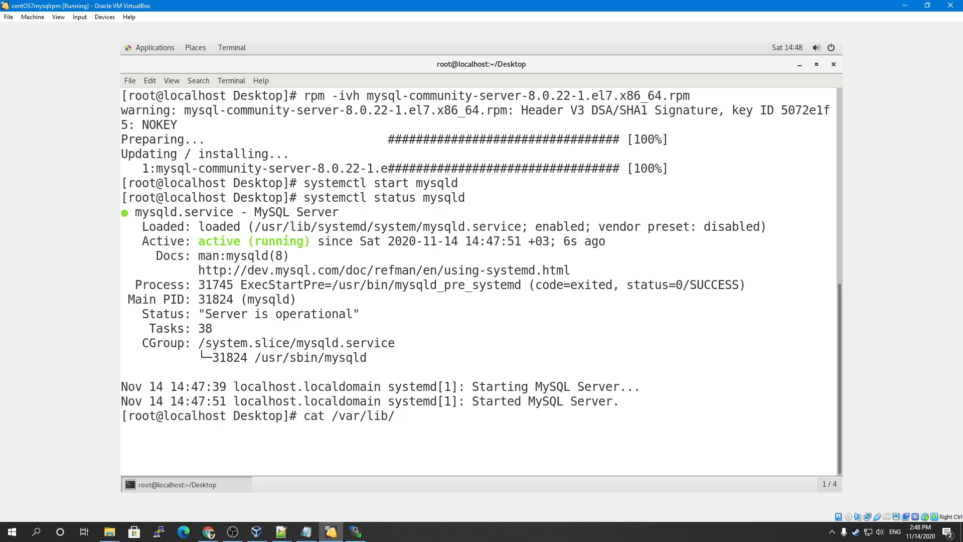
type("my")
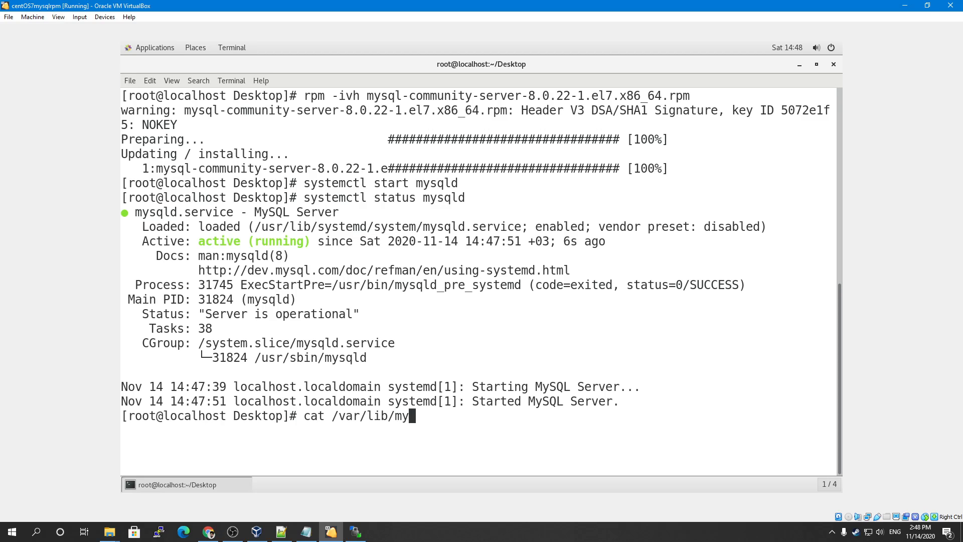
type("sql.")
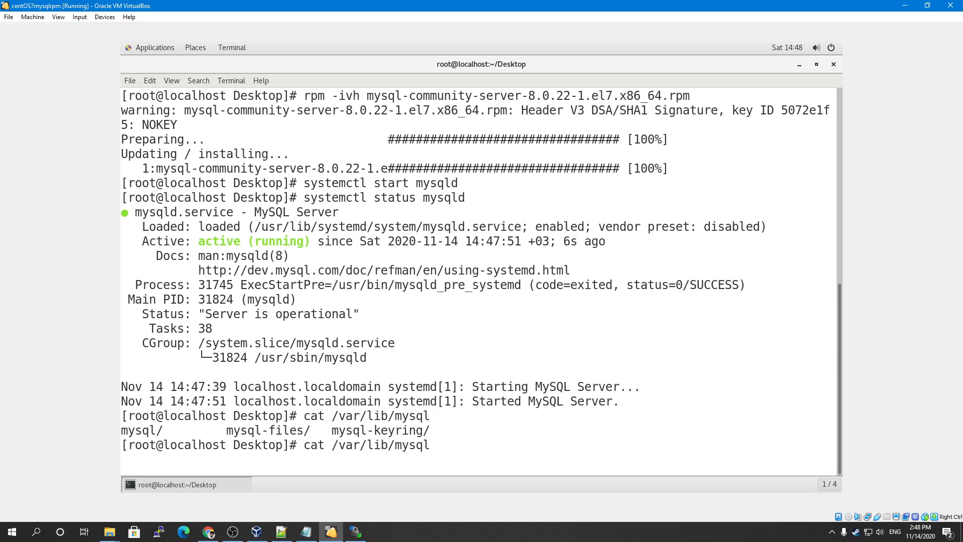
key("BackSpace")
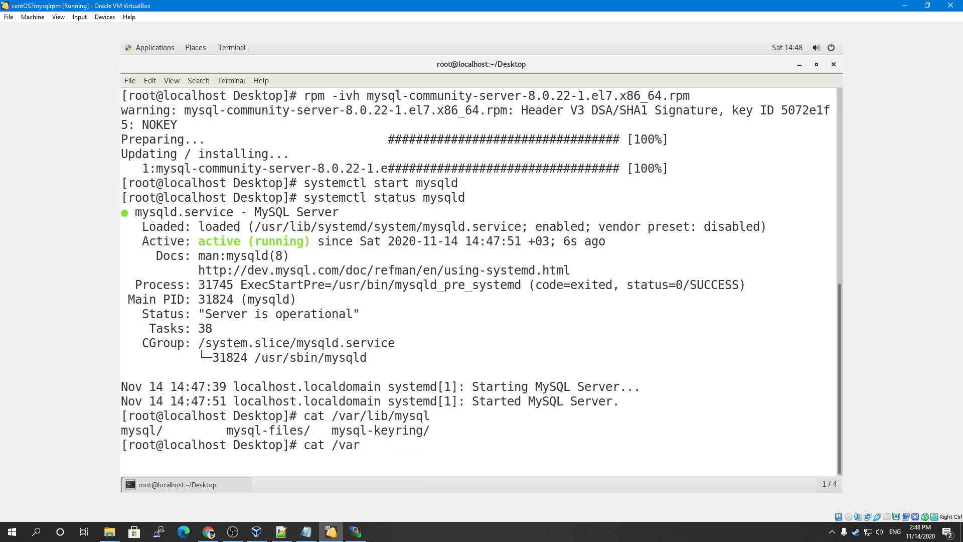
type("/l")
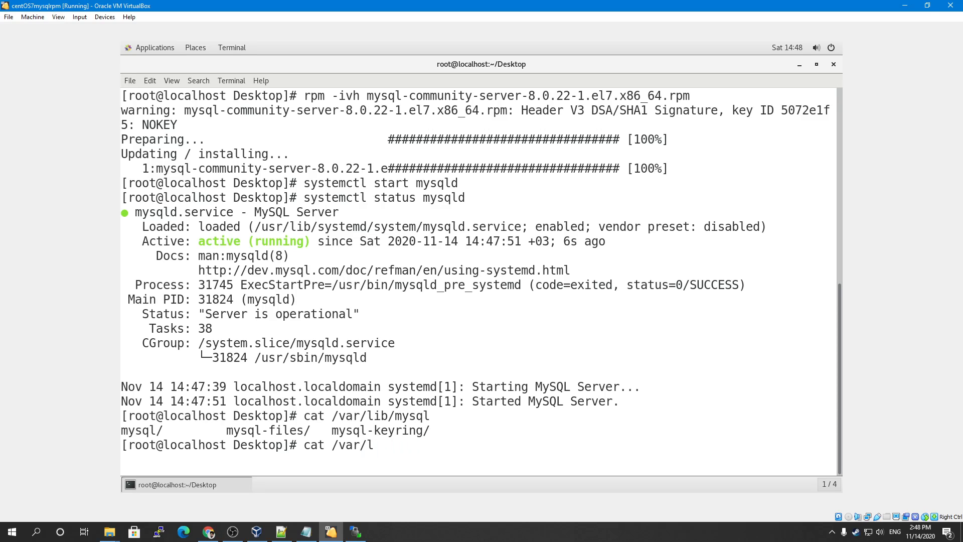
type("og/")
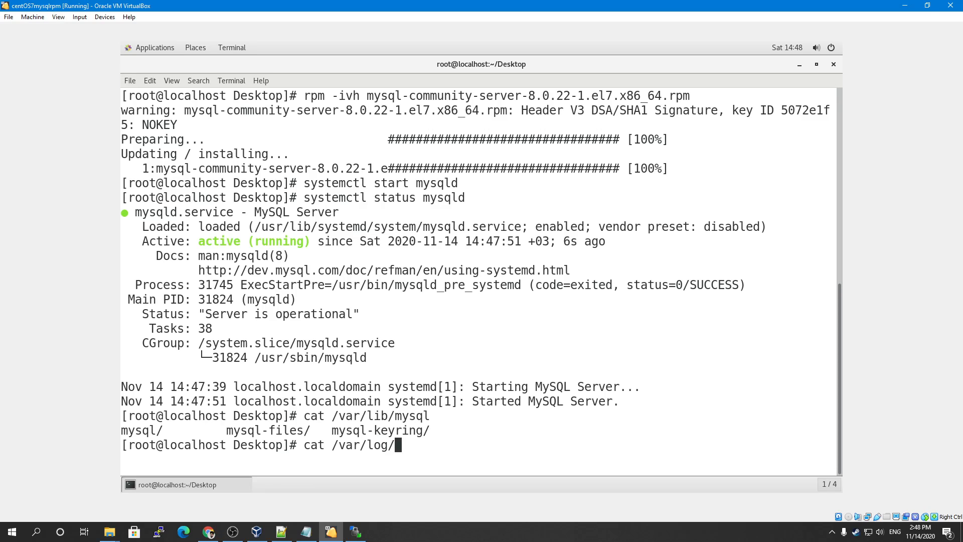
type("mysqld.log | grep password")
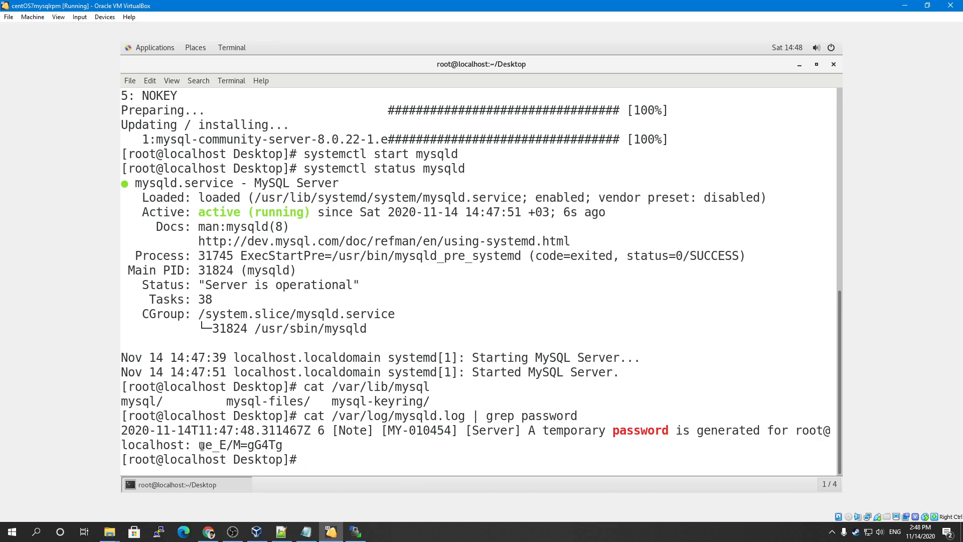
Step: Select the temporary root password in the log output and copy it
double_click(240, 444)
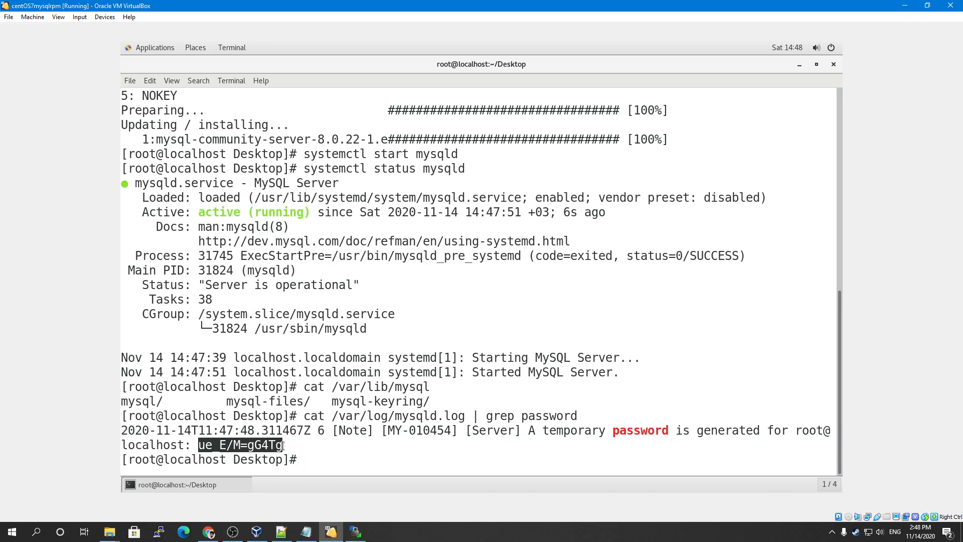
right_click(261, 449)
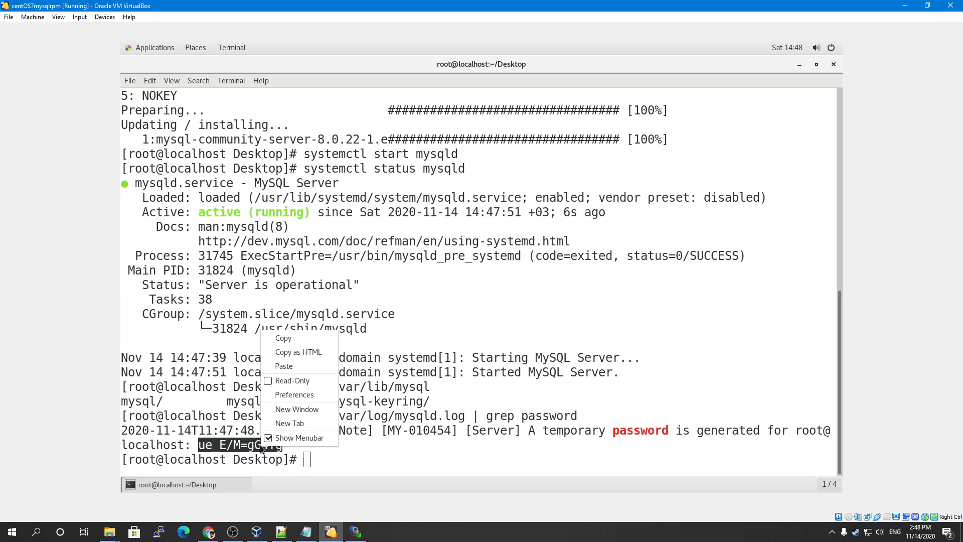
left_click(410, 439)
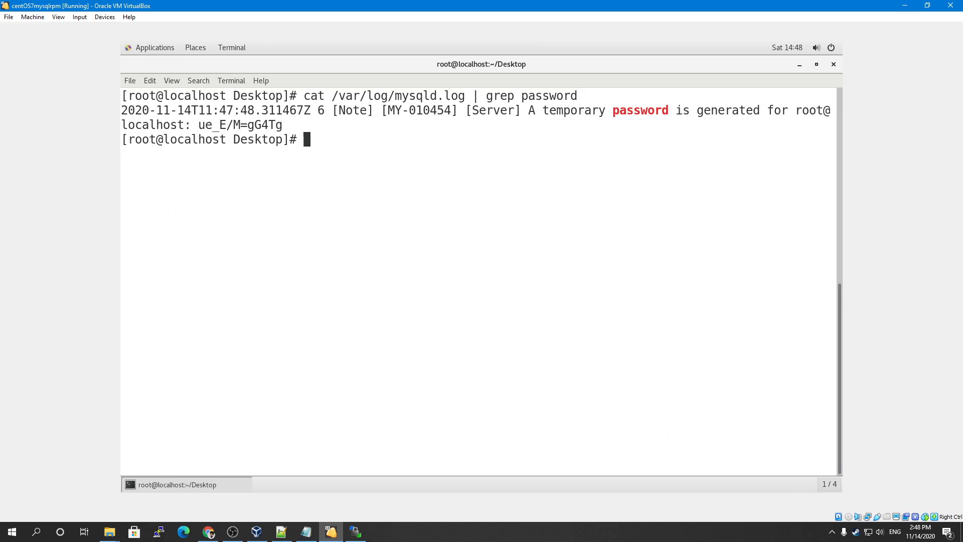
Step: Log into the MySQL monitor as root with mysql -uroot -p and the pasted temporary password
type("mys")
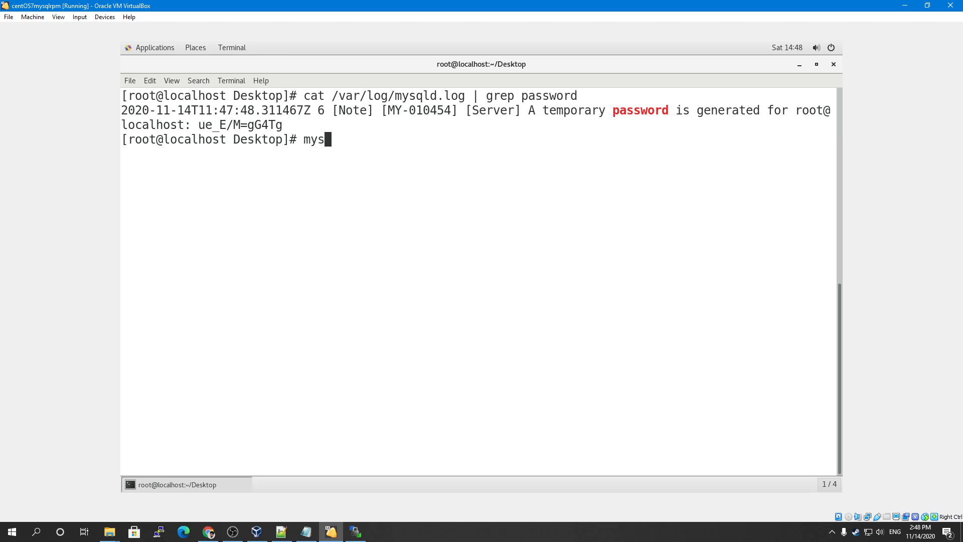
type("ql -ur")
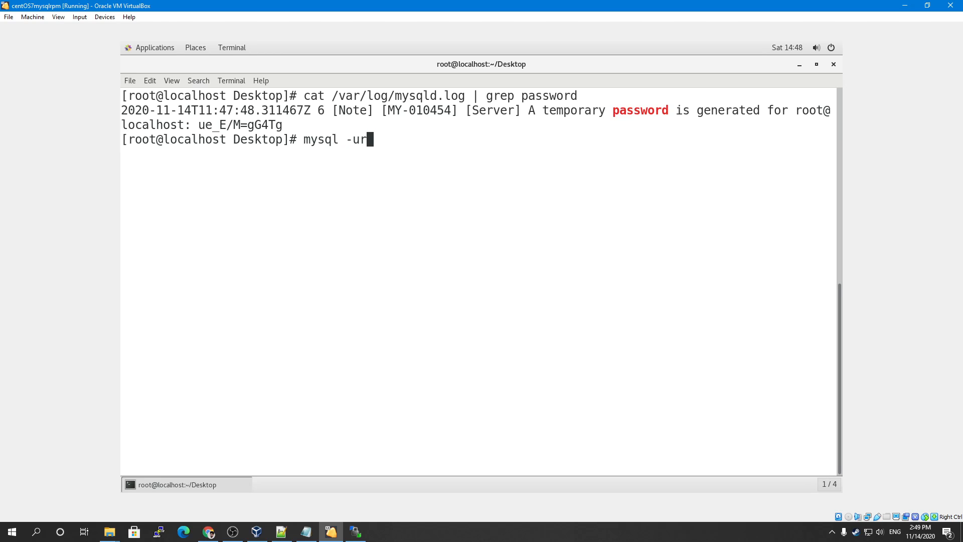
type("oot -")
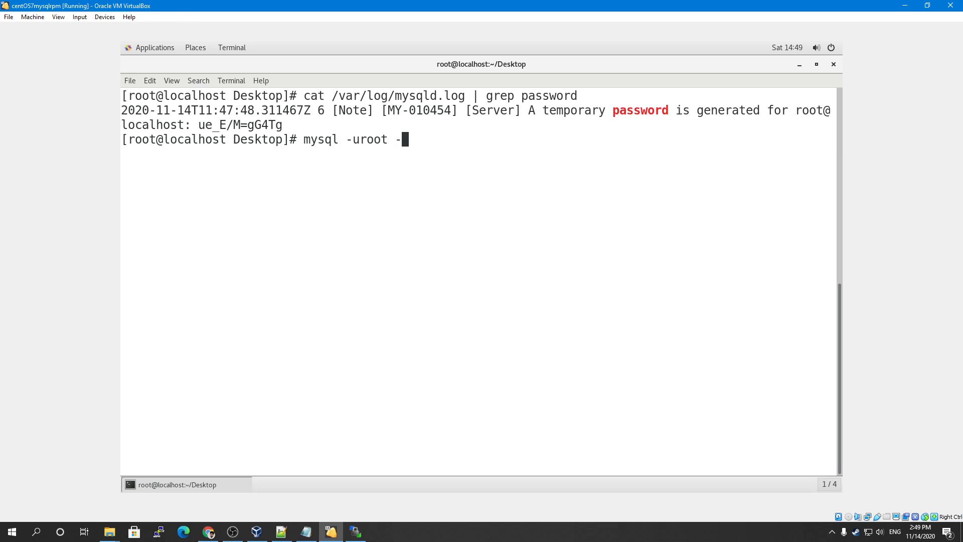
right_click(510, 174)
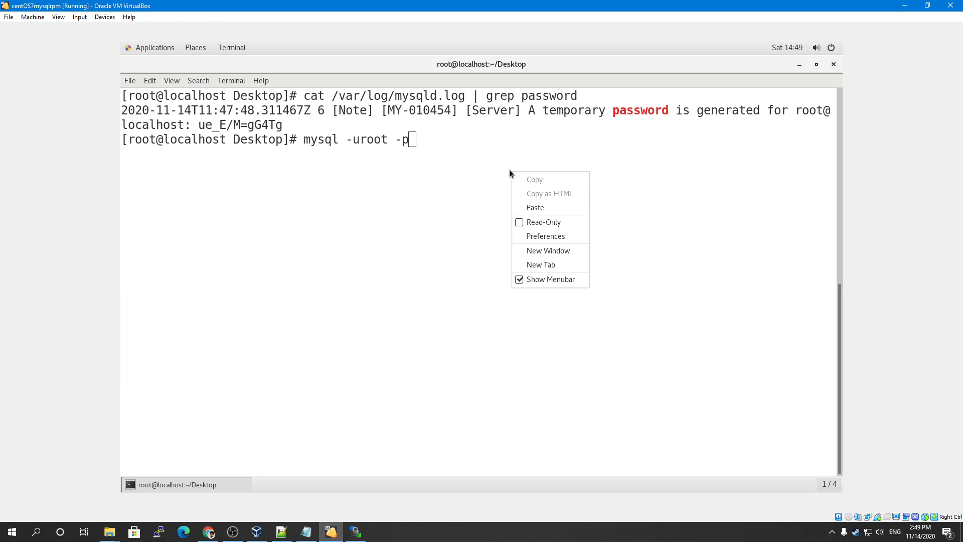
left_click(535, 207)
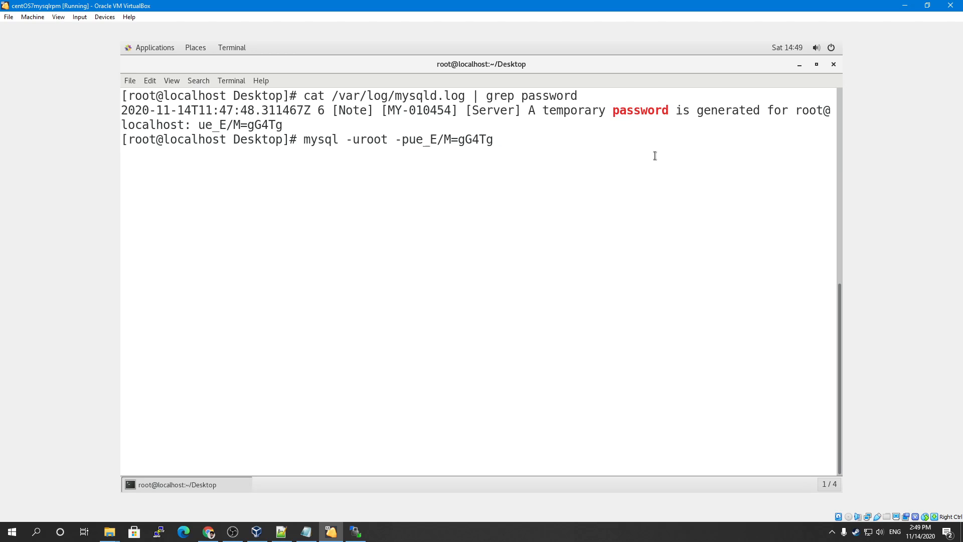
key("Return")
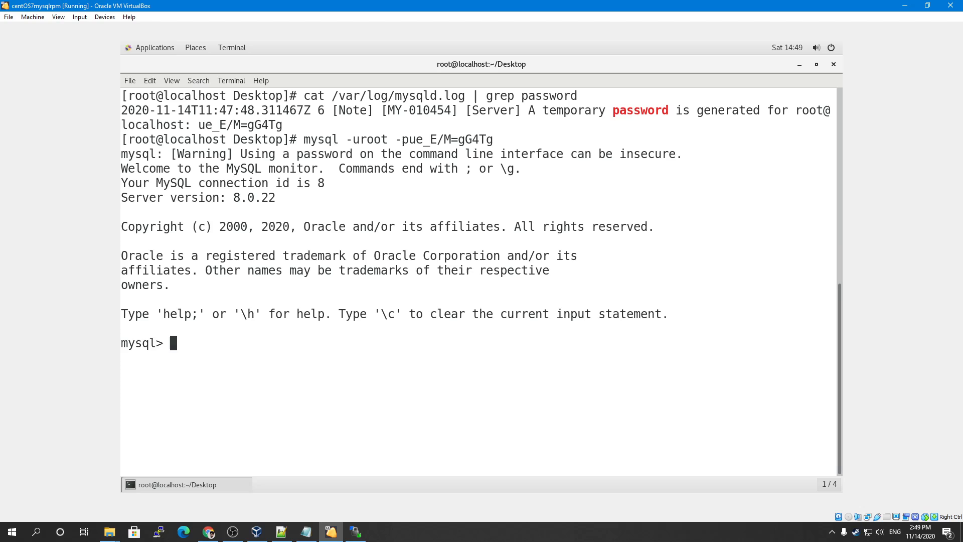
Step: Attempt show databases, which fails with ERROR 1820 requiring a password reset
type("show")
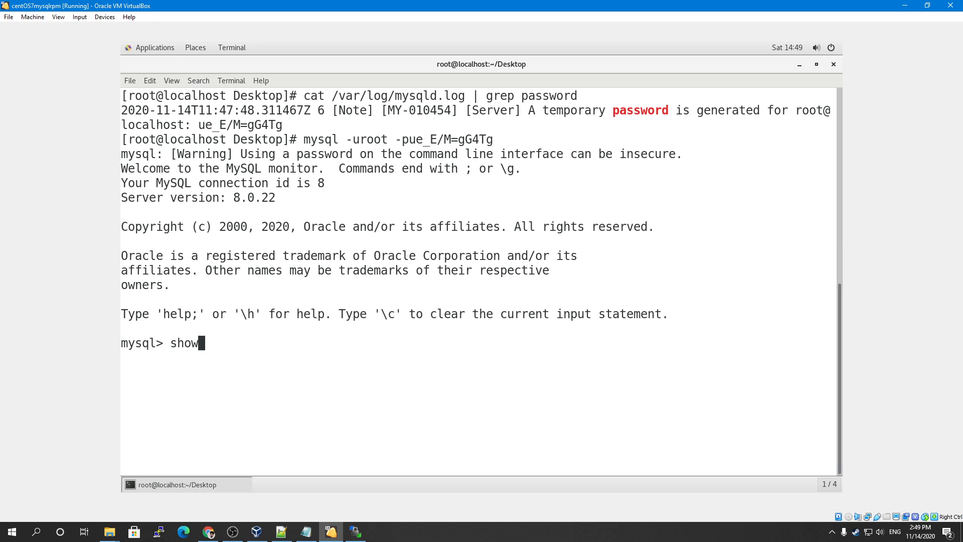
type("a")
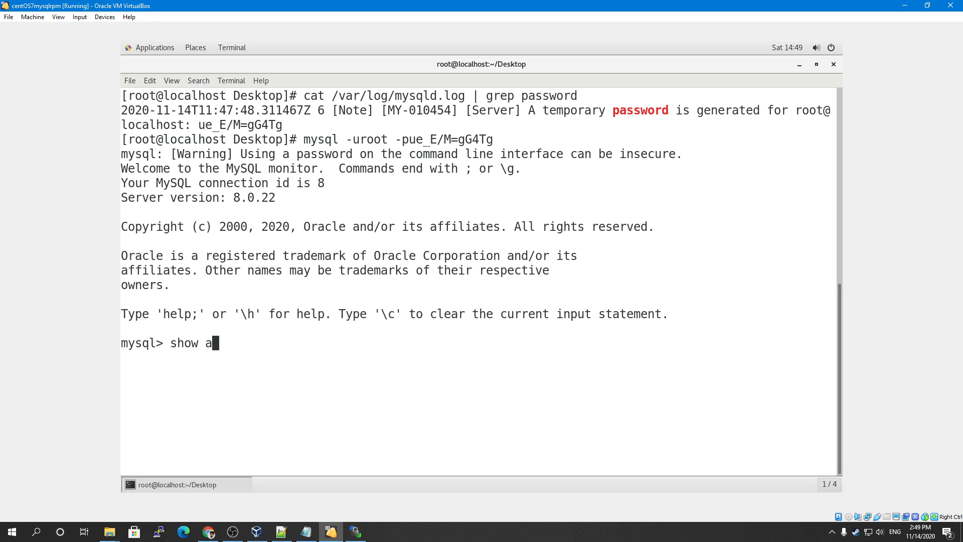
type("tabases;")
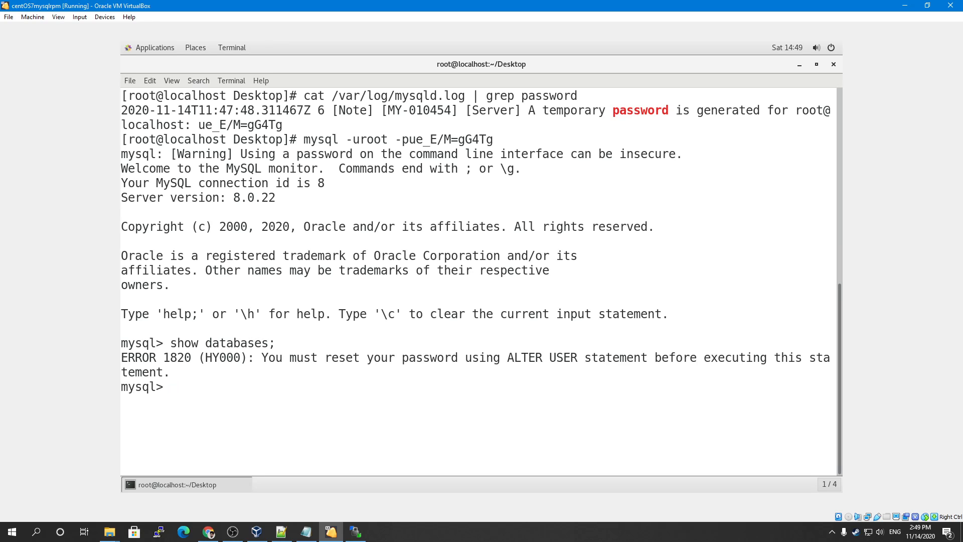
type("shw")
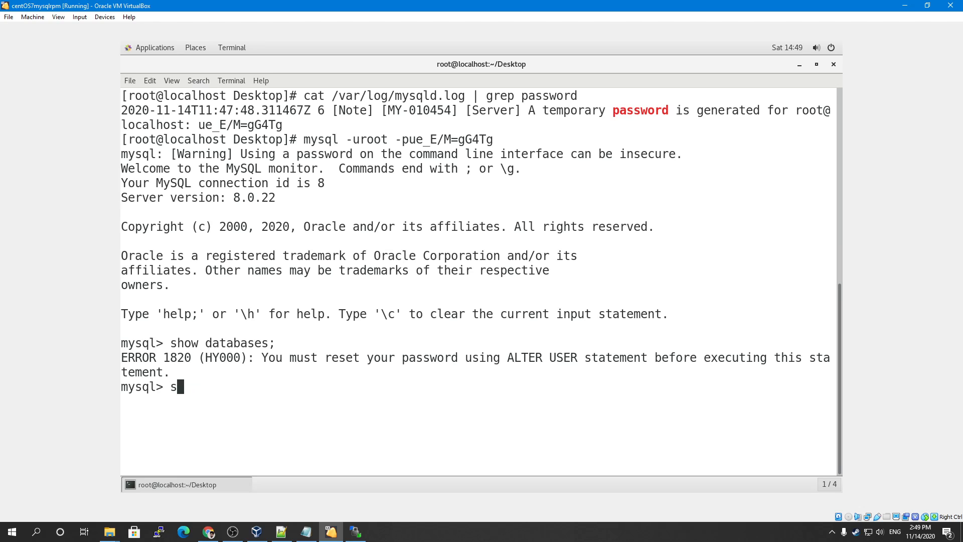
Step: Clear the stray input and begin ALTER USER 'root'@'localhost' at the mysql prompt
key("Backspace")
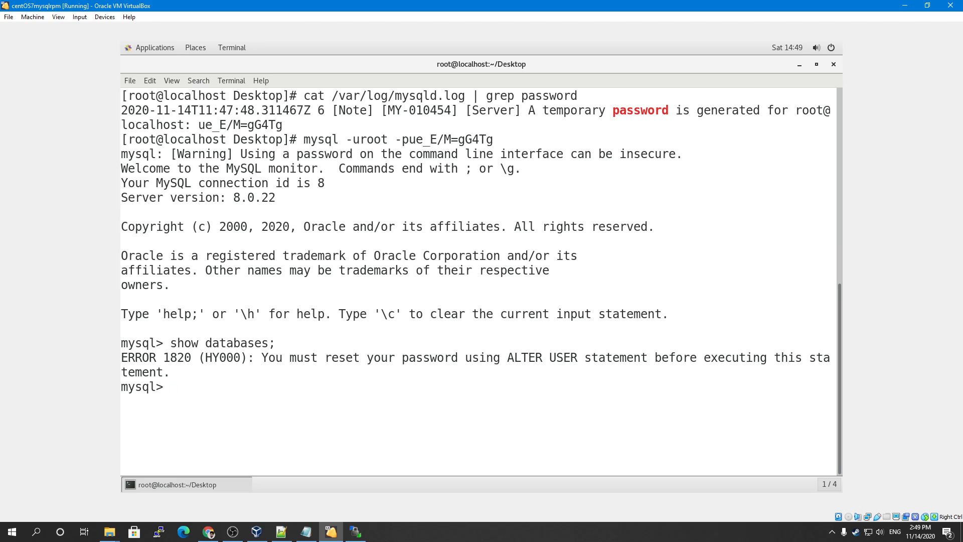
type("al")
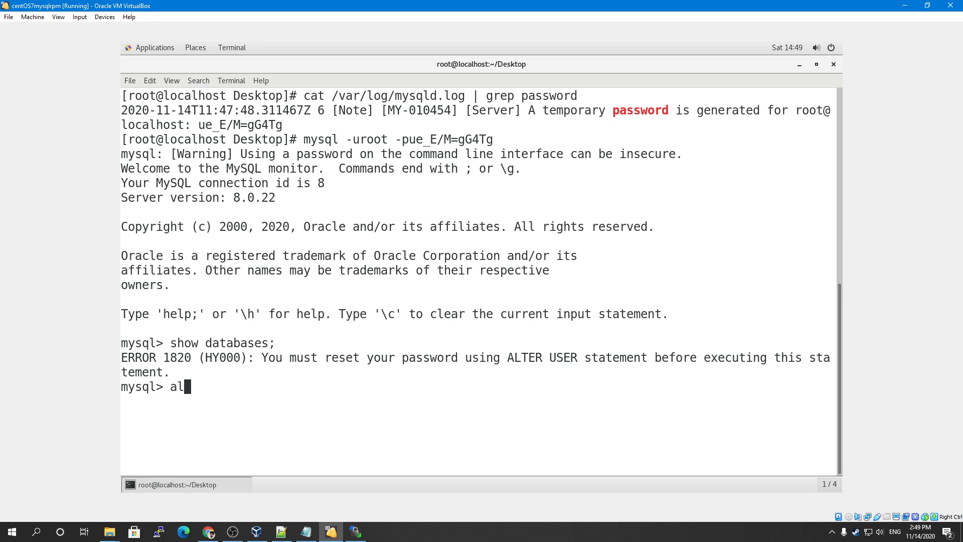
type("ter use")
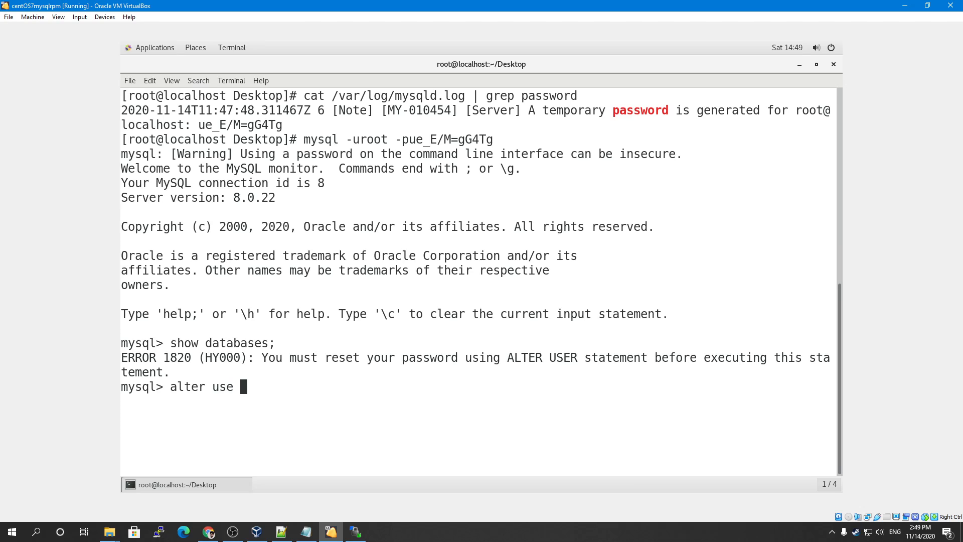
type("r")
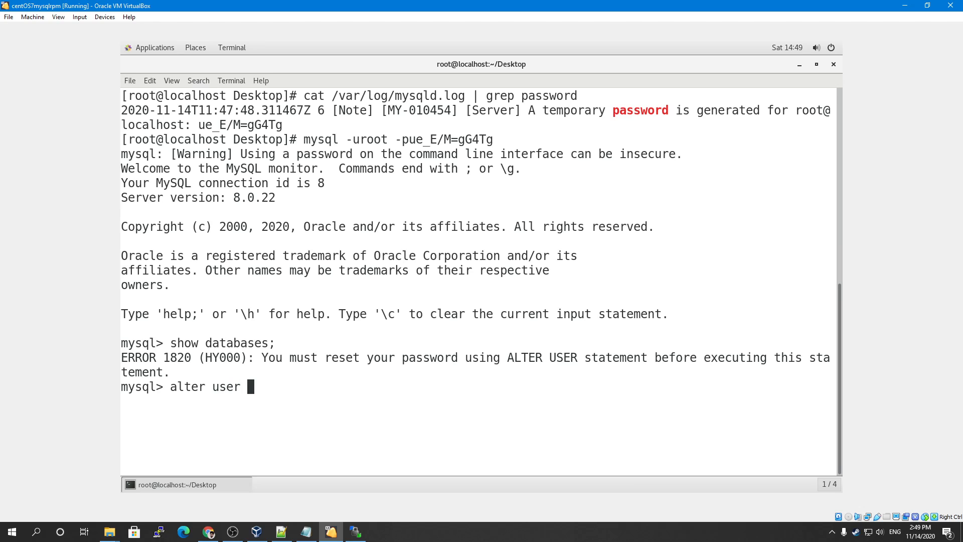
type("'r")
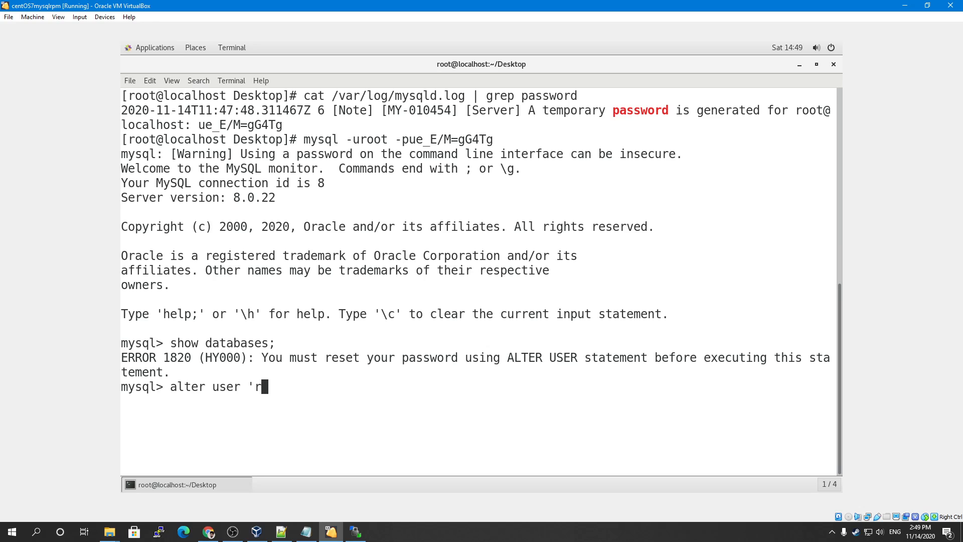
type("oot'")
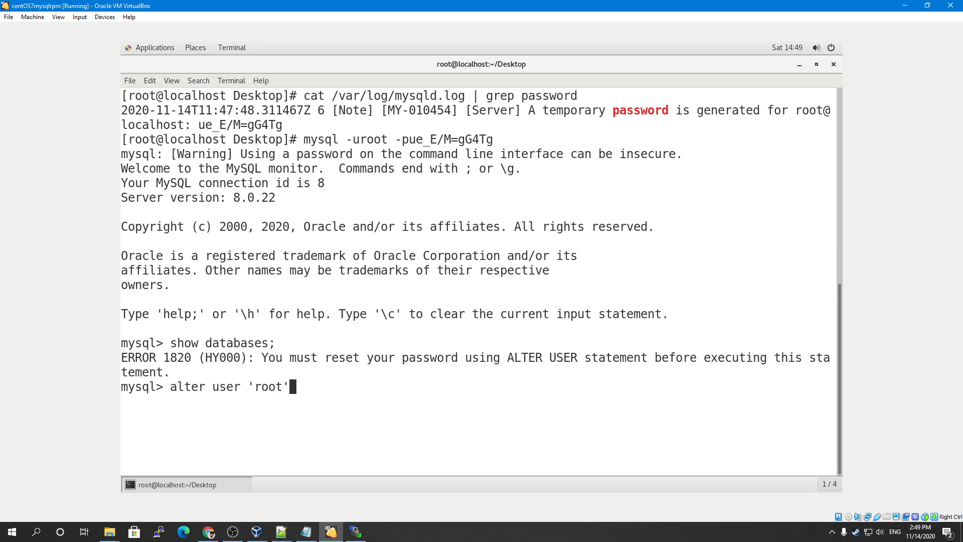
type("@'l")
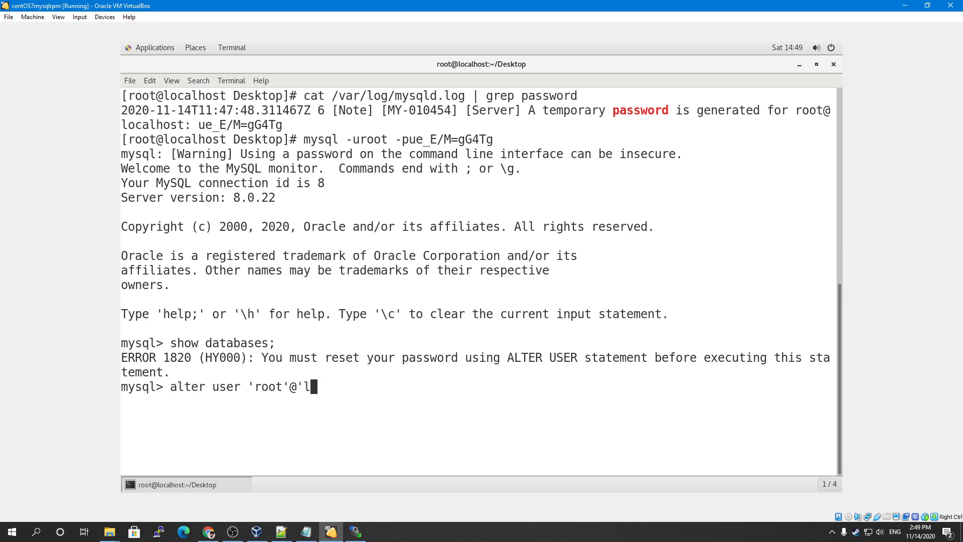
type("ocalhost' i")
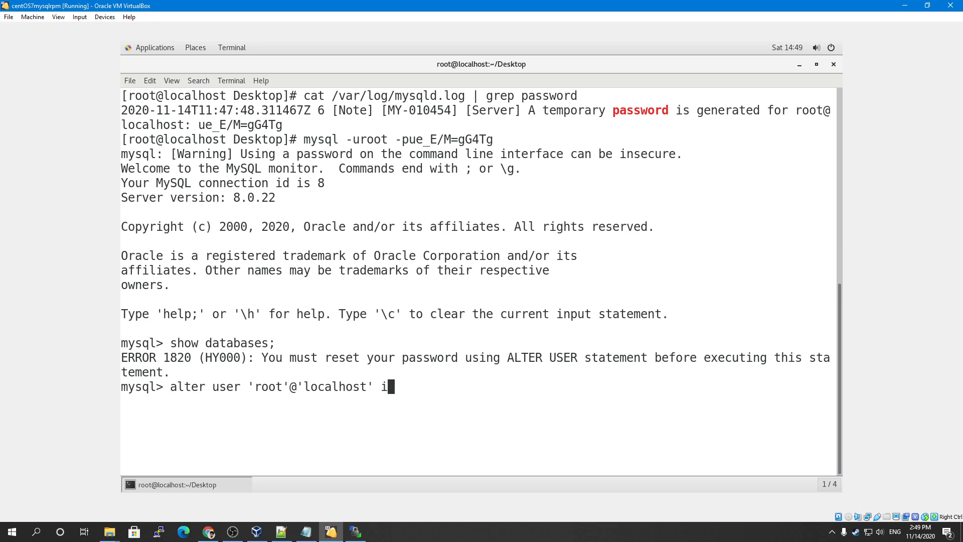
type("dentif")
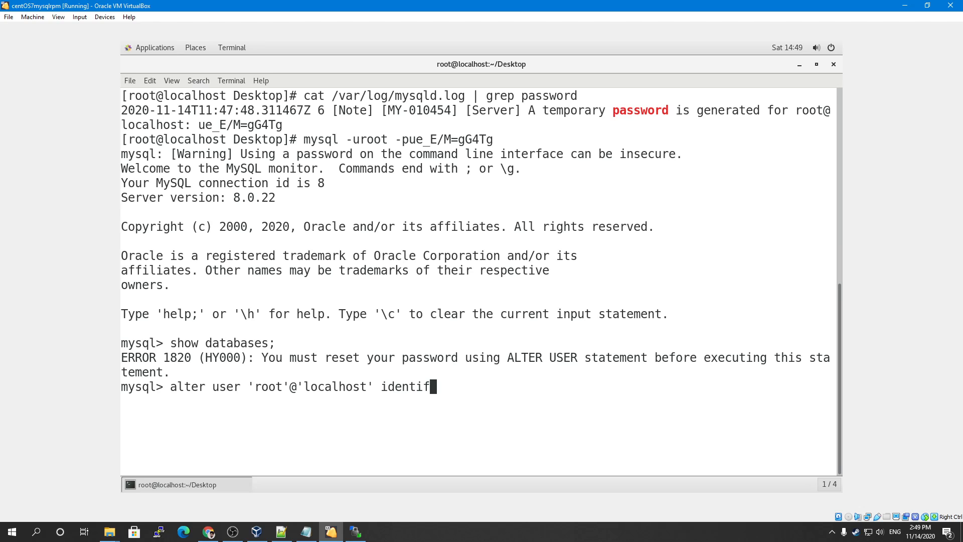
type("ied")
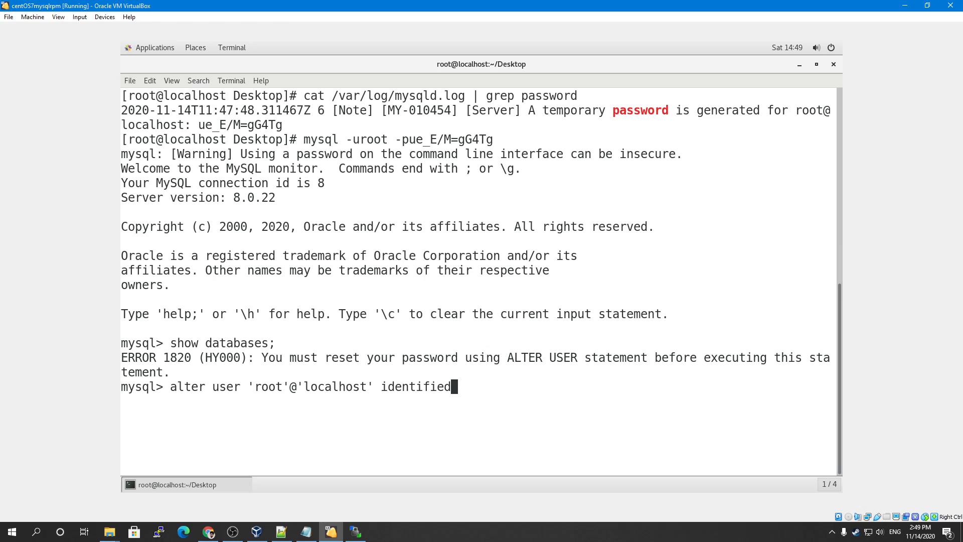
type("by '")
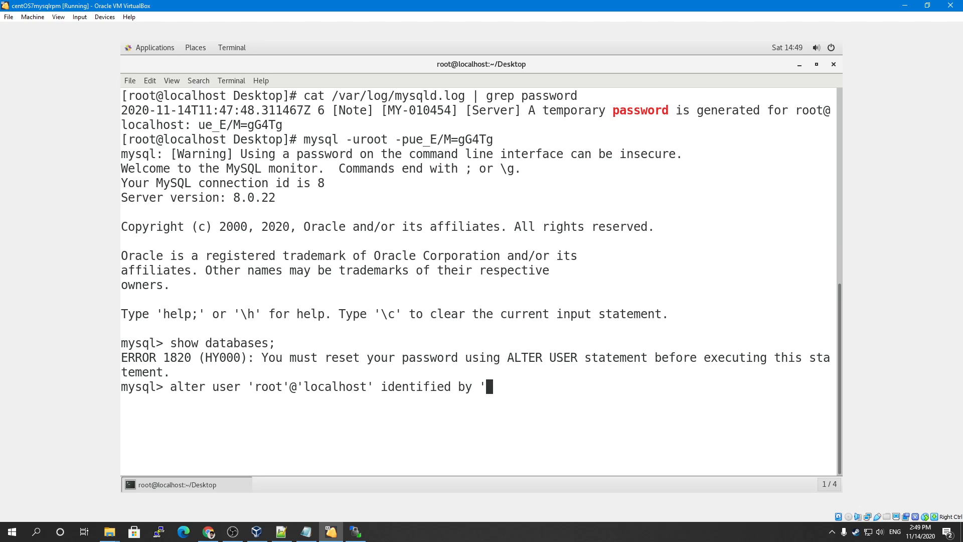
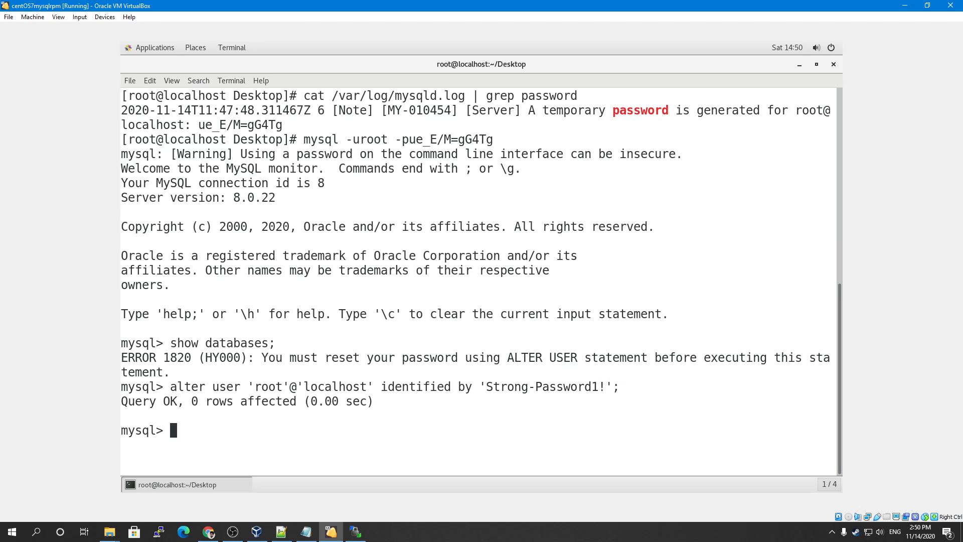
Step: Run show databases; to list the four system databases, then exit the MySQL monitor
type("show")
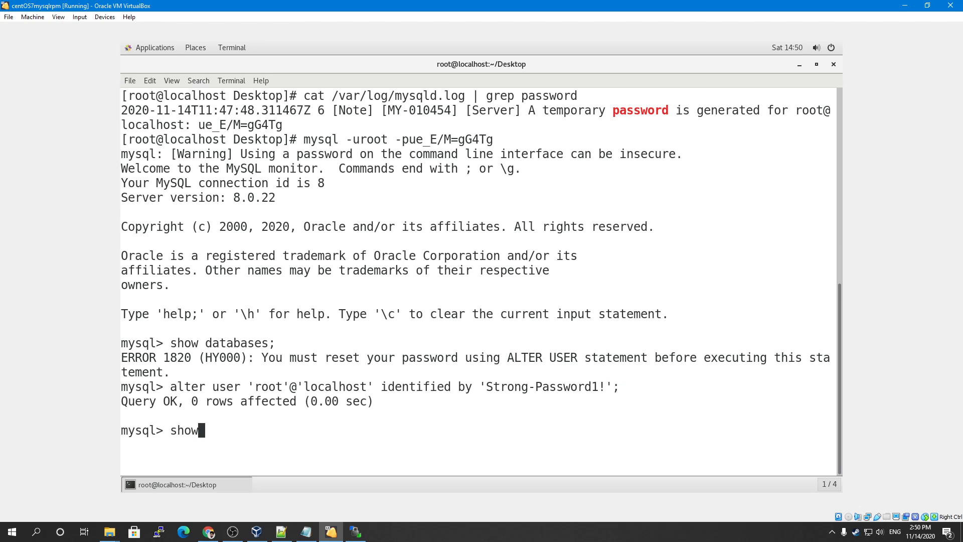
type("databas")
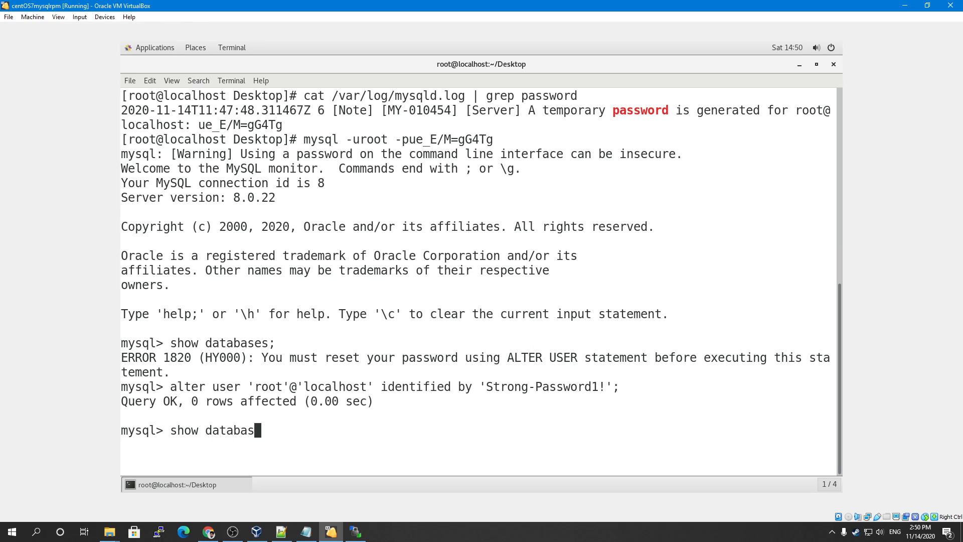
type("es;")
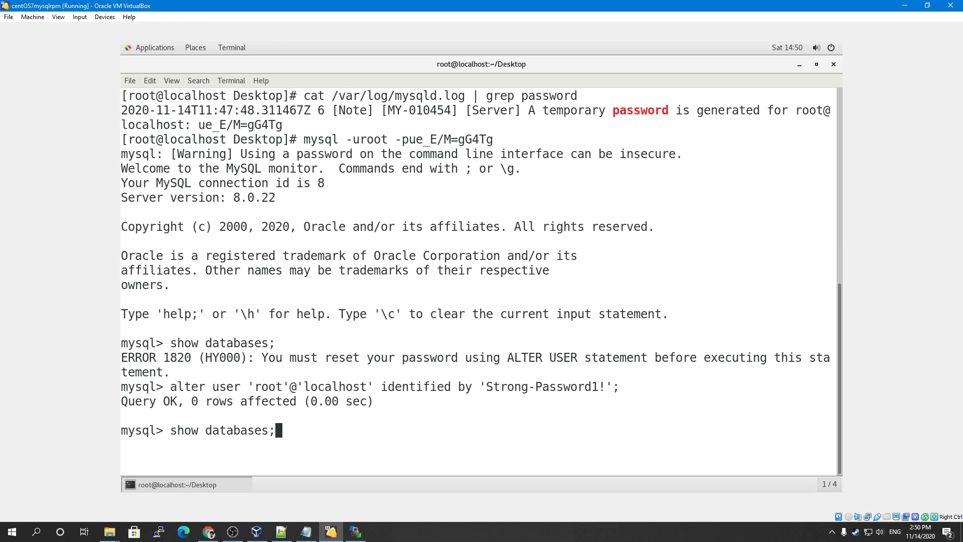
key("Return")
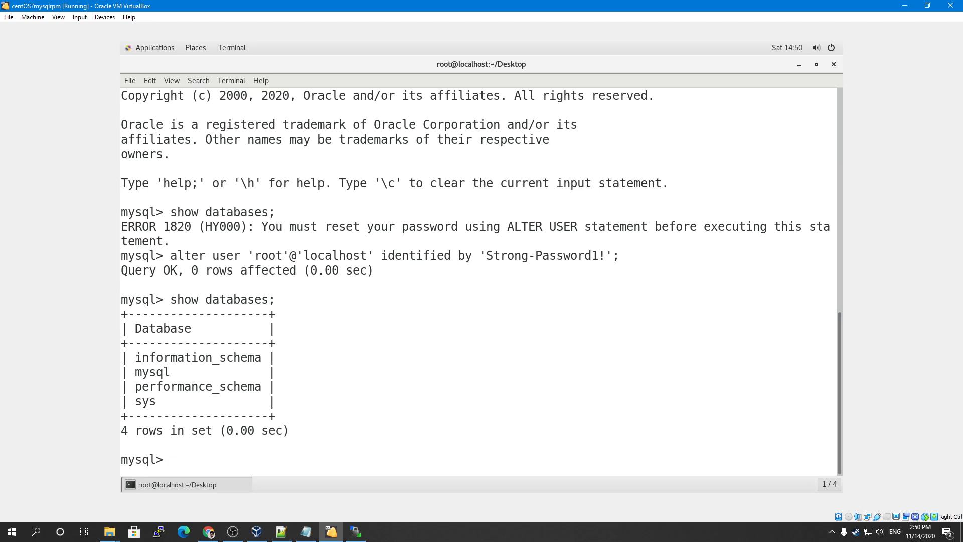
type("exit")
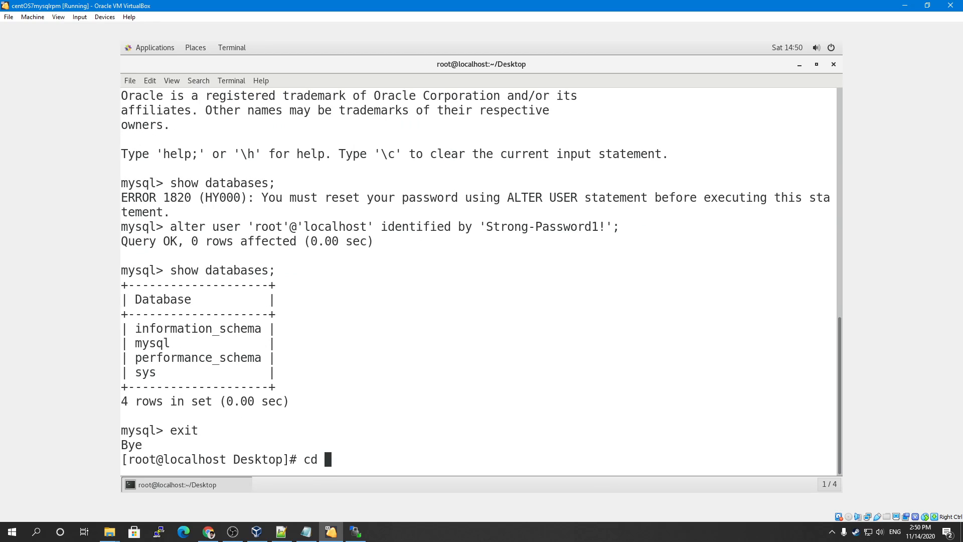
Step: Discard a half-typed path and print the MySQL configuration with cat /etc/my.cnf
type("/")
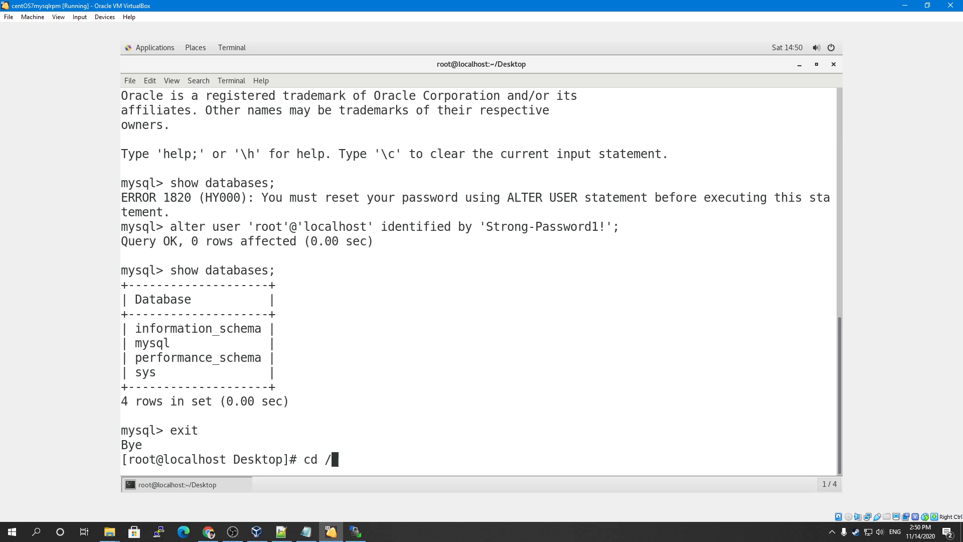
type("etc/")
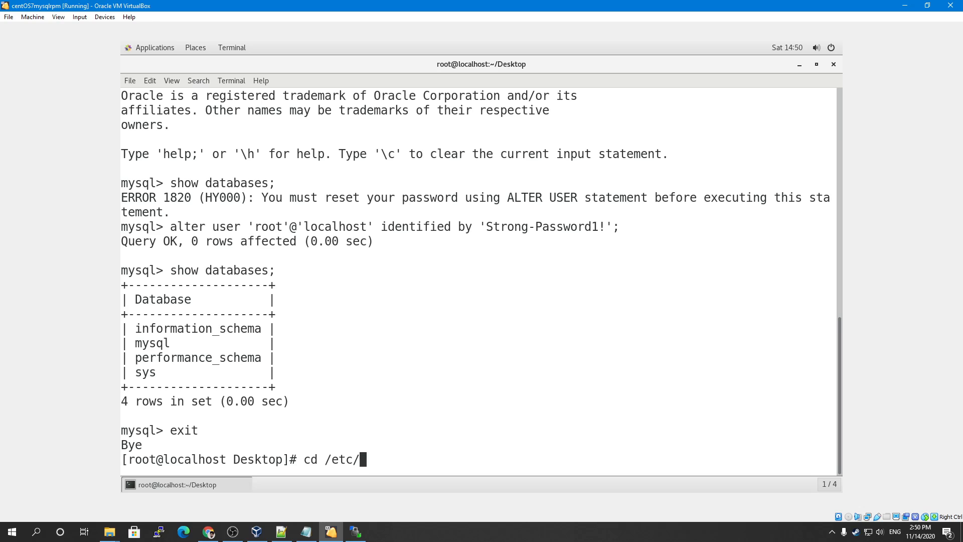
key("ctrl+u")
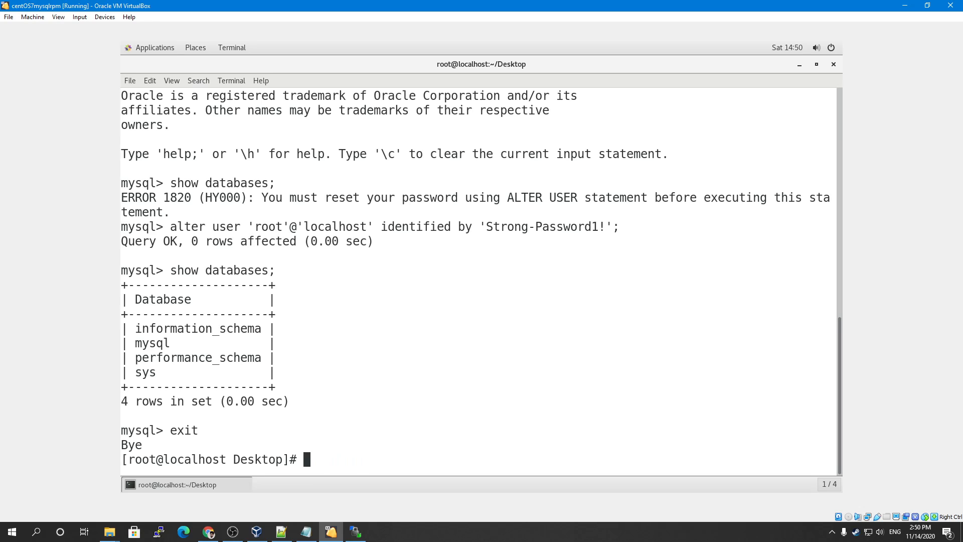
type("cat")
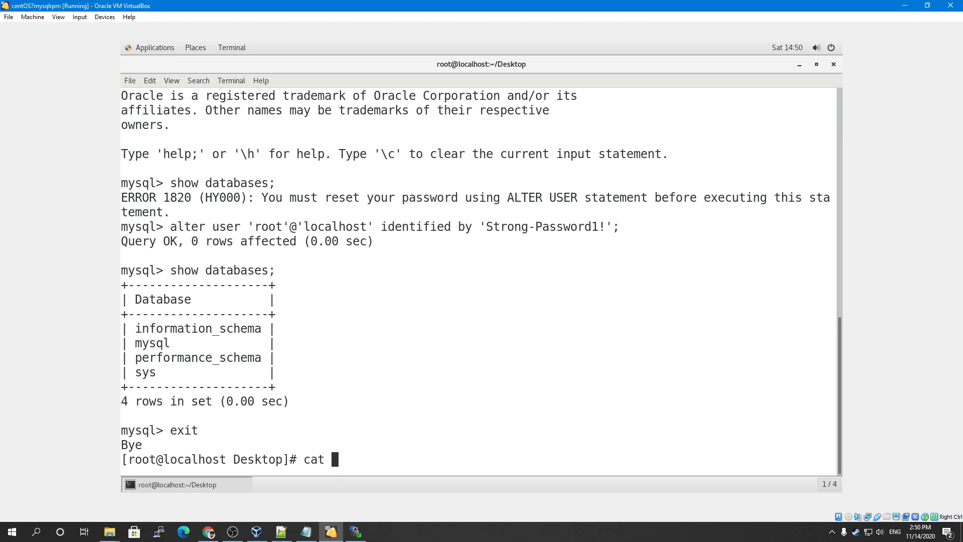
type("/etc/my.cnf")
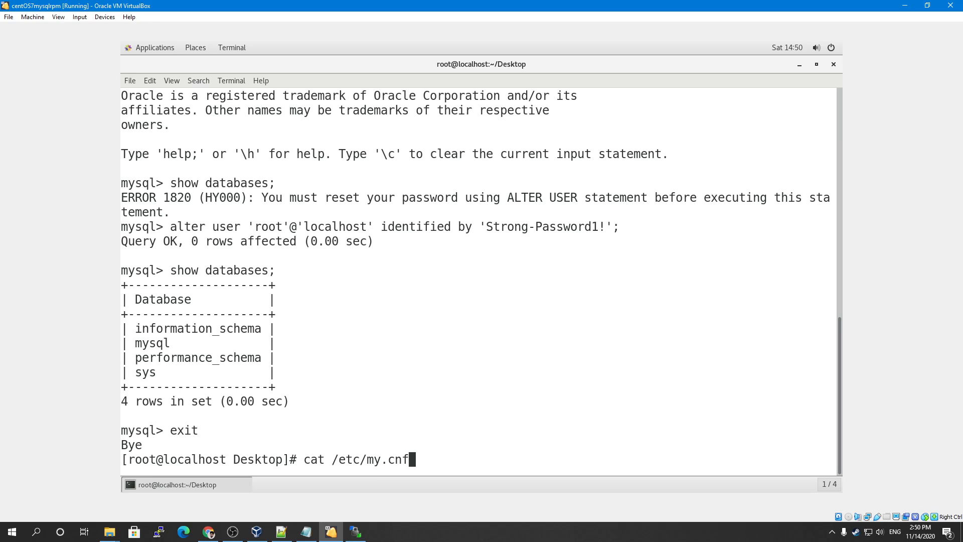
key("Return")
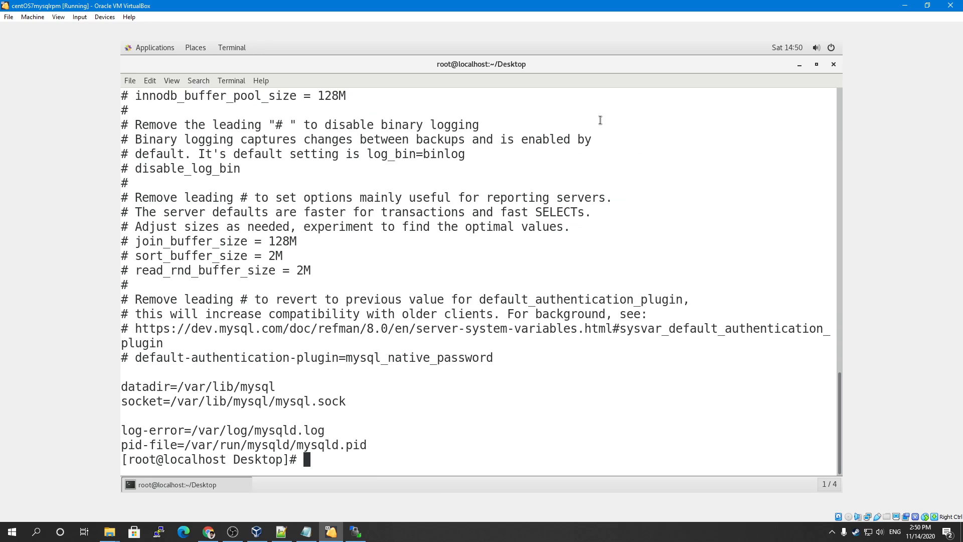
Step: Point out the datadir=/var/lib/mysql line in the config and start a cd command
double_click(227, 387)
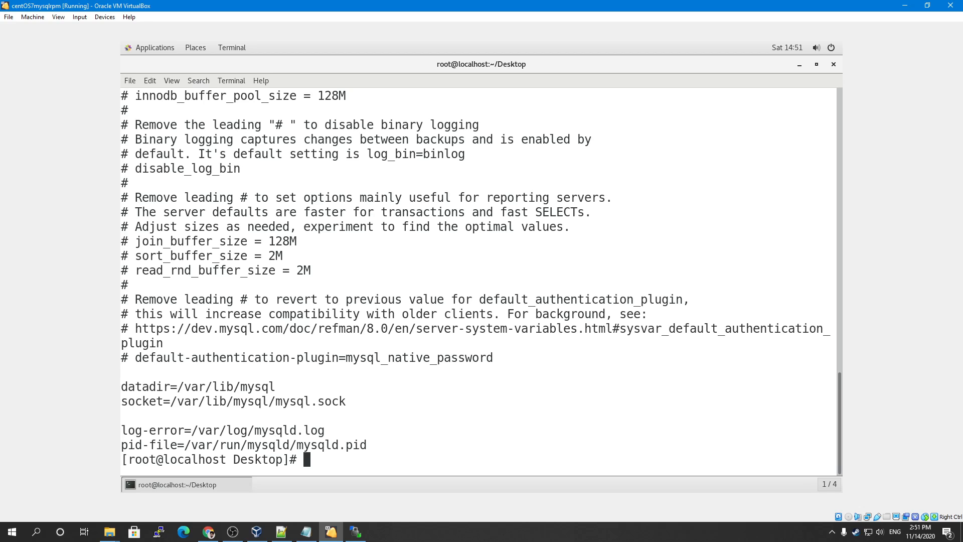
type("cd")
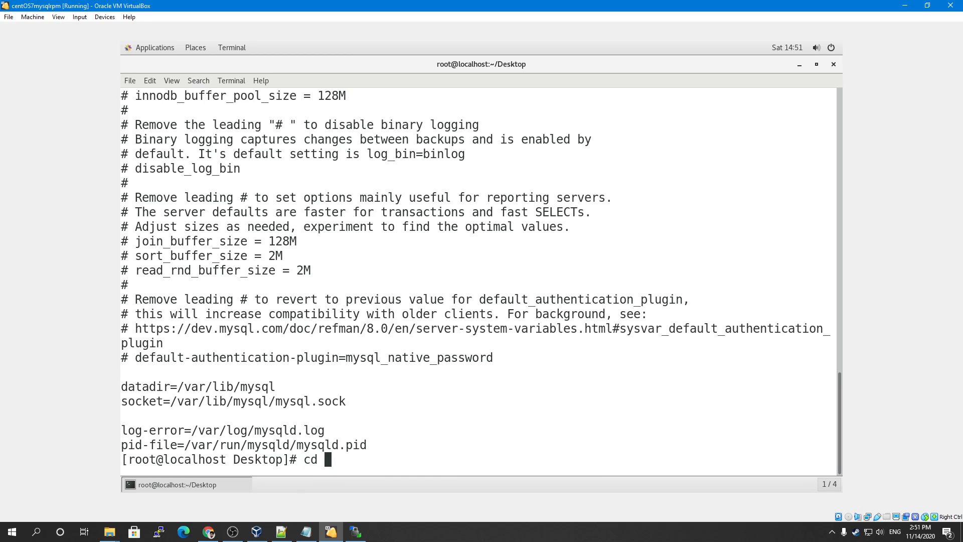
Step: Change into /var/lib/mysql, clear the screen and list the data directory with ls -l
type("/var/lib/mysql")
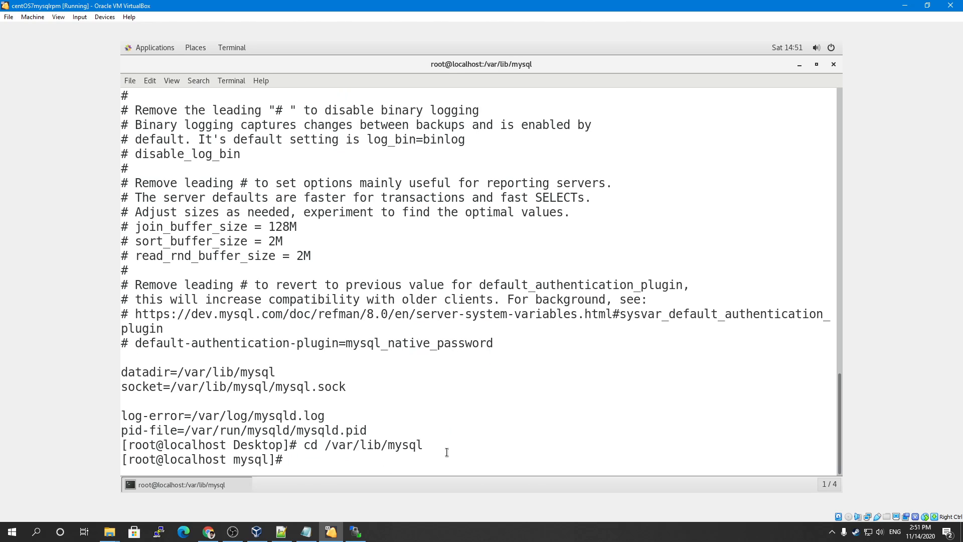
type("clear")
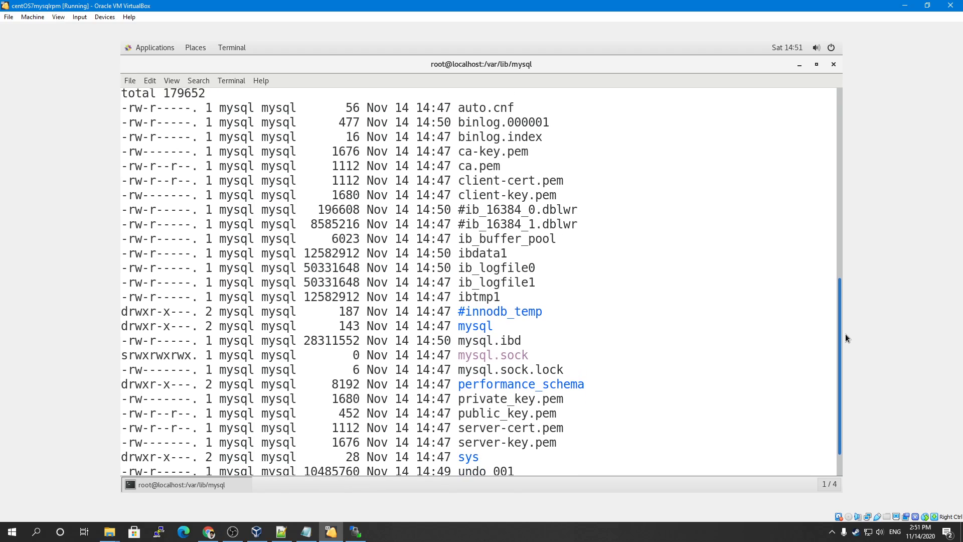
Step: Point out auto.cnf, binlog.000001, ibtmp1 and other files in the data directory listing
double_click(485, 107)
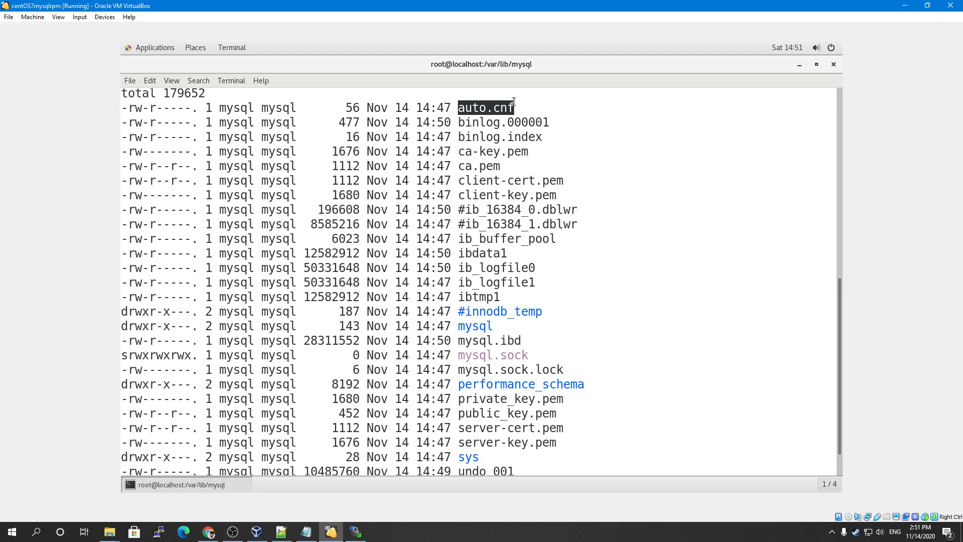
double_click(503, 121)
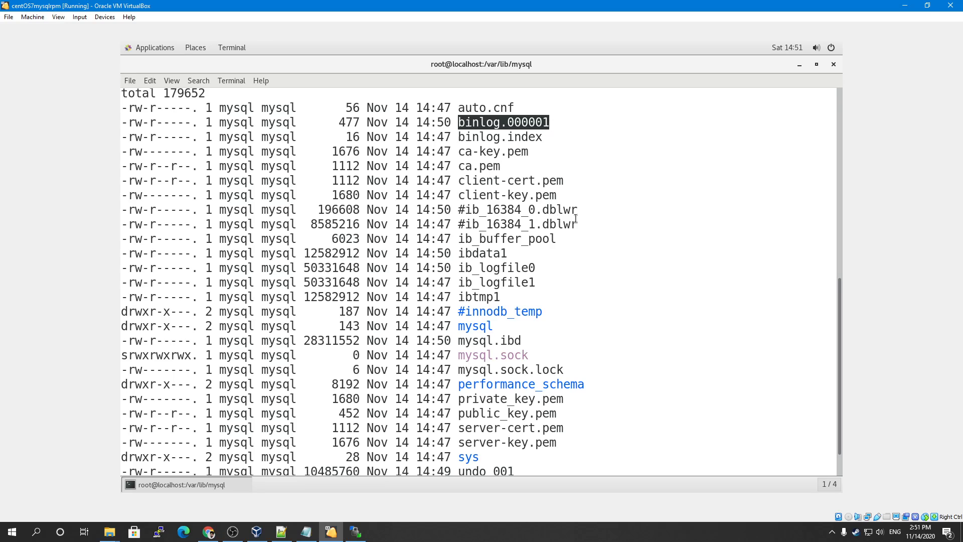
mouse_move(552, 242)
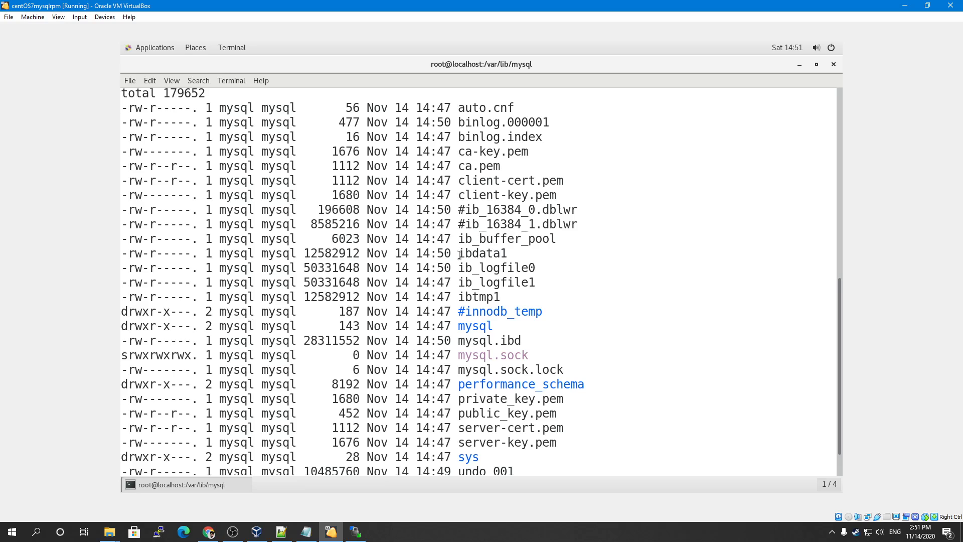
double_click(480, 253)
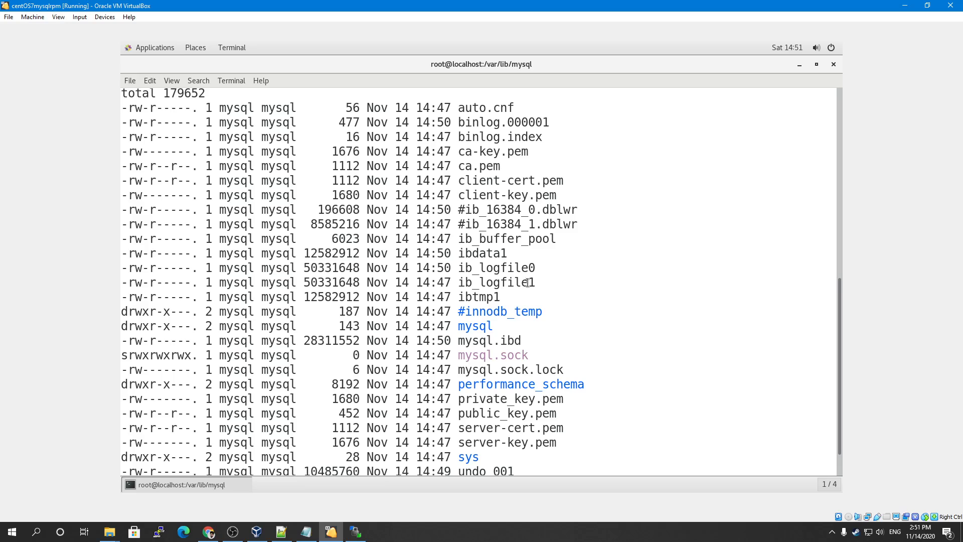
mouse_move(462, 330)
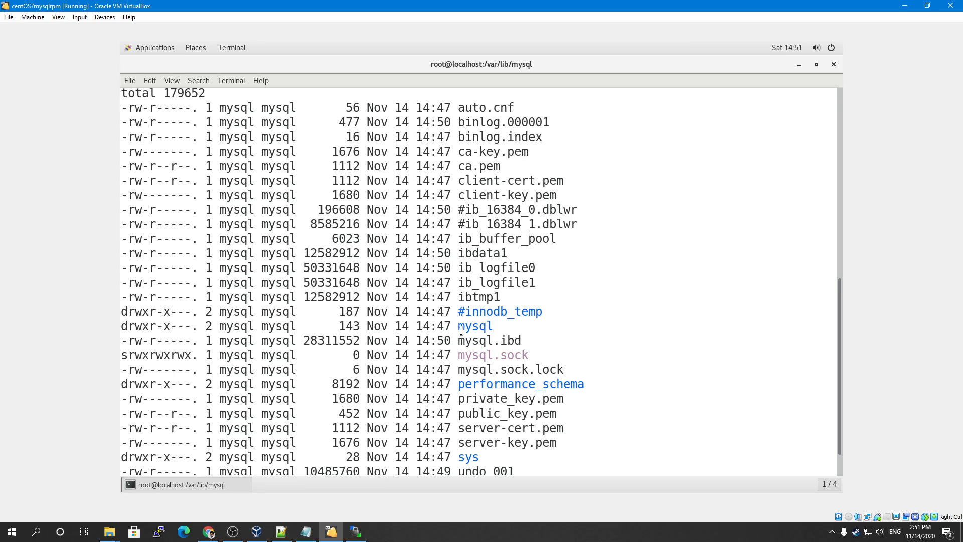
double_click(475, 326)
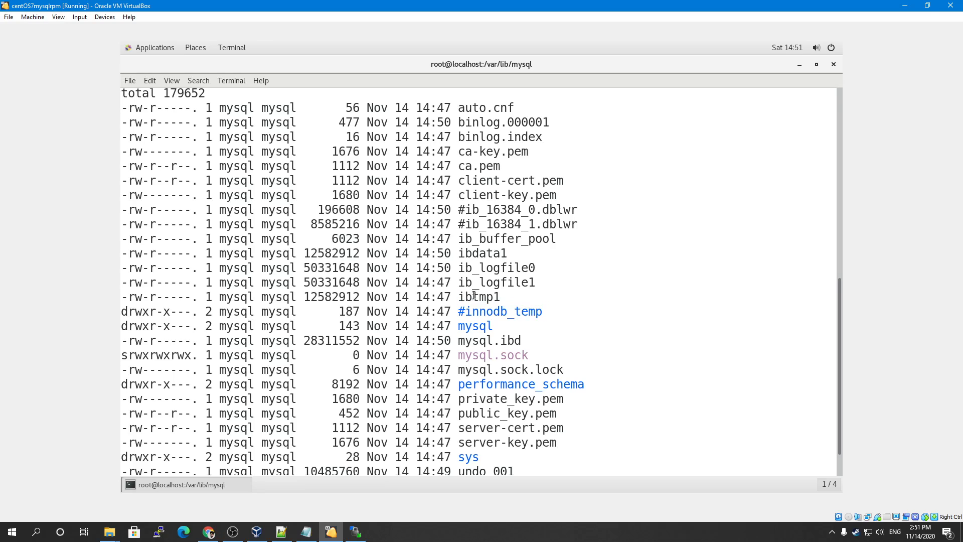
double_click(480, 298)
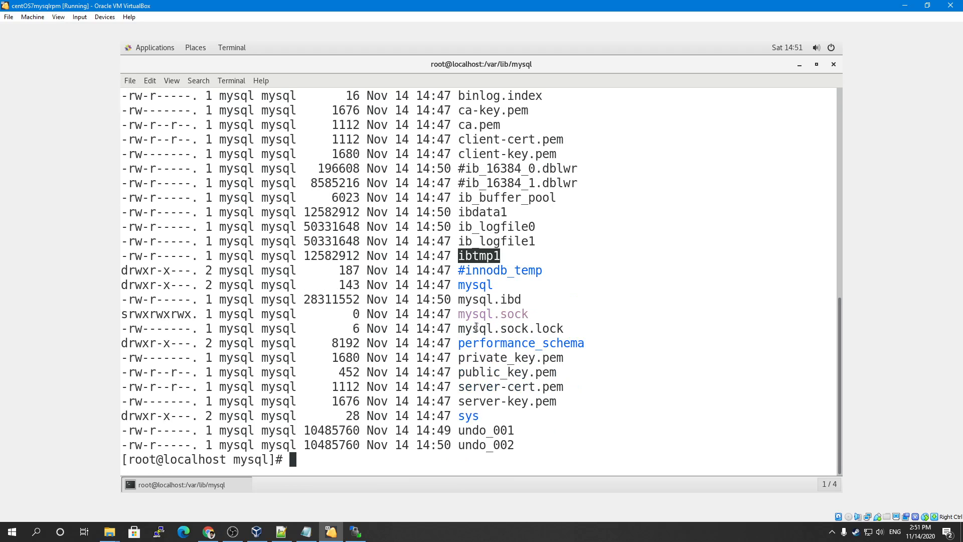
double_click(492, 314)
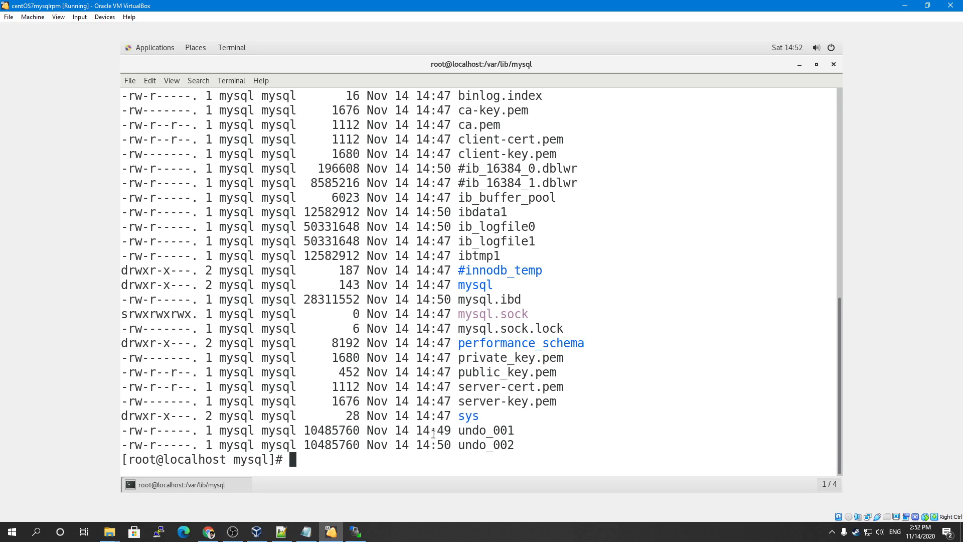
mouse_move(232, 532)
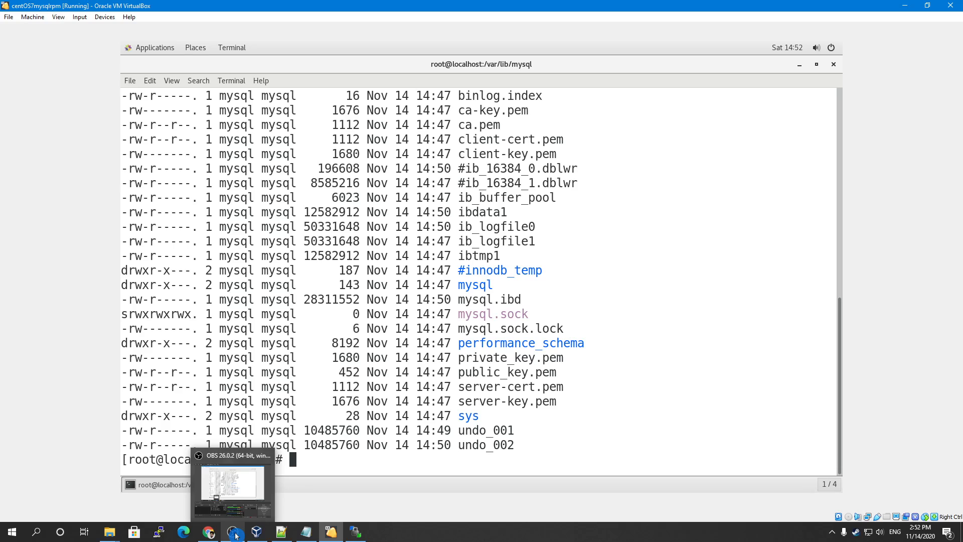
Step: Bring the OBS Studio recording window to the front from the Windows taskbar
left_click(235, 532)
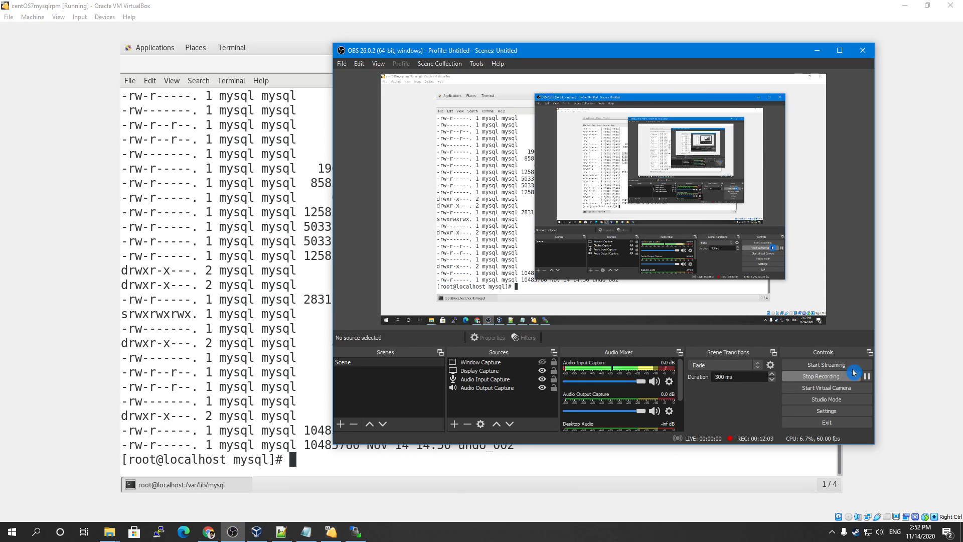